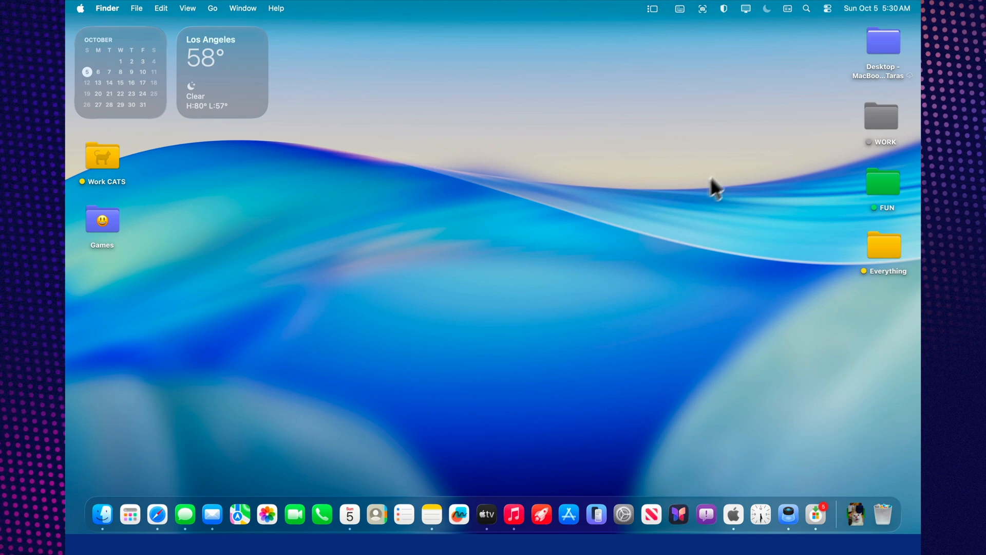
mouse_move(568, 514)
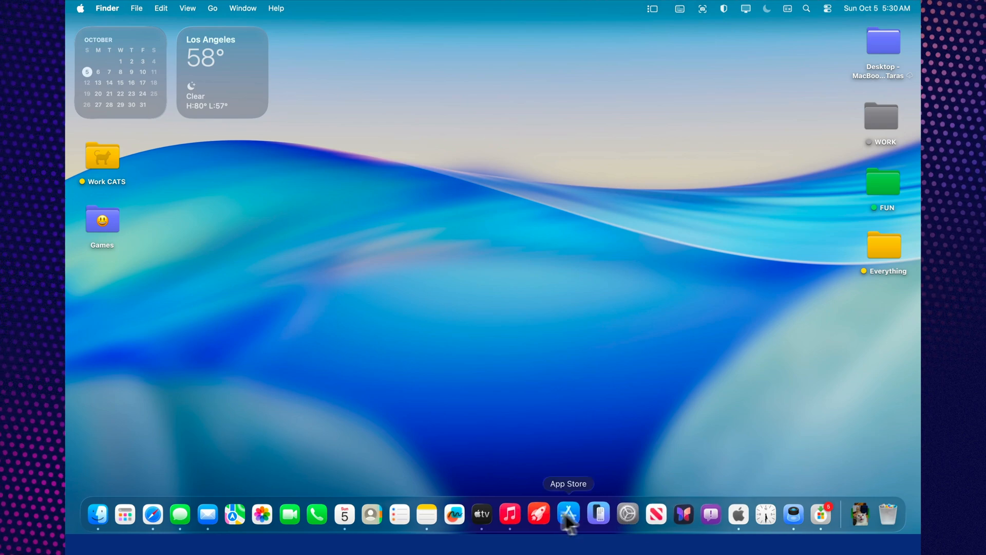
mouse_move(265, 513)
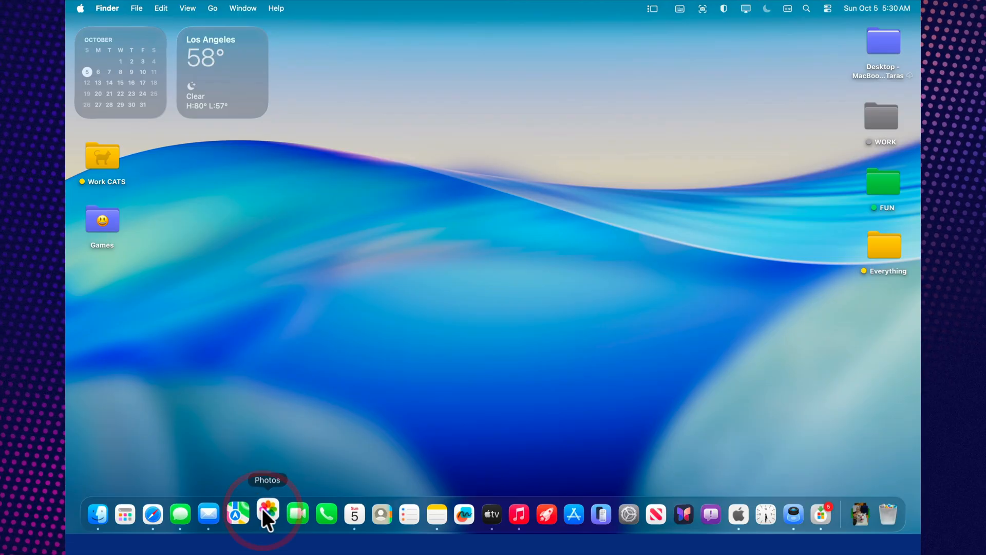
Launch Photos, check the library info (four photos, 96 KB), and try thumbnail sizes.
click(267, 513)
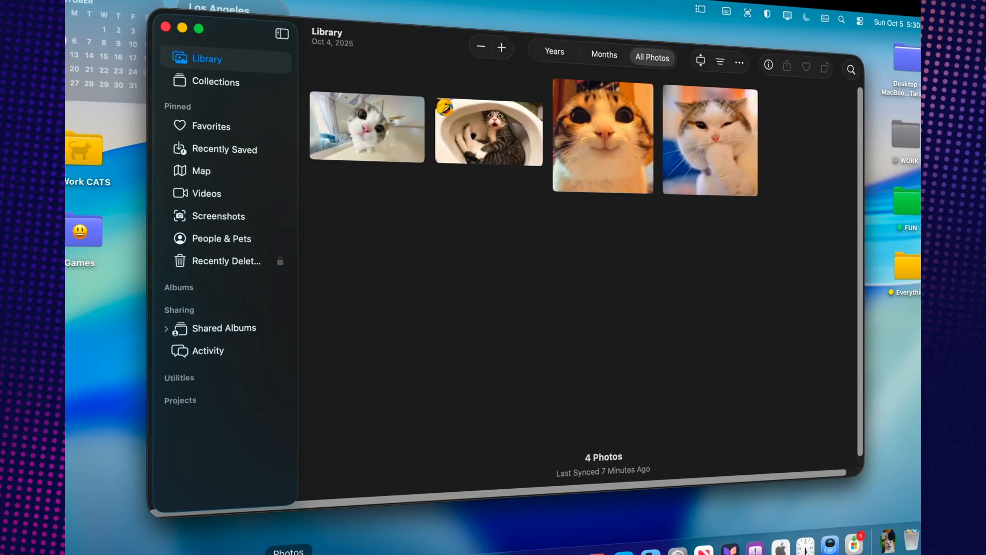
mouse_move(429, 214)
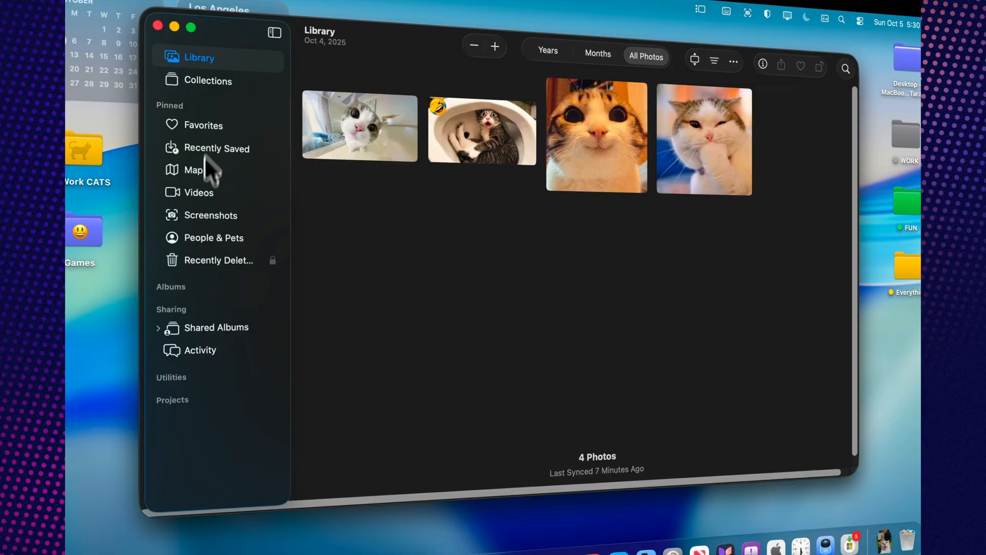
mouse_move(168, 362)
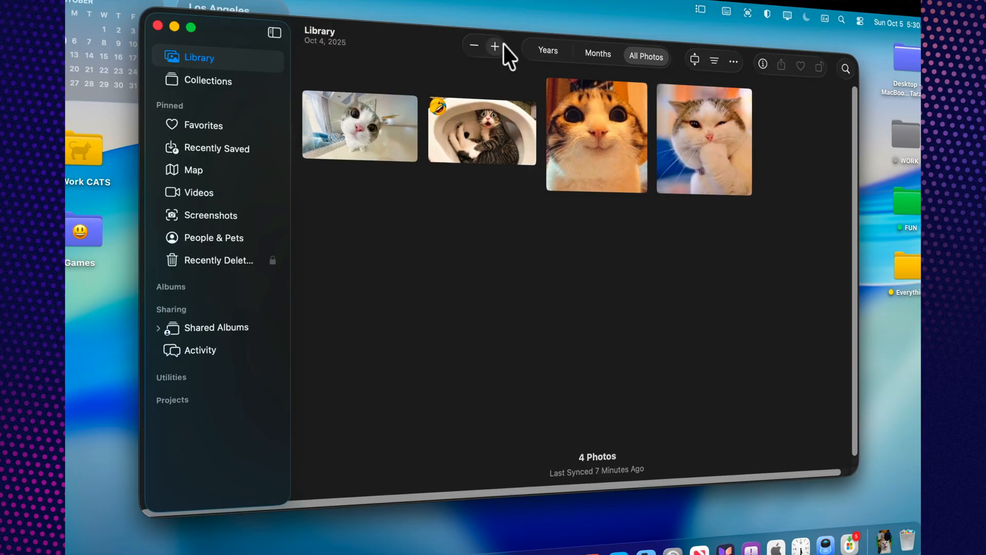
mouse_move(504, 63)
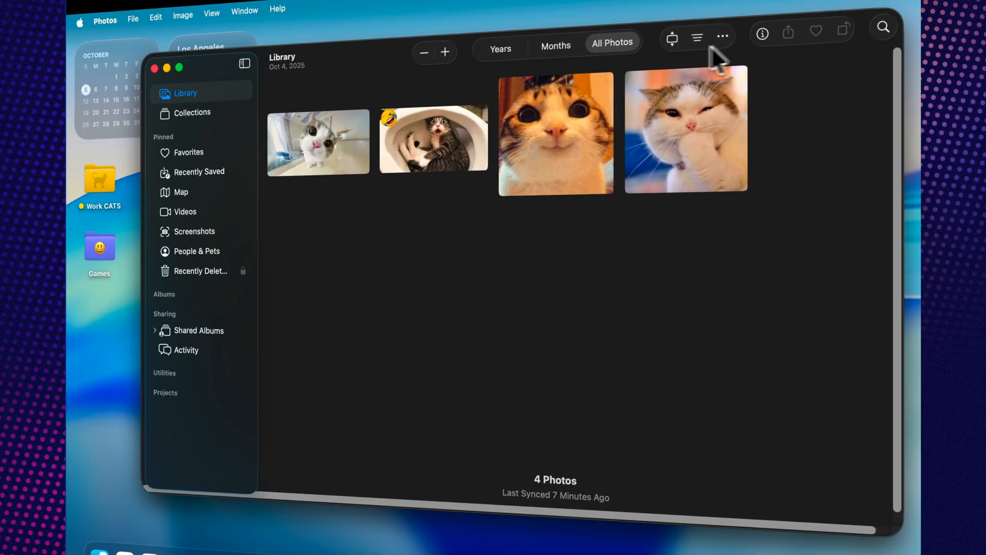
mouse_move(781, 45)
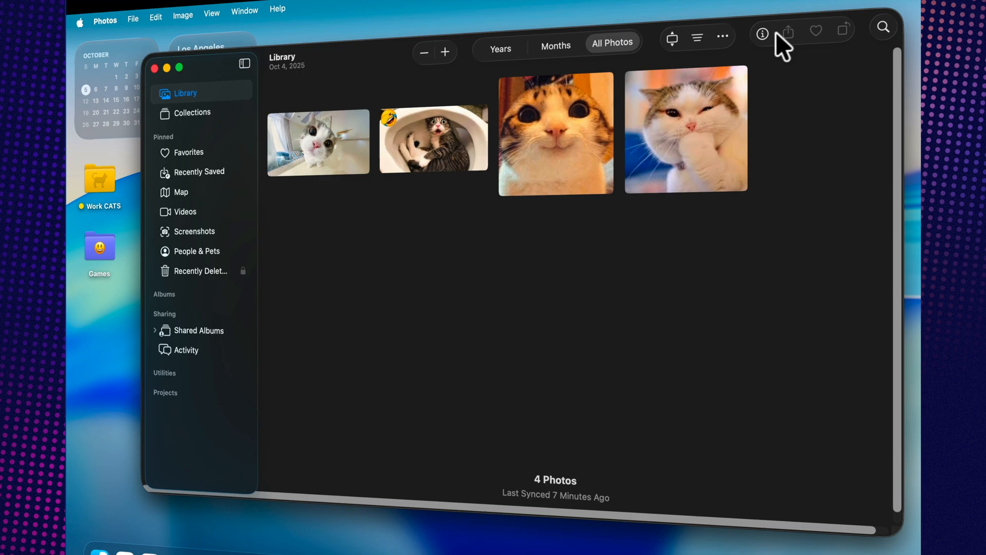
click(761, 34)
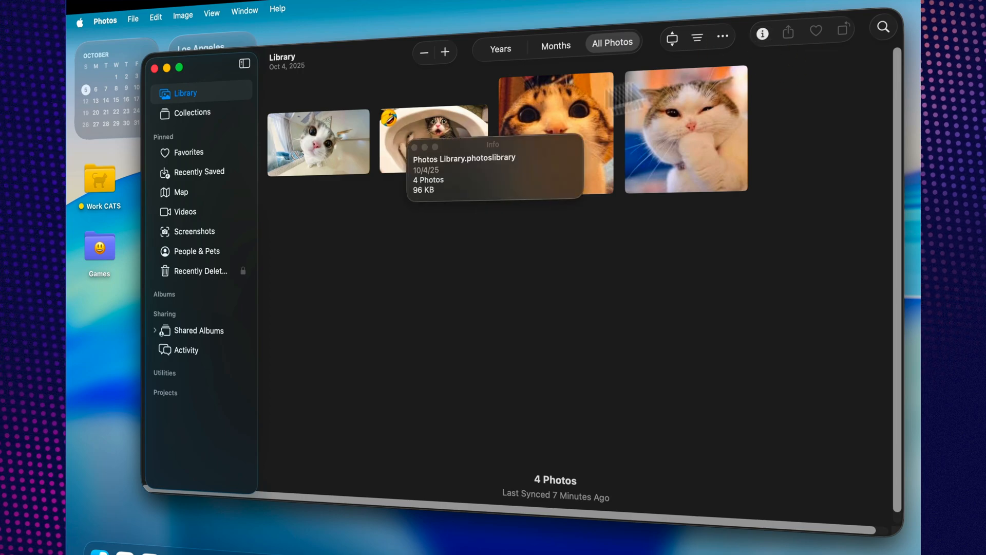
mouse_move(420, 157)
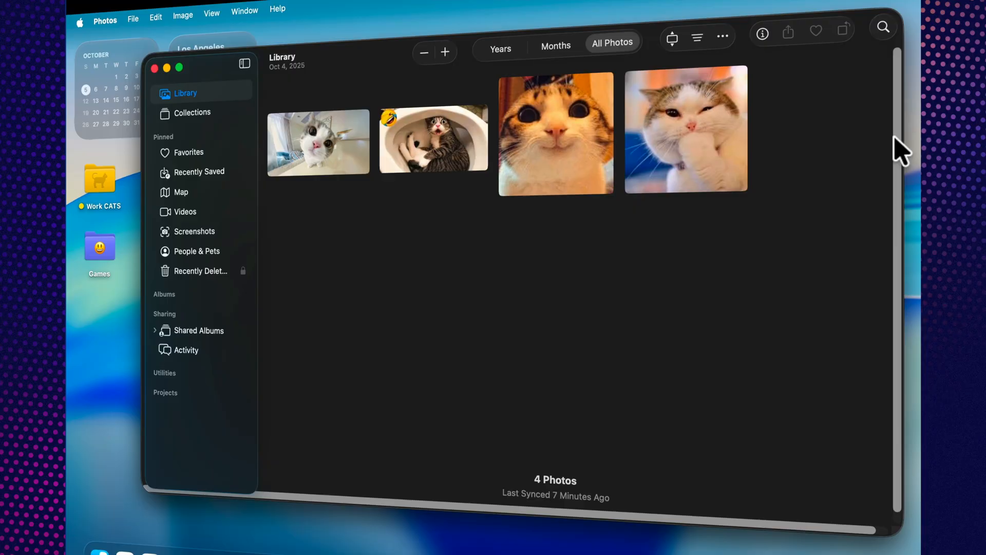
mouse_move(500, 162)
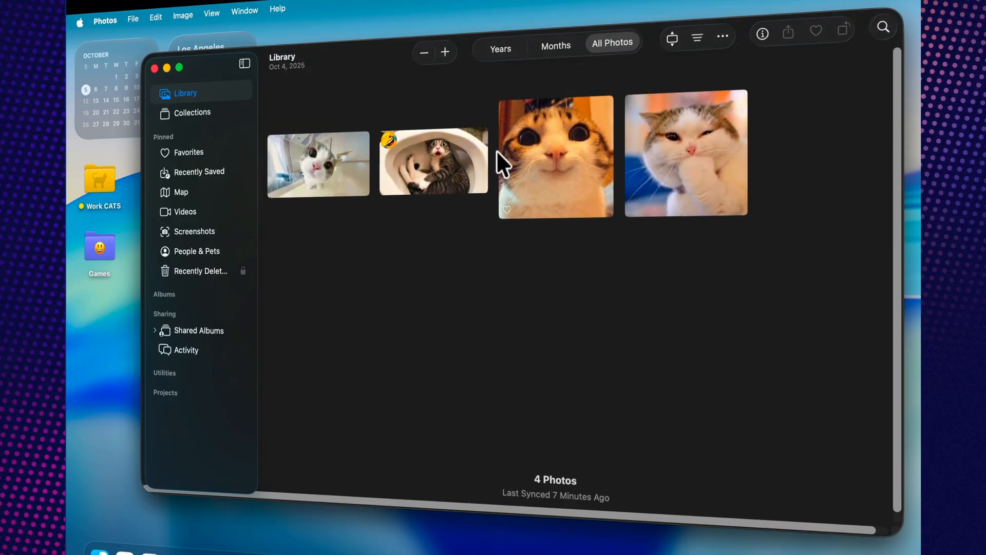
click(445, 52)
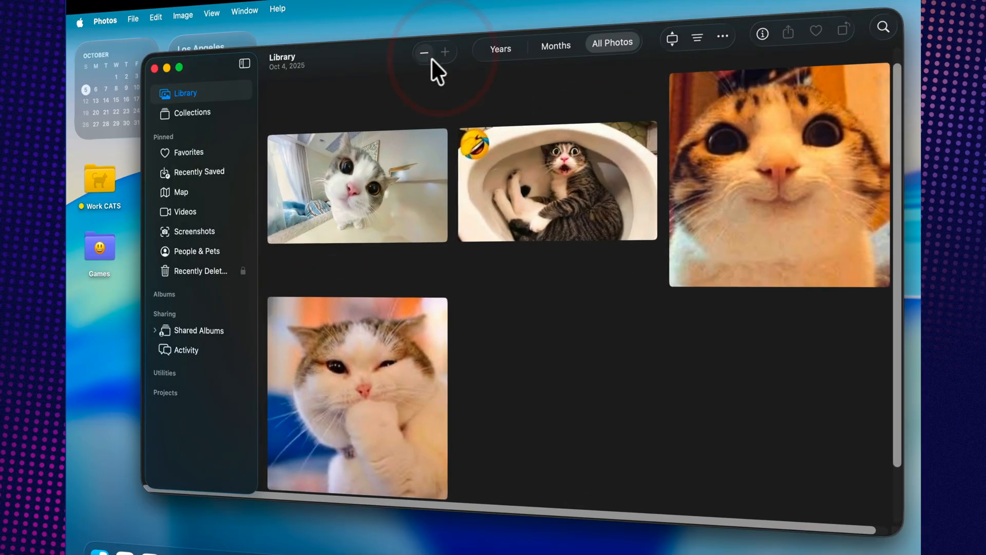
click(424, 53)
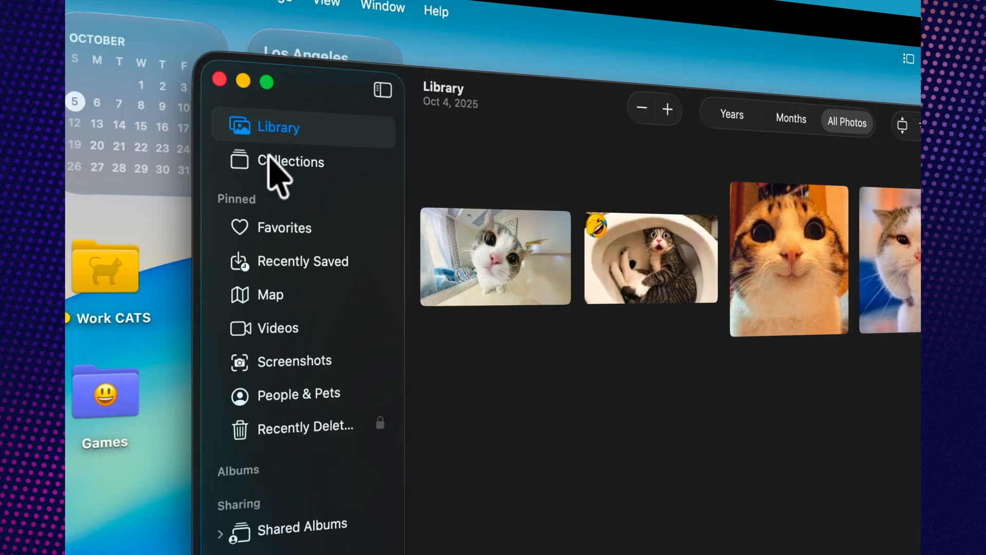
mouse_move(345, 156)
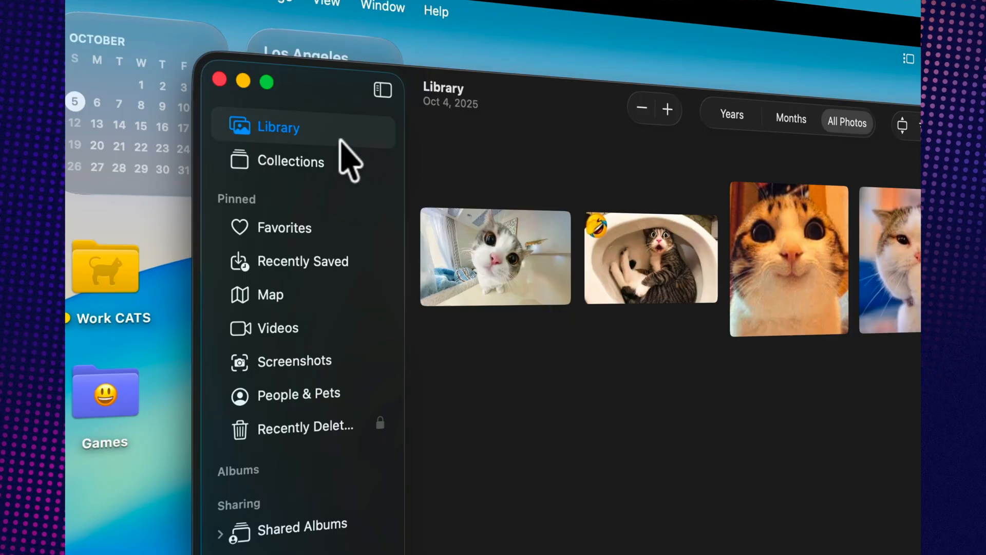
mouse_move(306, 153)
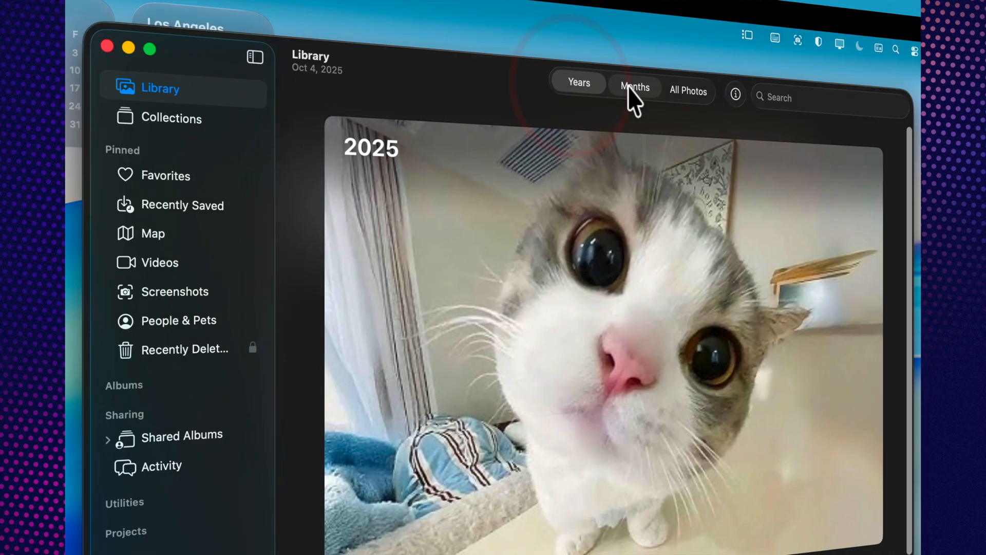
click(634, 87)
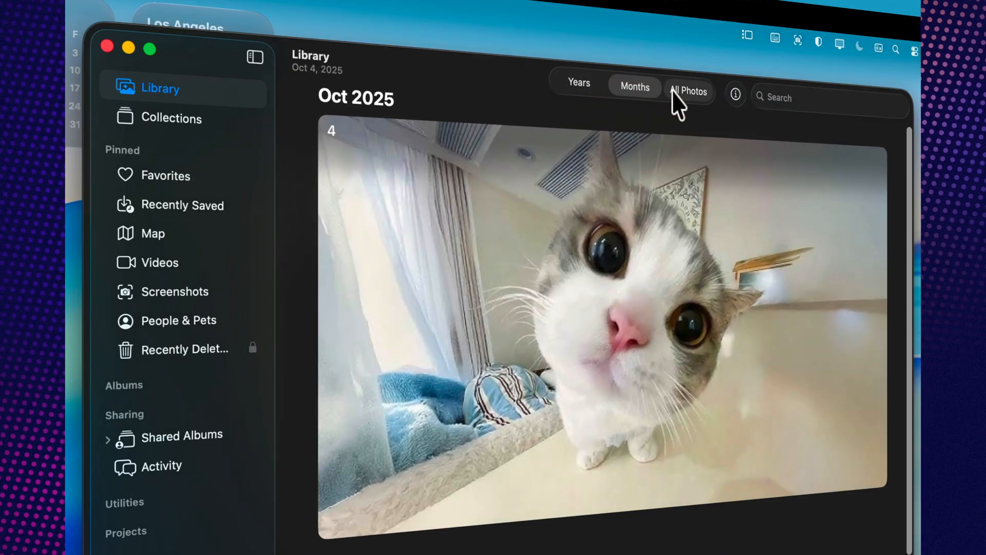
click(687, 91)
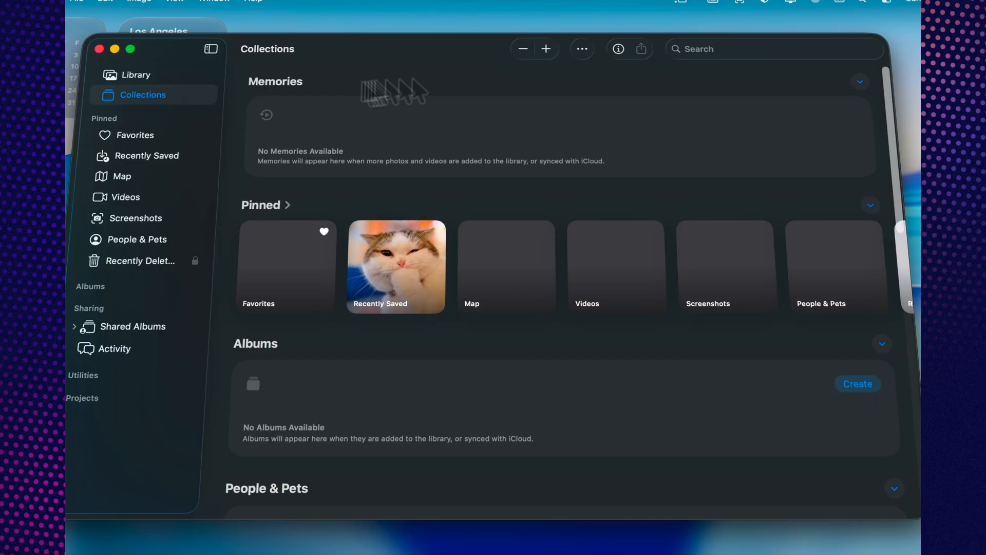
Scroll through the Collections sections, from People & Pets down to Utilities, then back up.
scroll(down, 3)
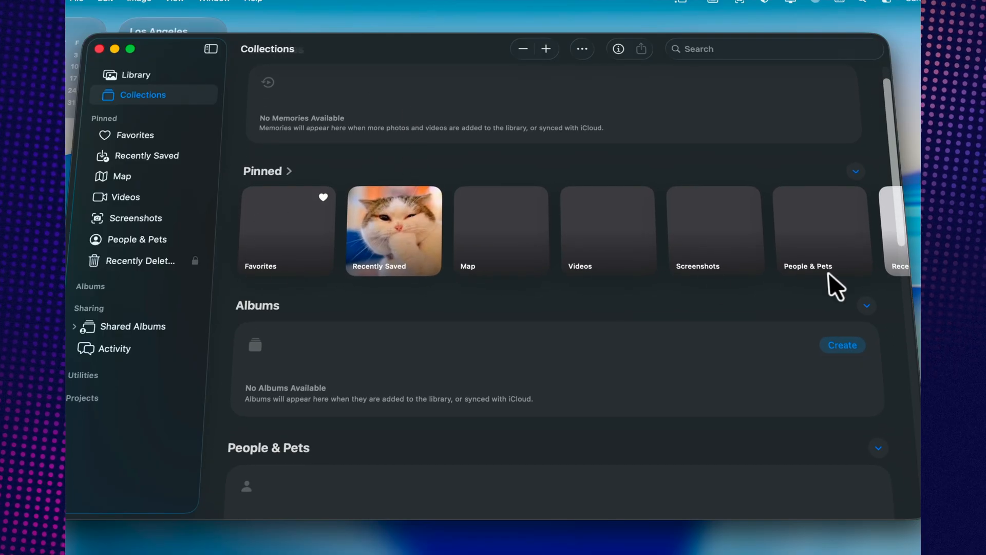
scroll(down, 3)
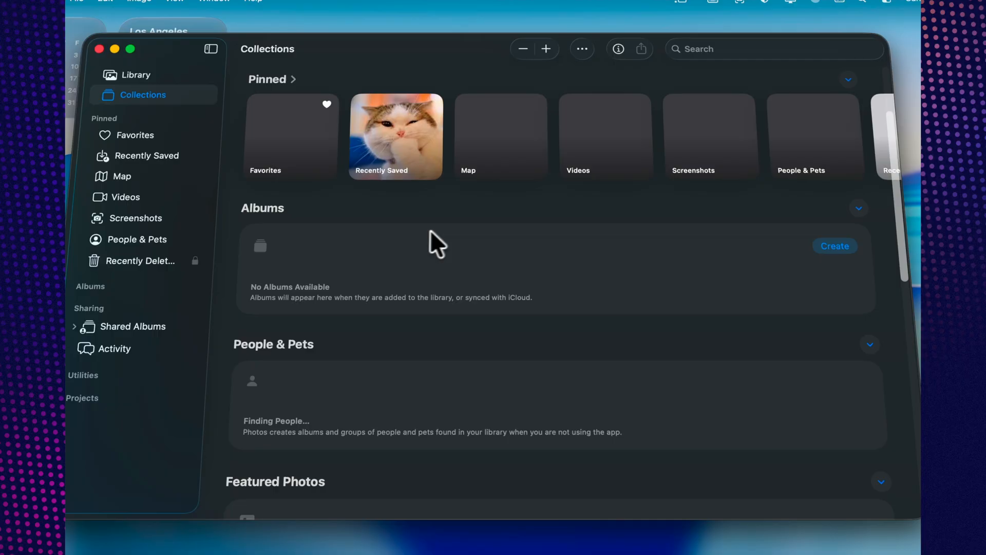
scroll(down, 3)
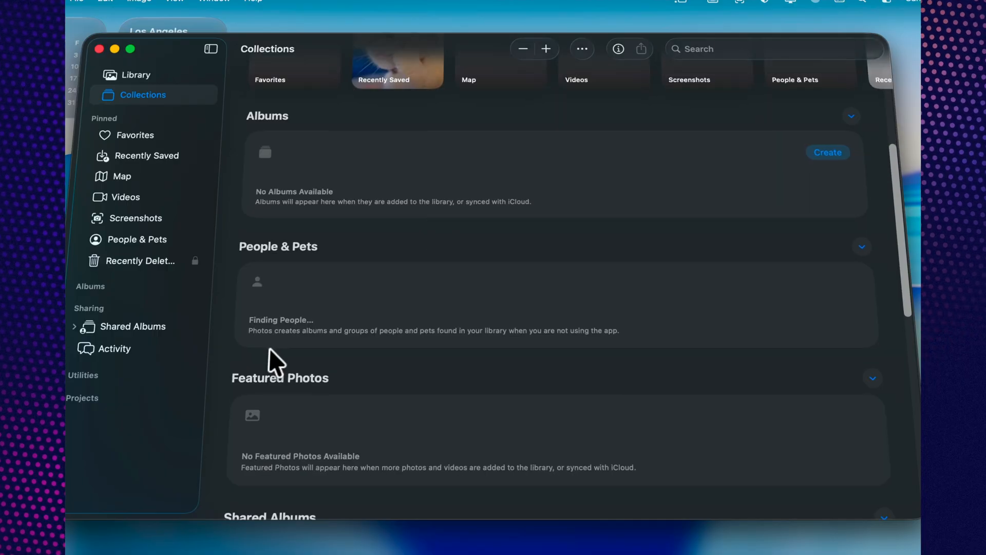
scroll(down, 3)
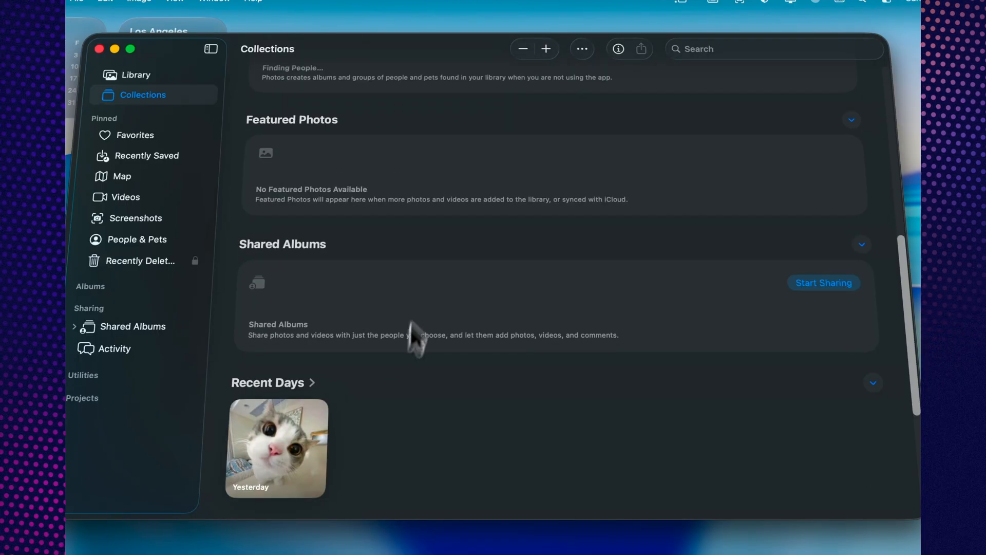
scroll(down, 3)
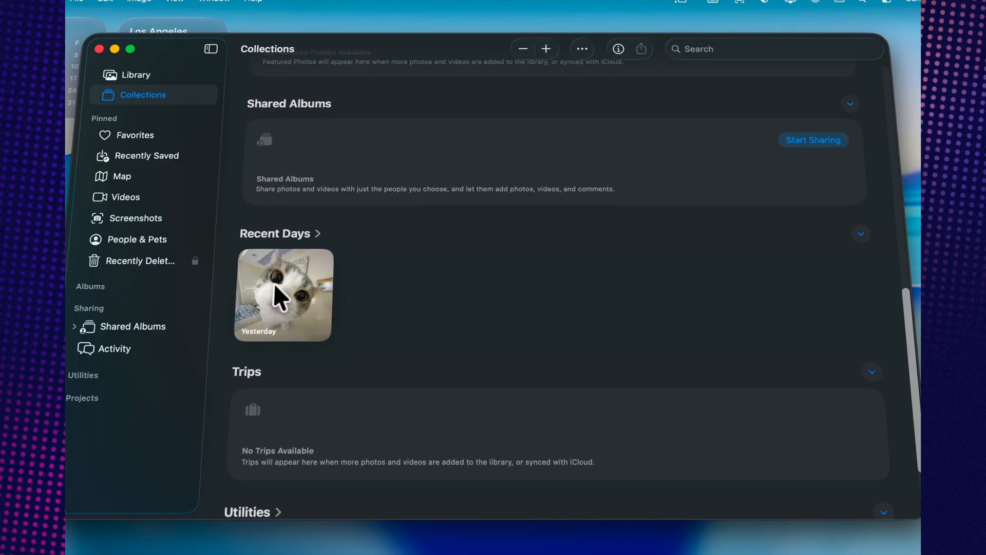
scroll(down, 3)
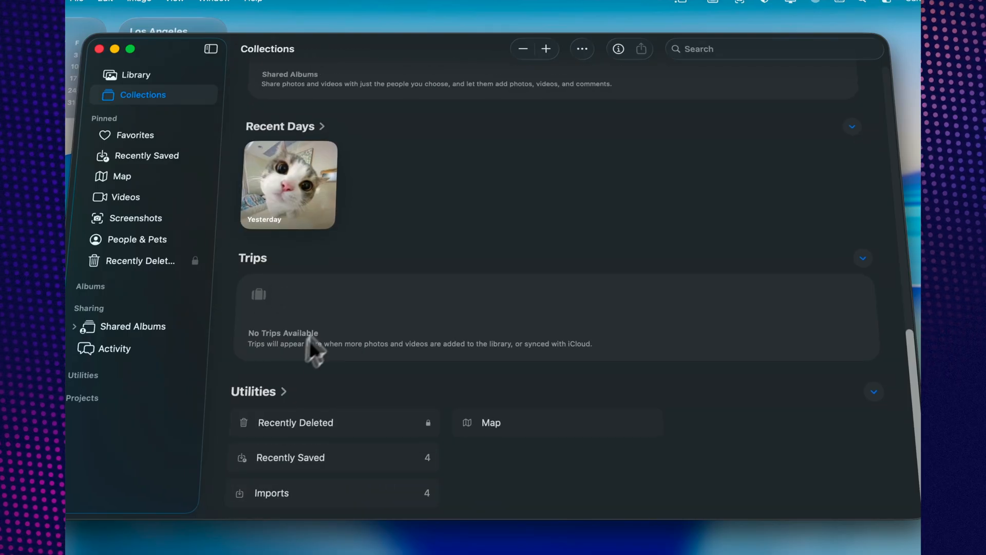
scroll(up, 3)
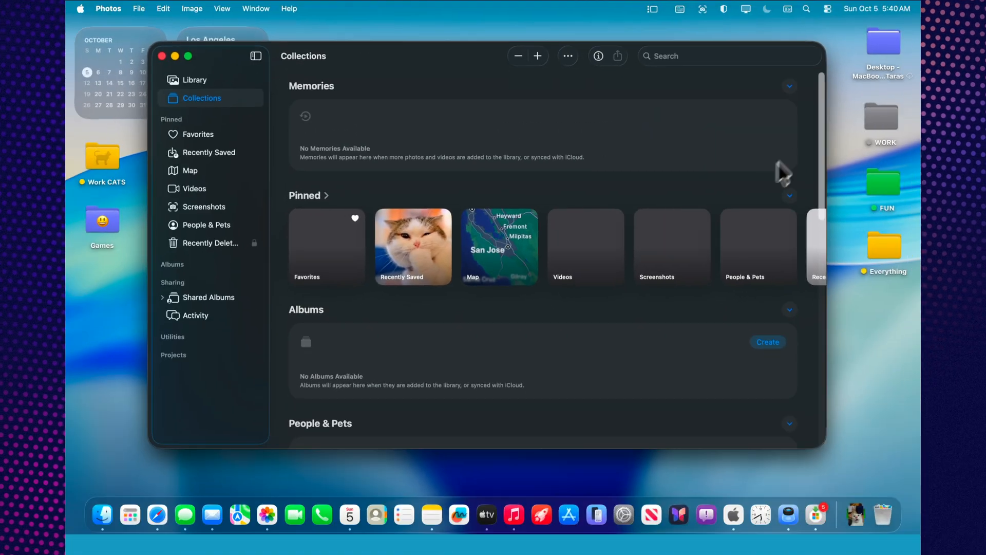
mouse_move(795, 103)
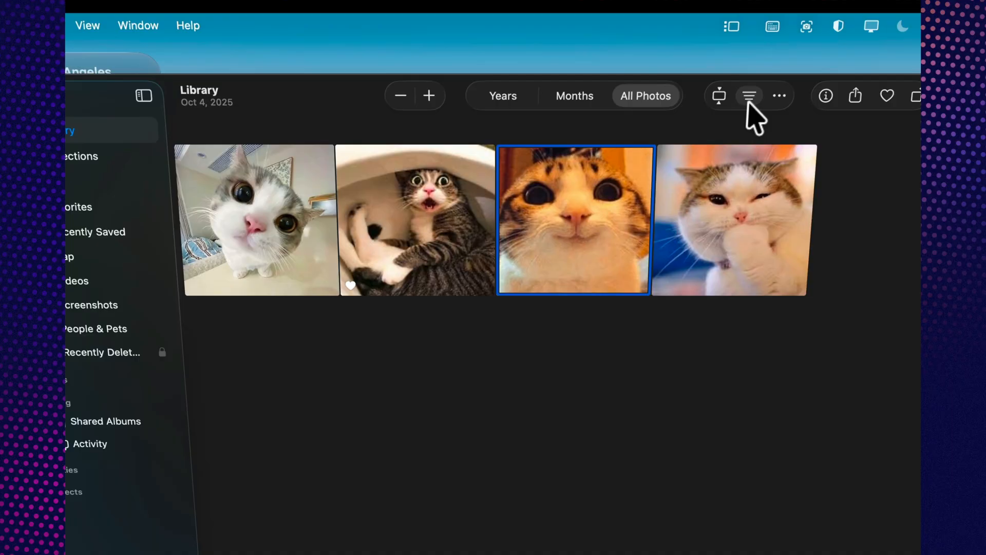
Filter the library to Favorites, return to All Items, then open and close the Keyword Manager.
click(749, 96)
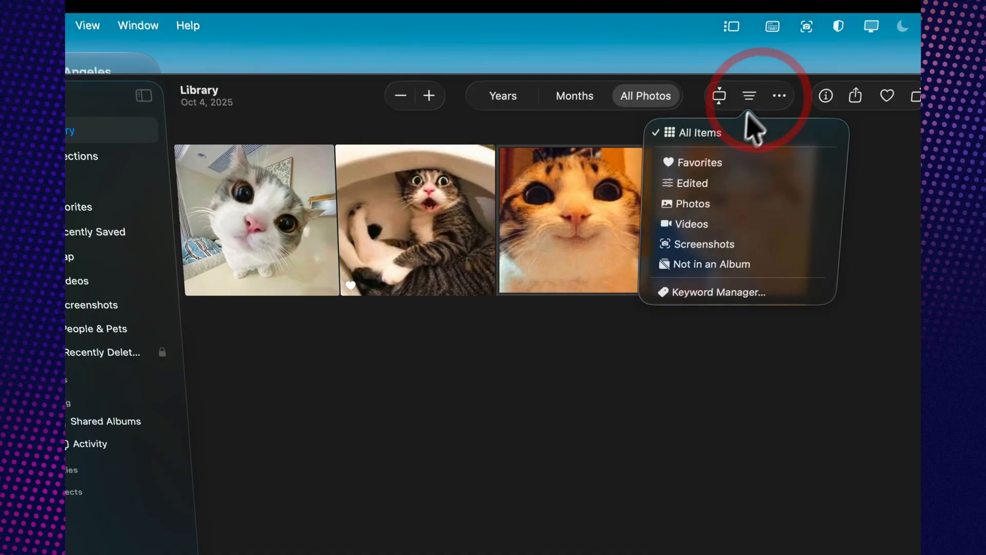
click(698, 162)
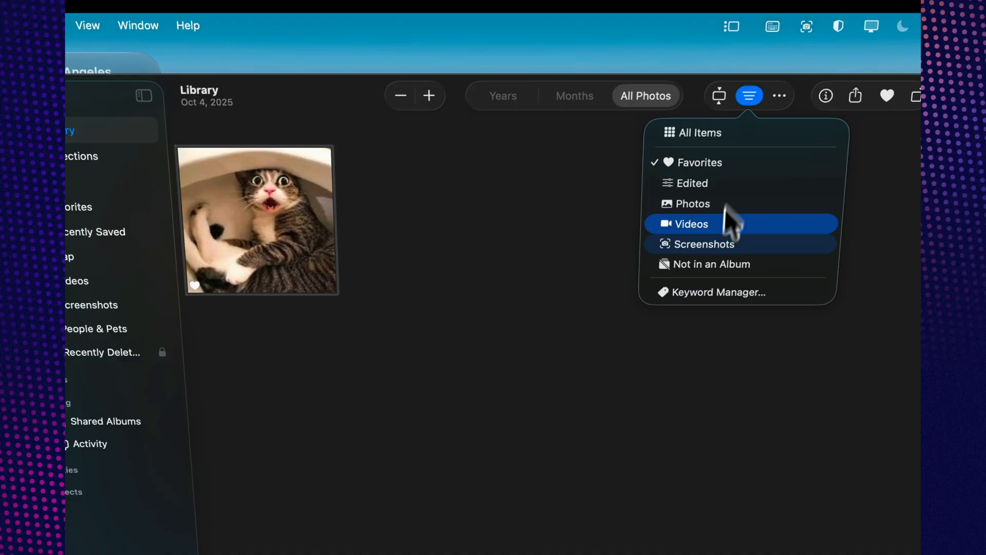
mouse_move(751, 106)
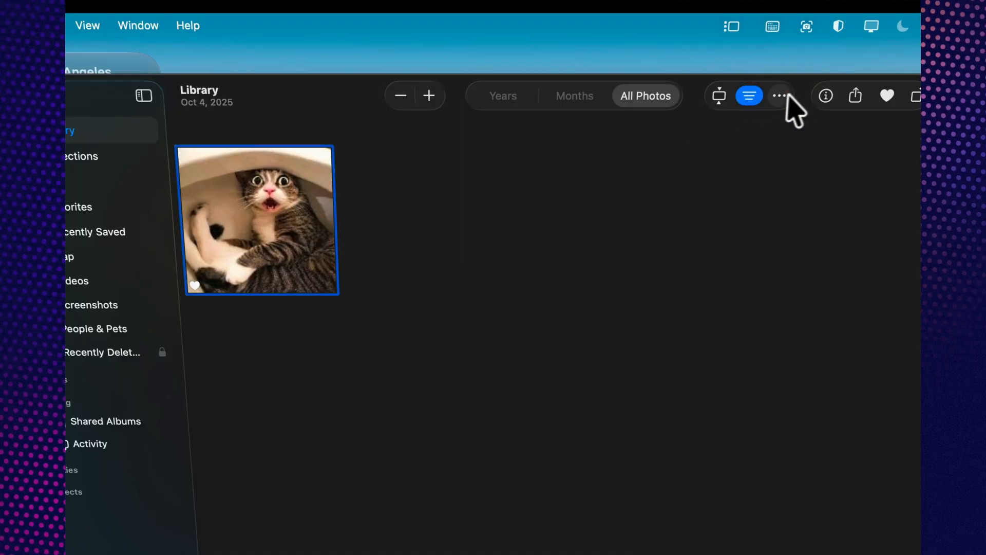
click(780, 95)
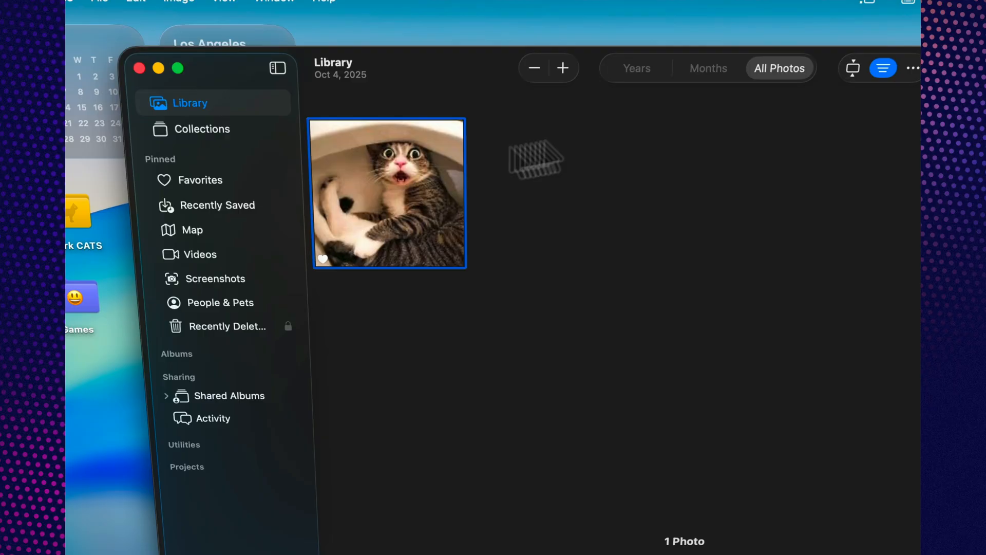
click(883, 68)
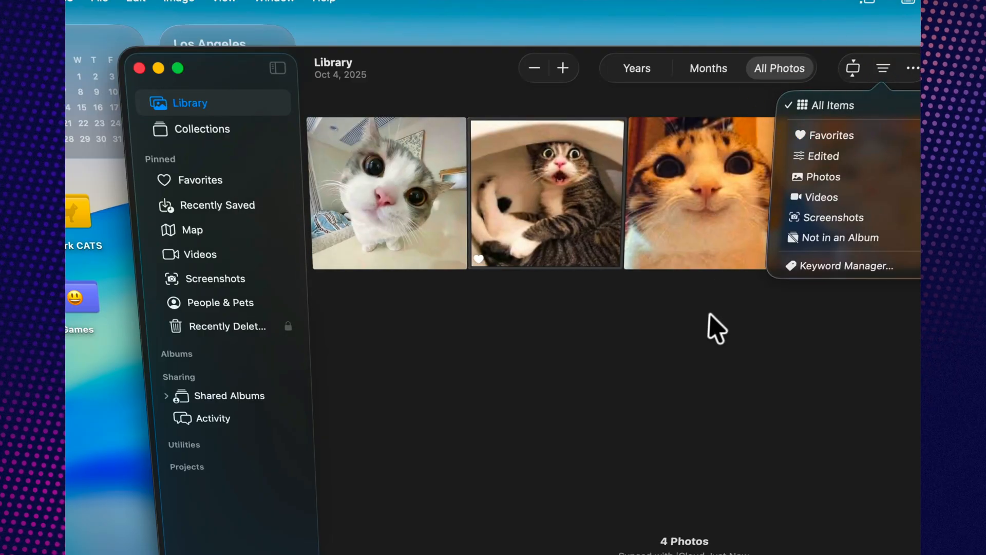
click(846, 265)
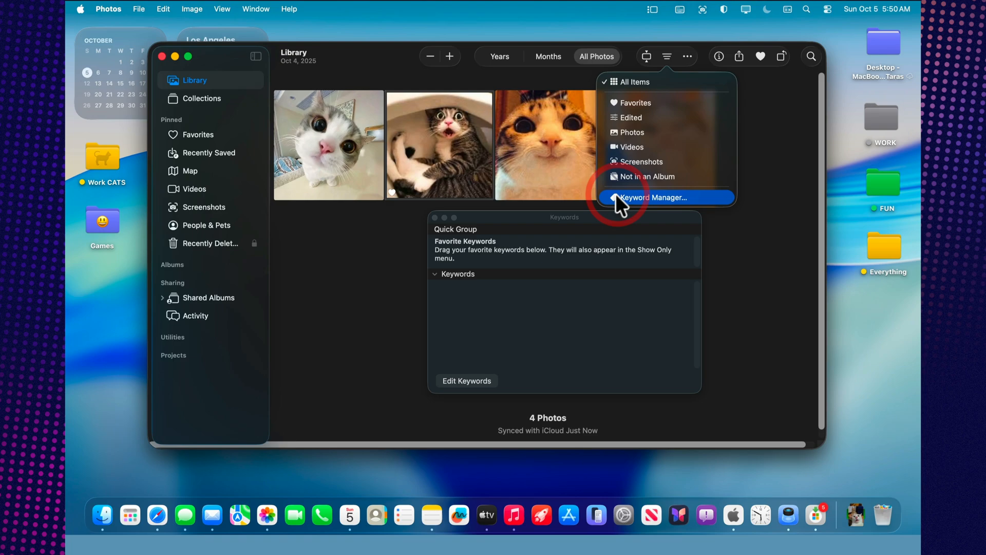
mouse_move(500, 225)
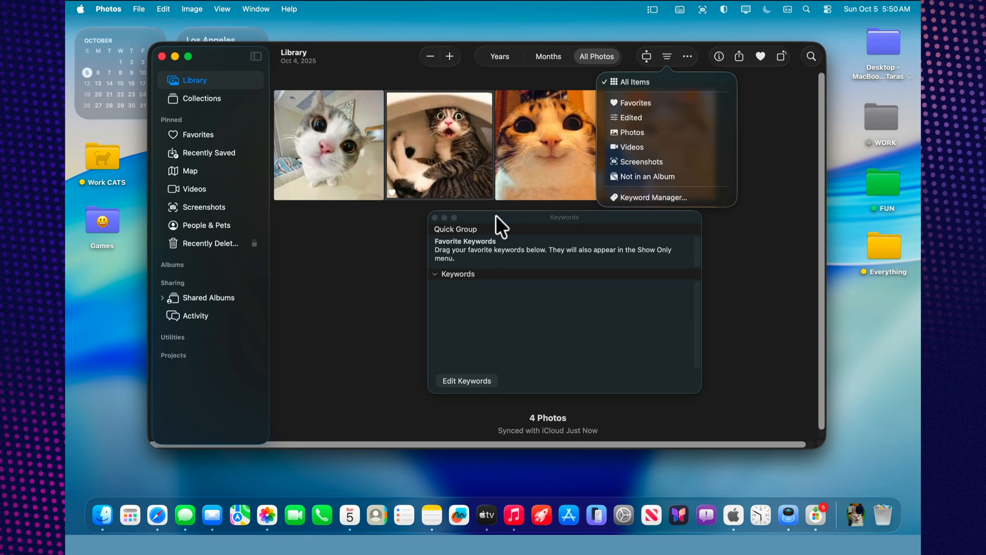
click(434, 219)
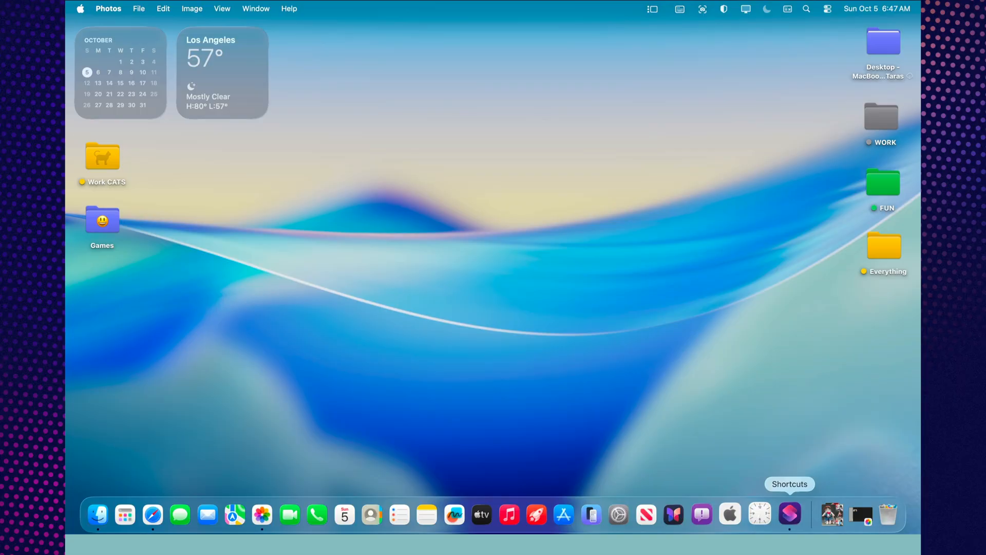
Restore the minimized Photos window and open the Untitled Smart Album cat photo full size.
click(863, 513)
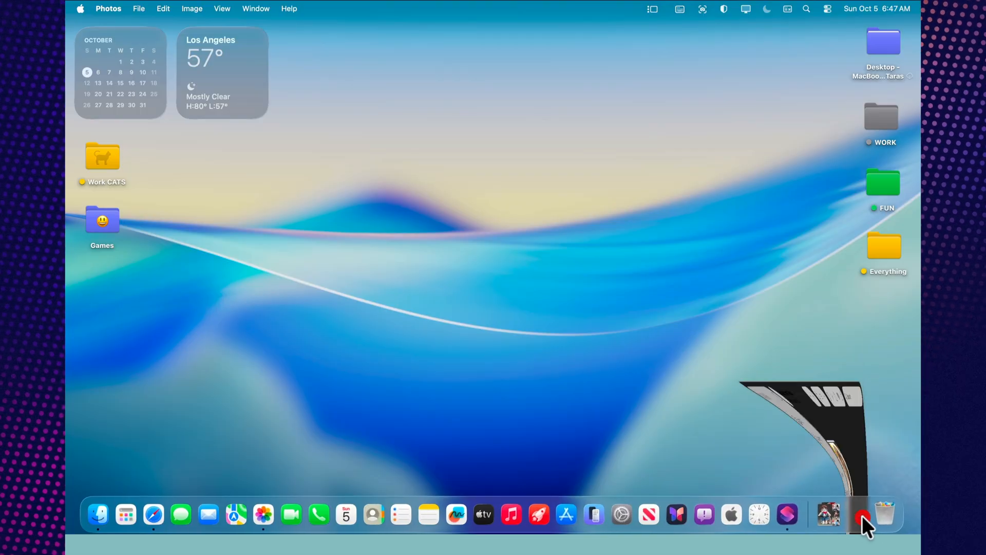
click(263, 515)
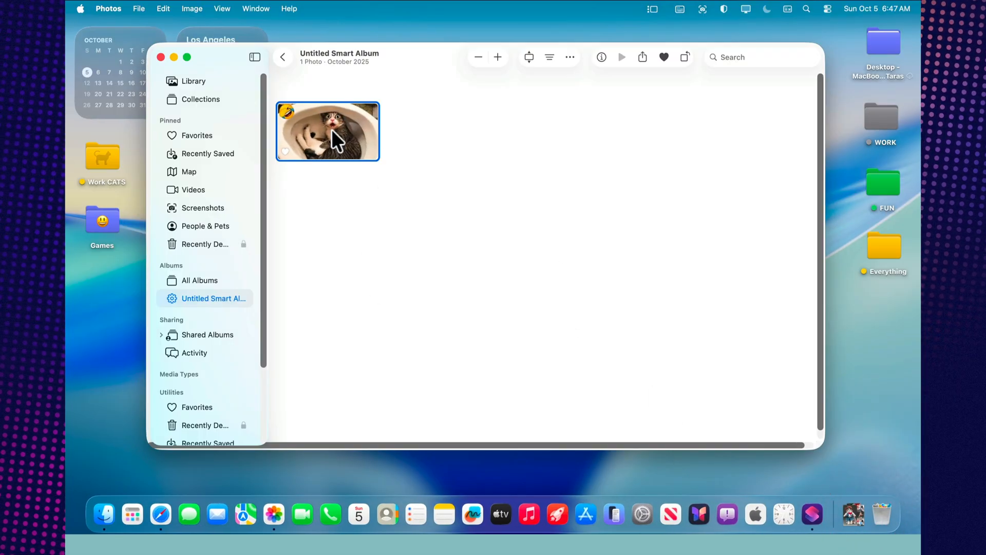
double_click(327, 130)
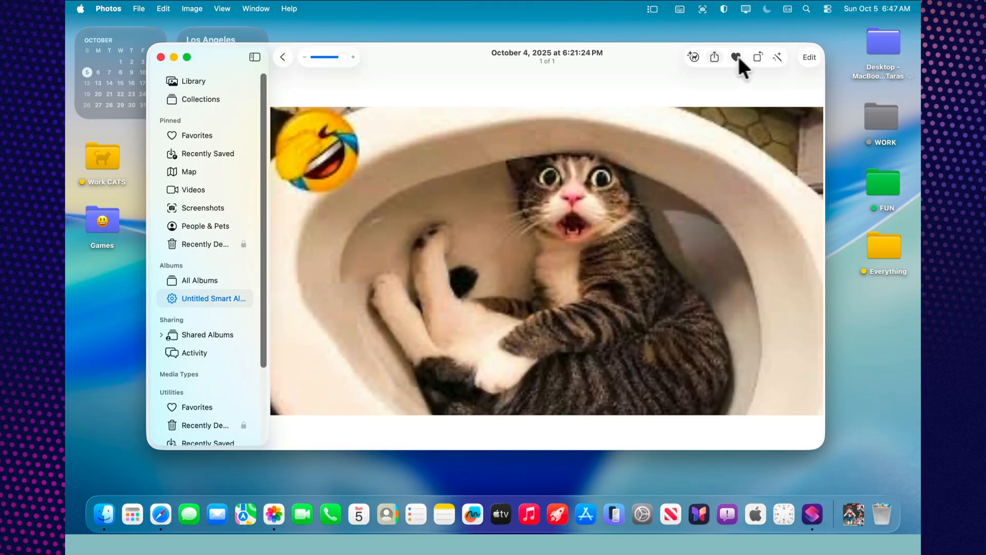
click(735, 56)
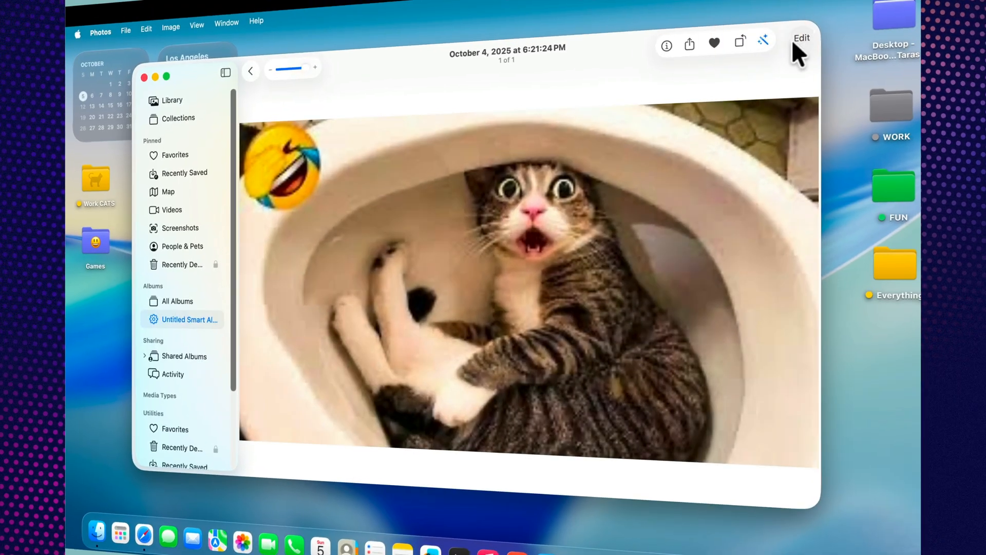
Edit the cat photo with Skin Tone white balance, expand Sharpen, and open Extensions options.
click(801, 37)
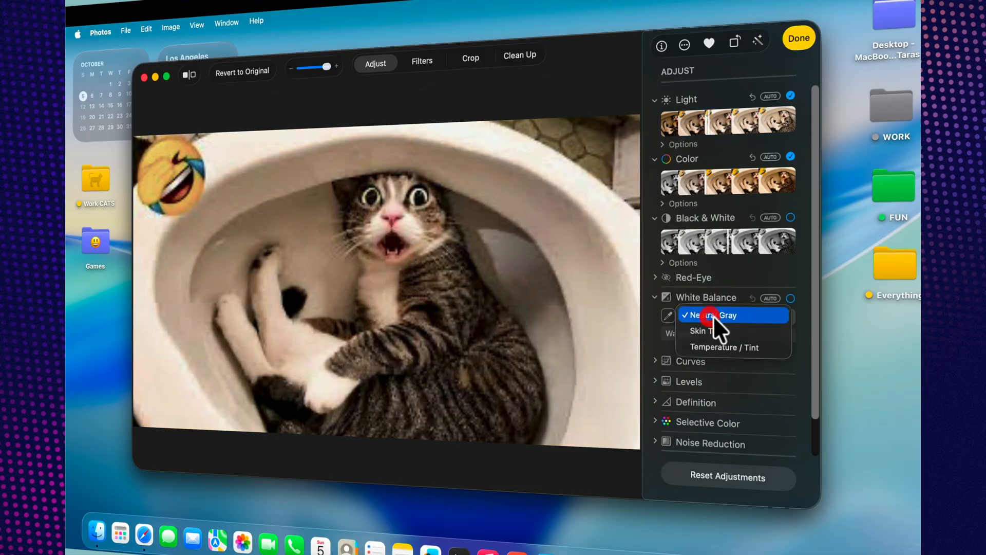
click(704, 331)
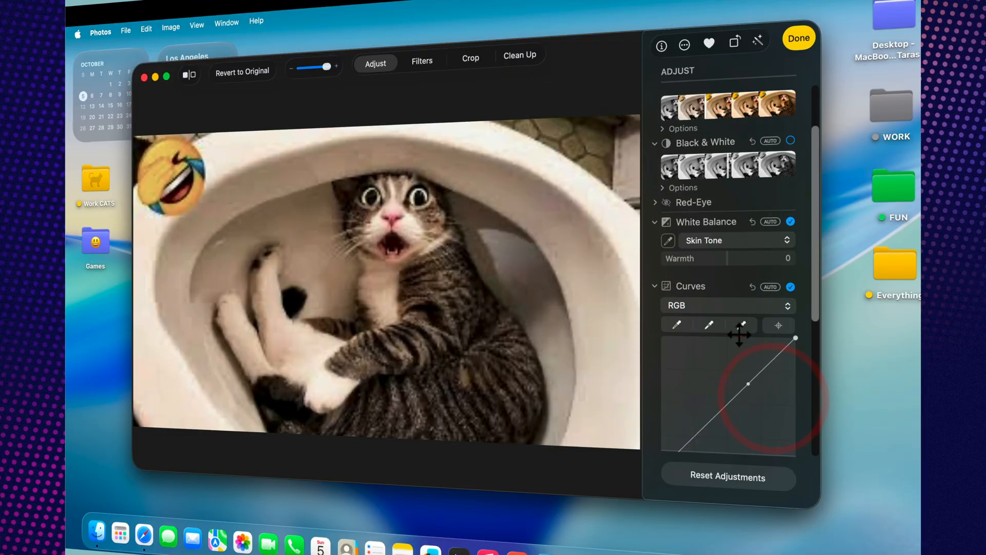
scroll(down, 3)
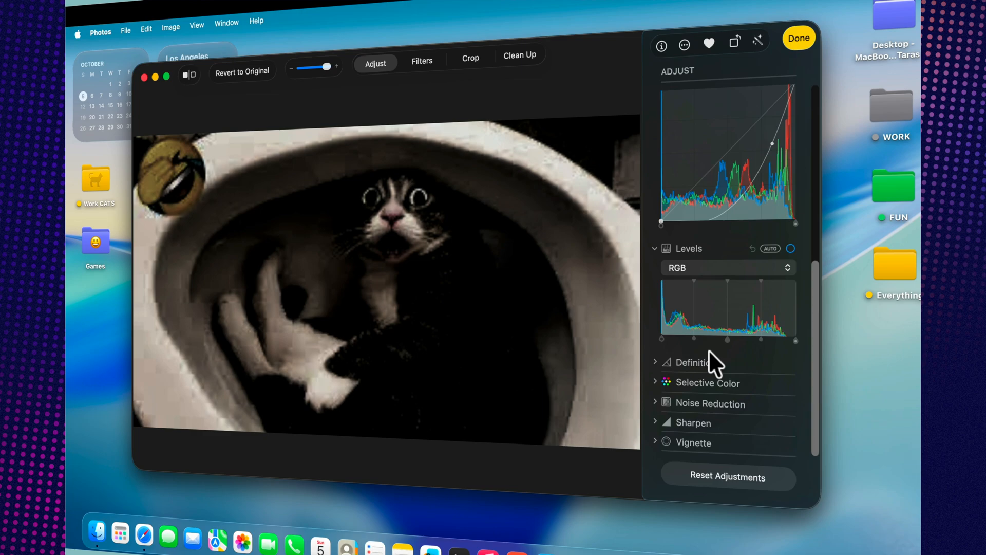
click(693, 422)
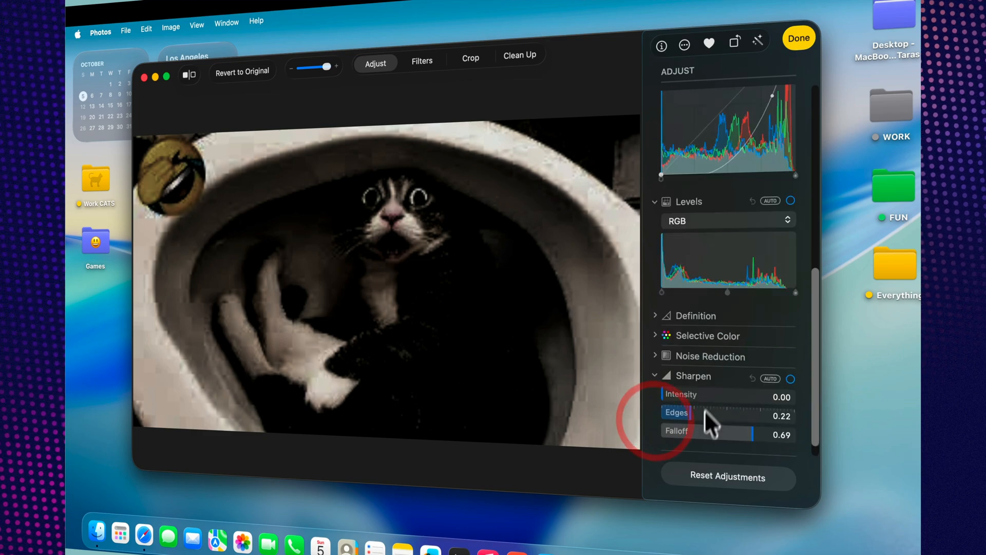
scroll(up, 3)
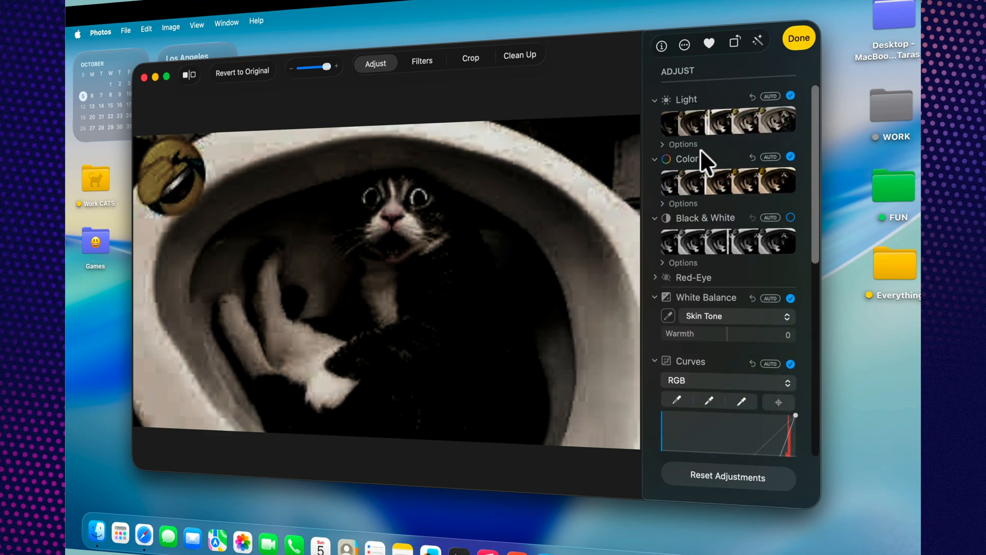
click(684, 45)
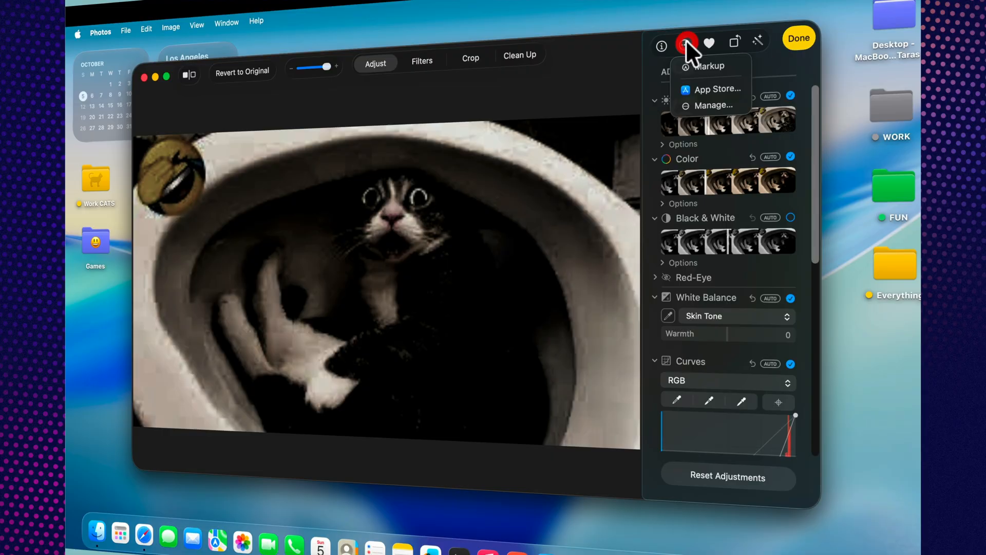
mouse_move(716, 89)
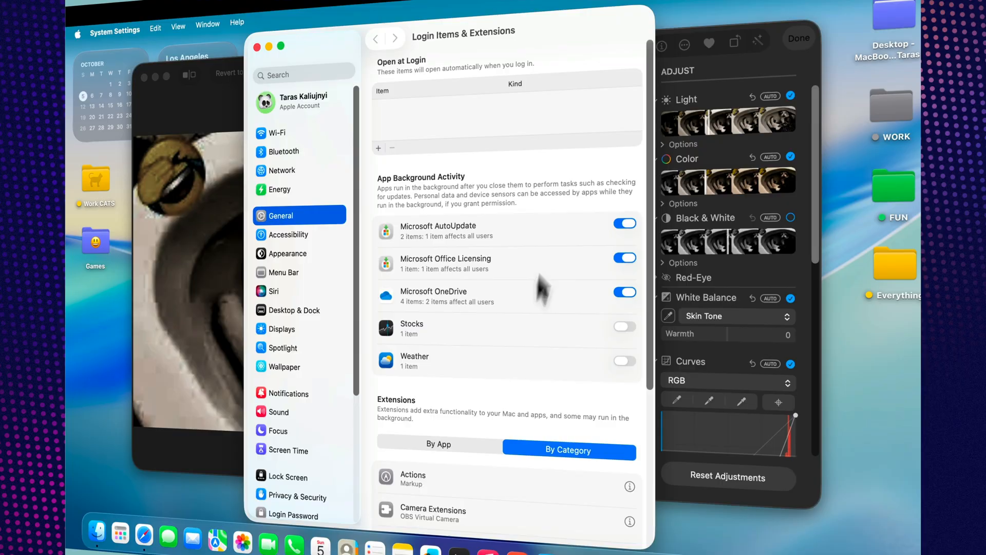
scroll(down, 3)
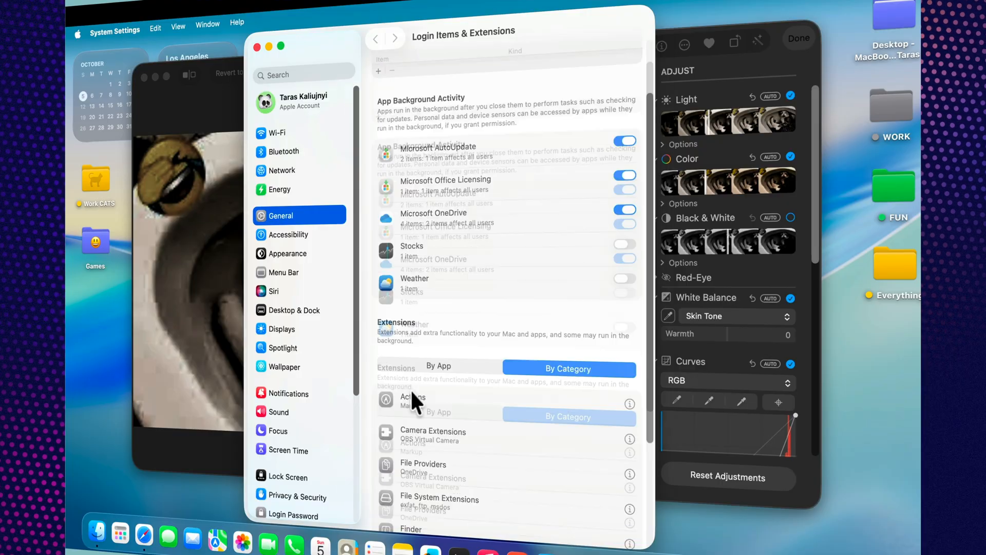
scroll(down, 3)
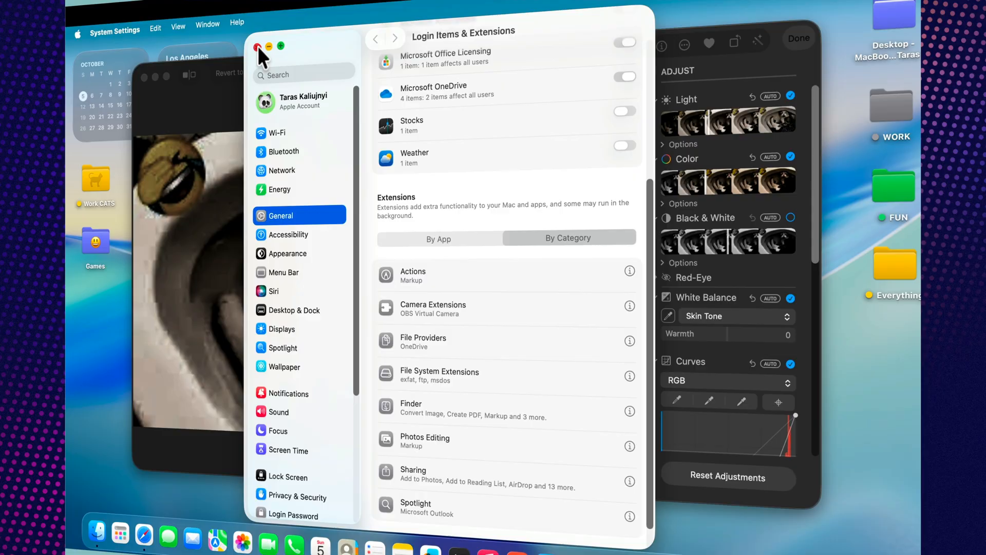
click(258, 47)
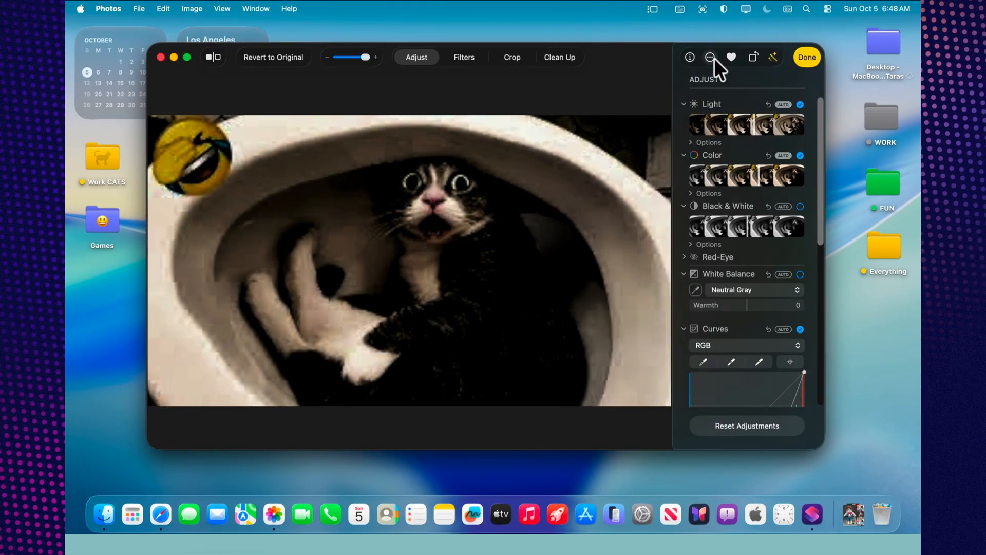
Keep the darkened cat photo edits with Done and close Photos.
click(806, 57)
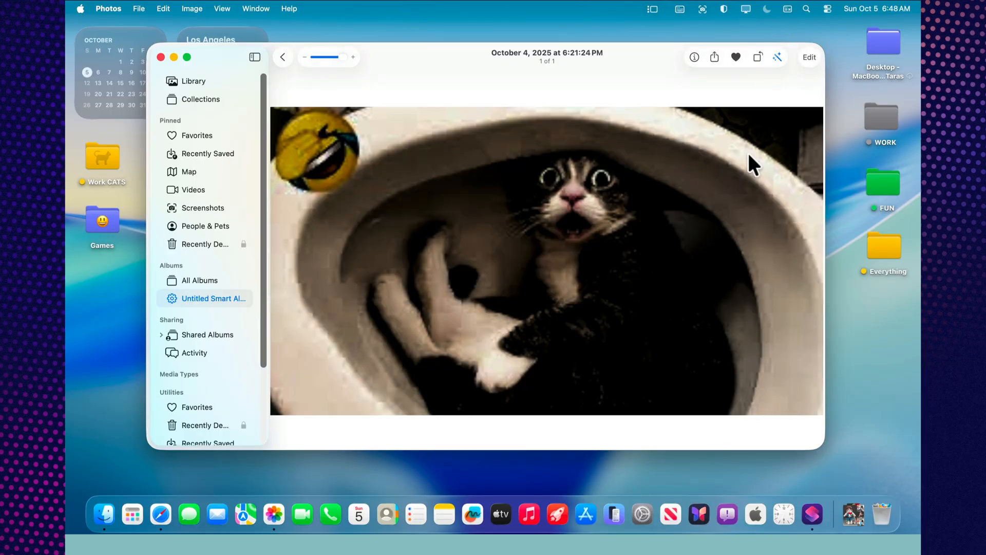
click(161, 56)
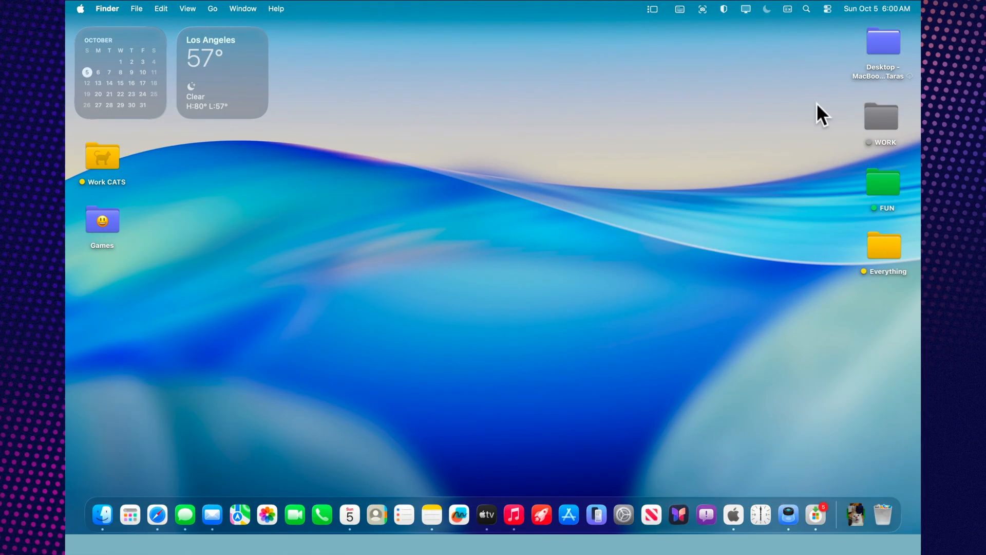
mouse_move(185, 515)
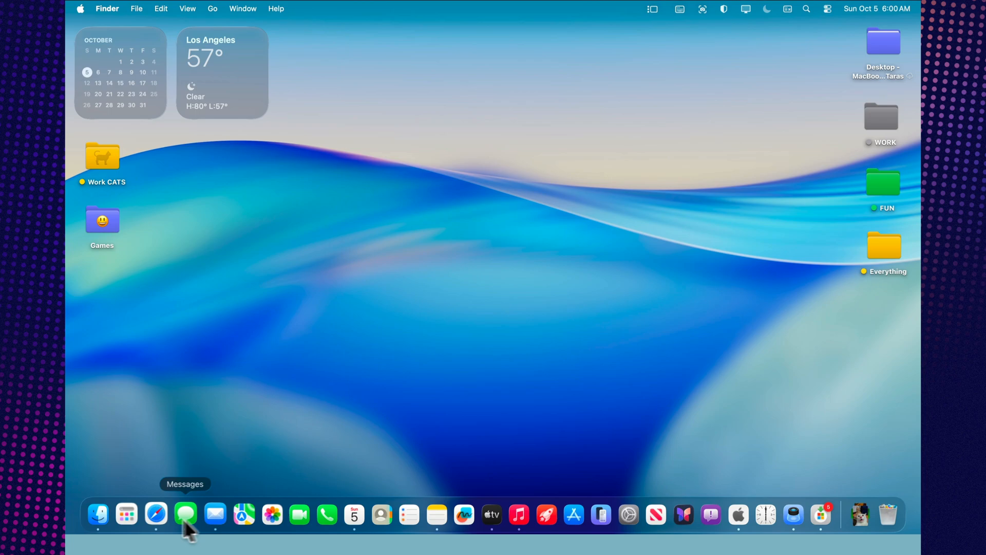
Reopen Photos to the five-photo library and detect Live Text on the business card image.
click(269, 514)
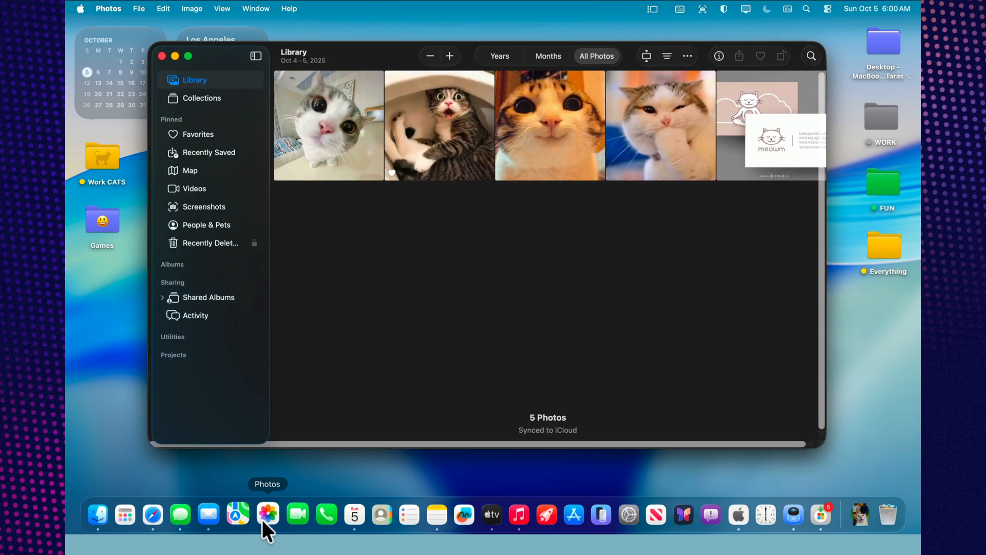
mouse_move(648, 112)
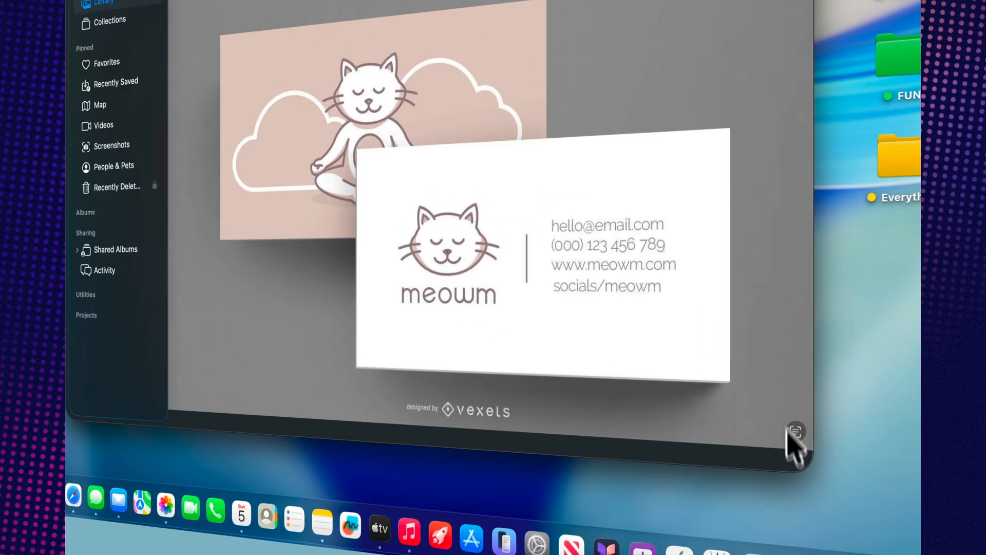
click(796, 432)
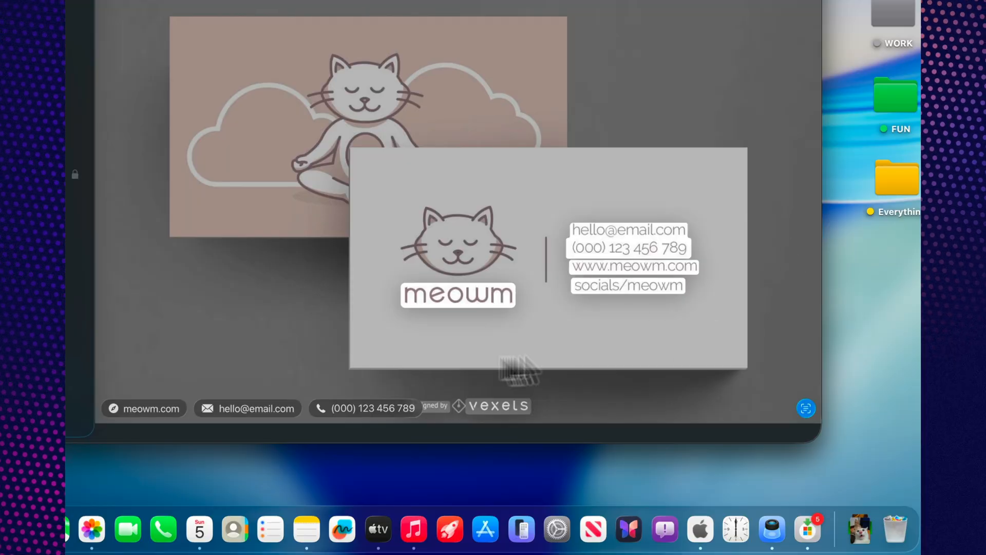
mouse_move(242, 426)
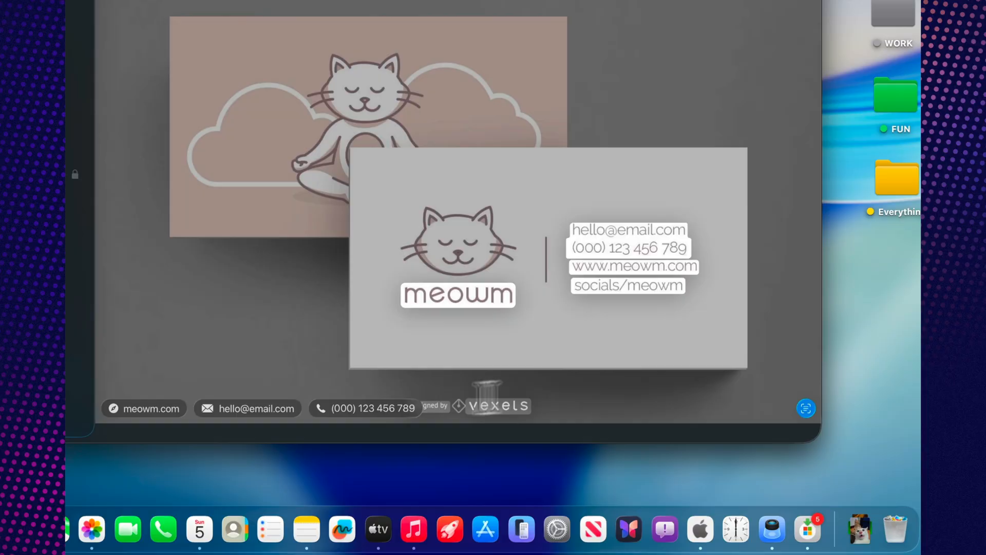
click(807, 409)
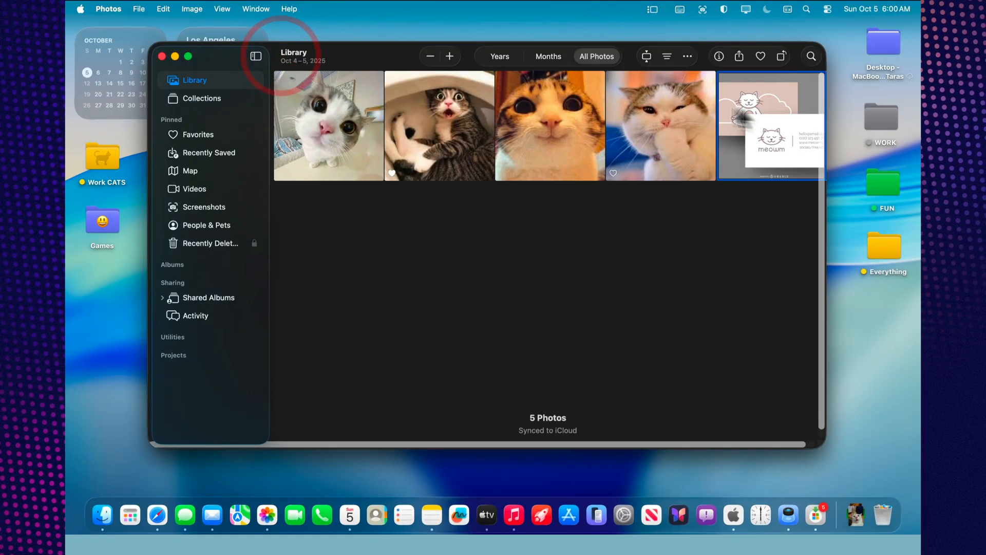
Search the library for 'Cat', getting two matching photos, then clear the search.
click(810, 56)
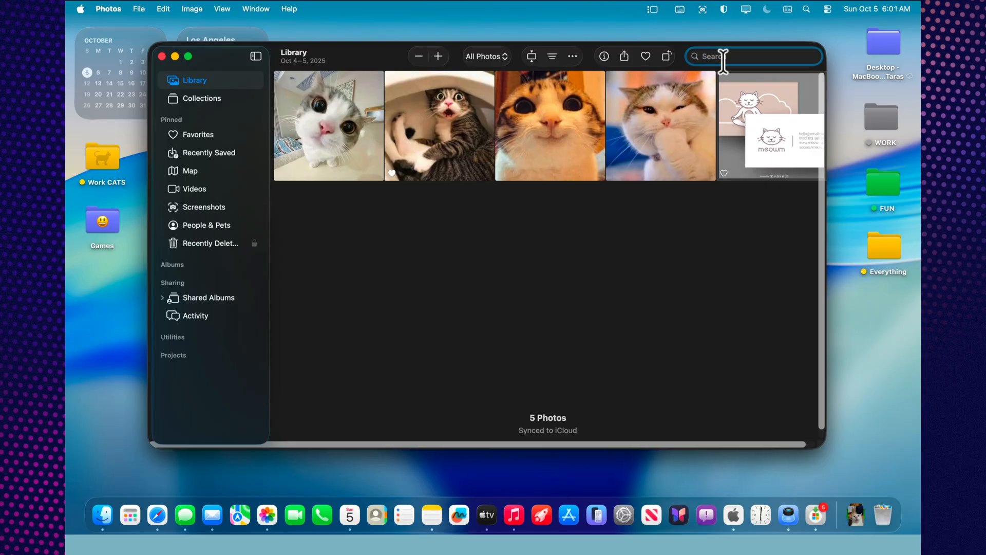
text(ca)
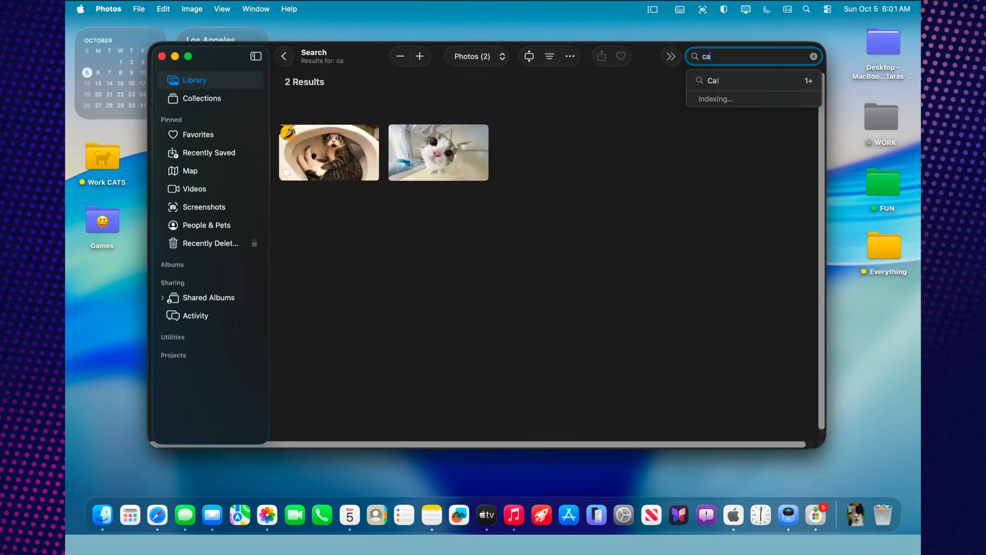
click(713, 80)
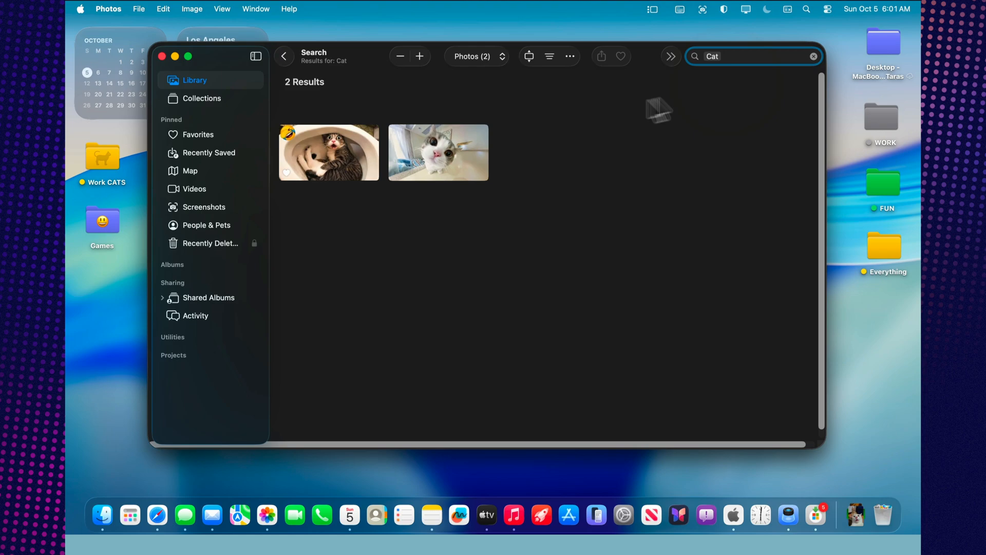
mouse_move(705, 192)
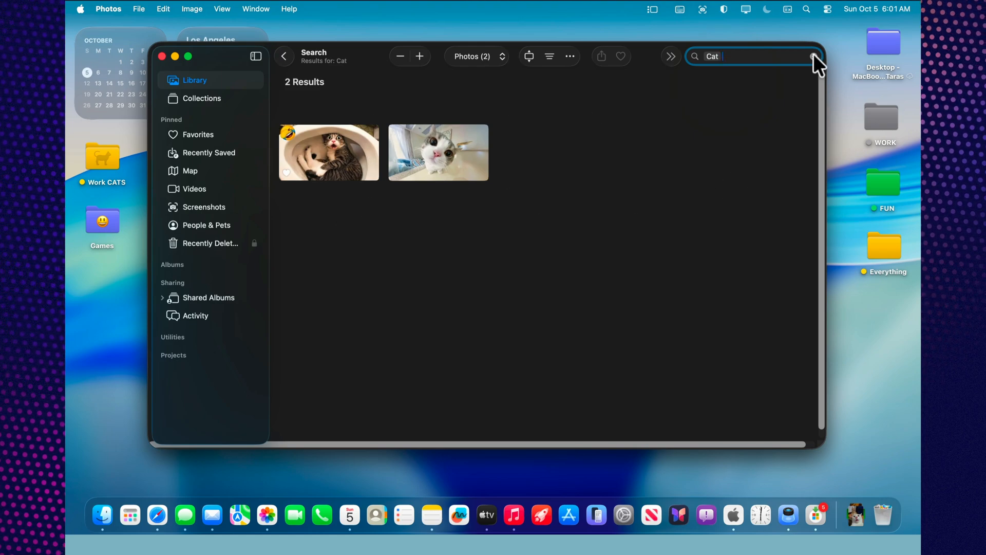
click(815, 56)
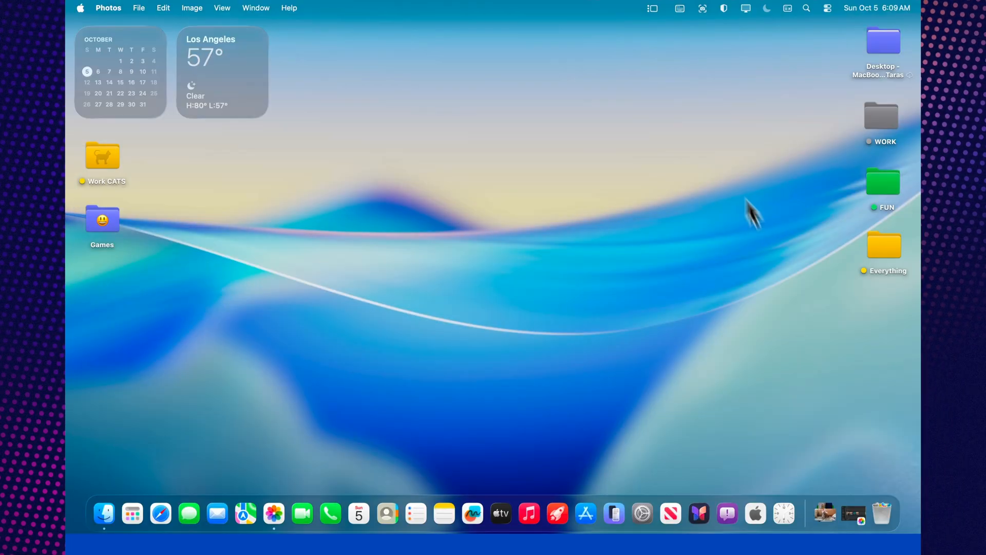
mouse_move(853, 512)
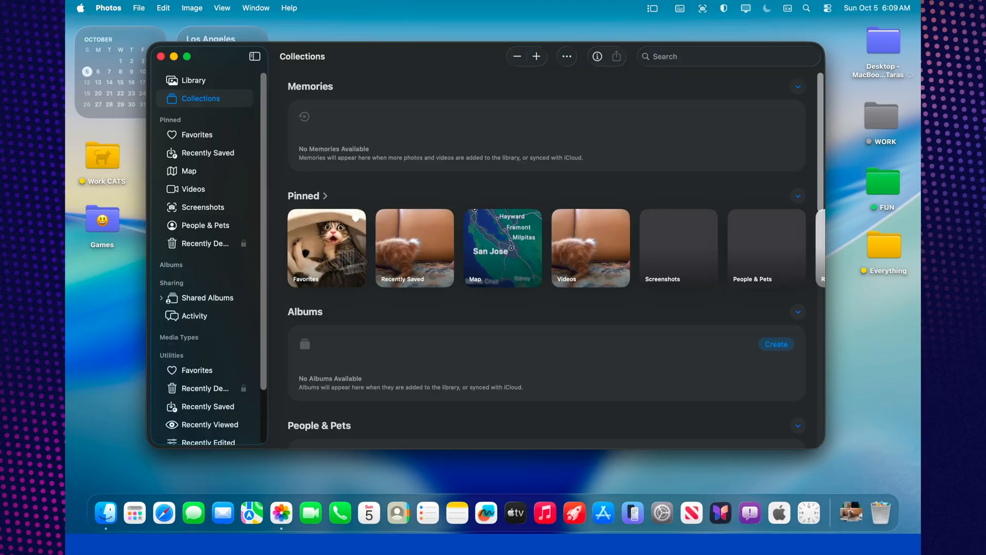
Open Photos Settings from the Photos menu to show the Shared Library pane.
click(107, 8)
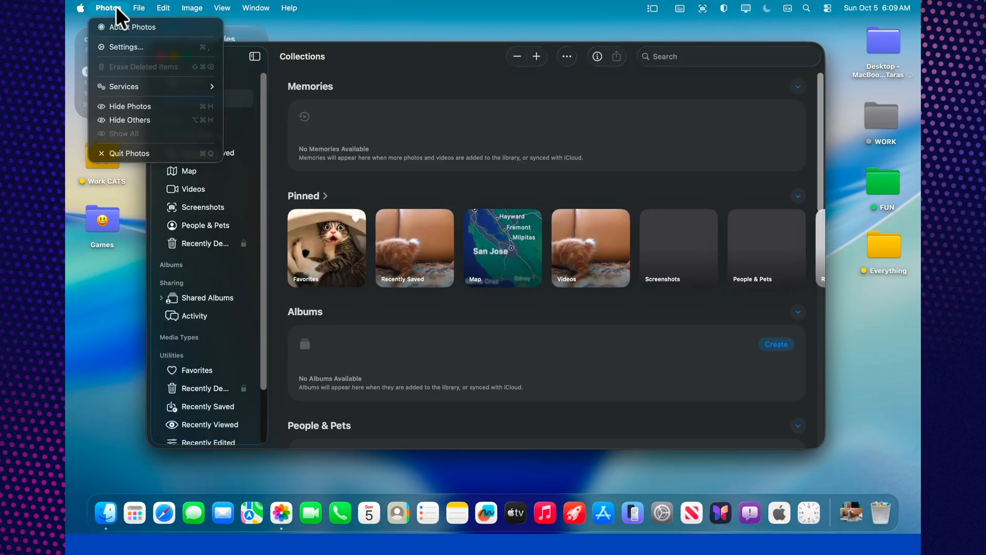
click(126, 47)
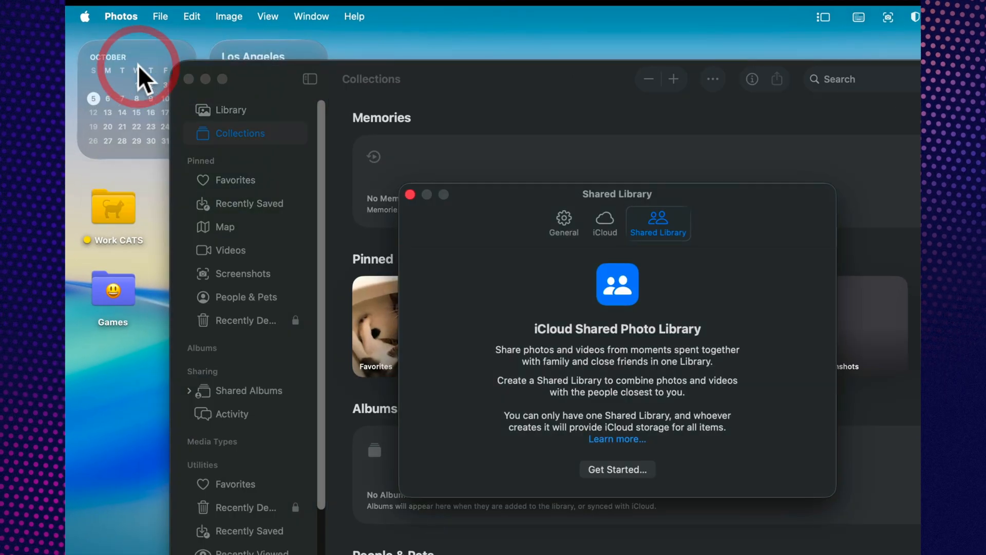
mouse_move(658, 225)
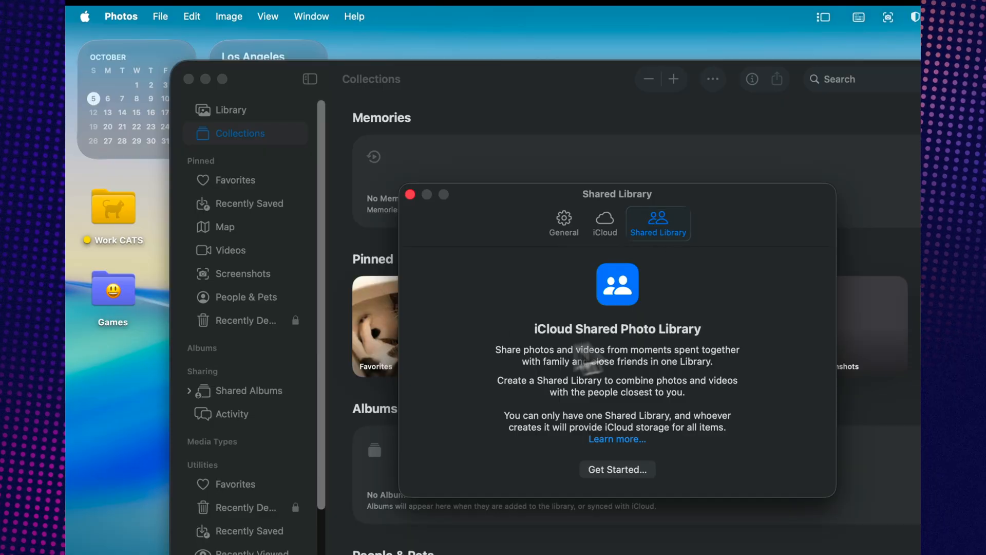
mouse_move(579, 408)
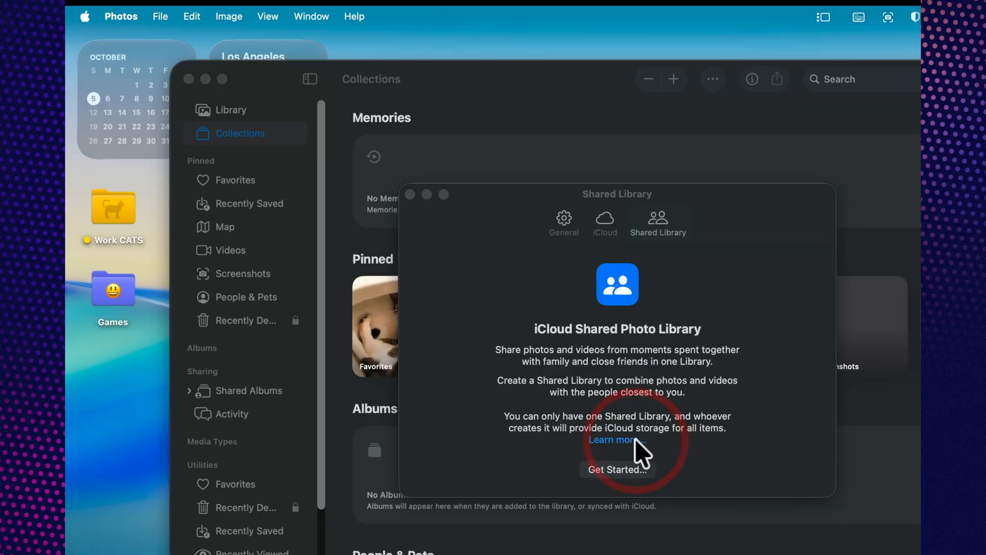
Open the Shared Library 'Learn more' article in Safari and scroll down to its help section.
click(613, 440)
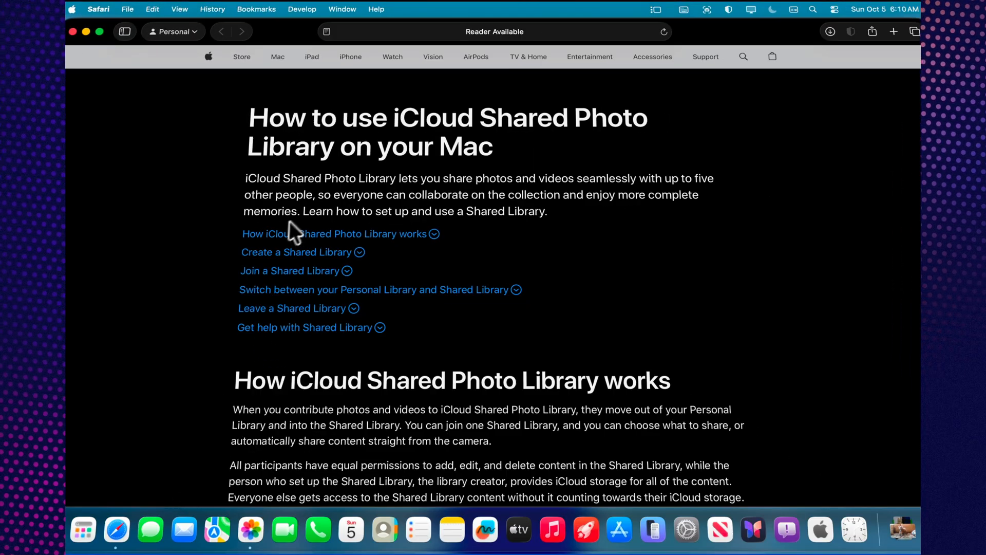
scroll(down, 3)
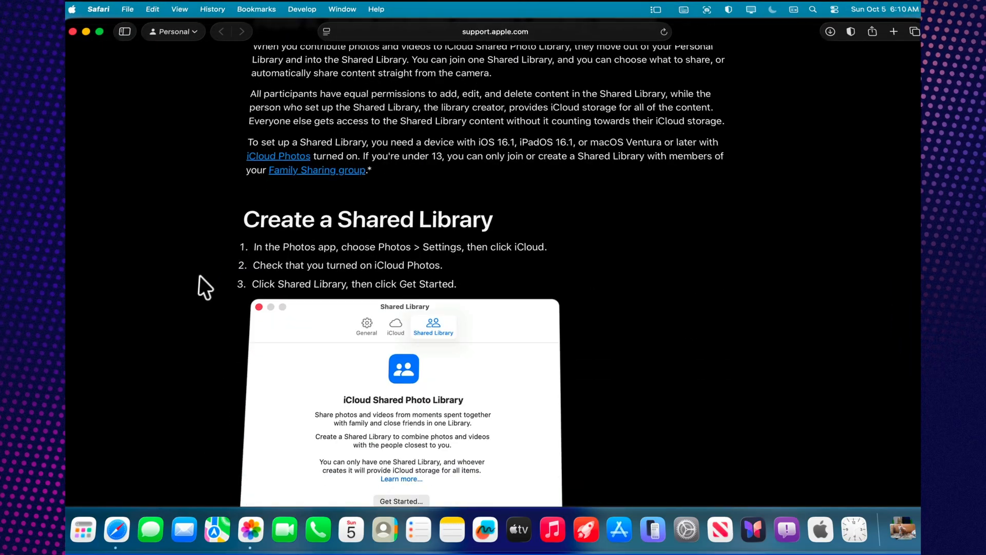
scroll(down, 3)
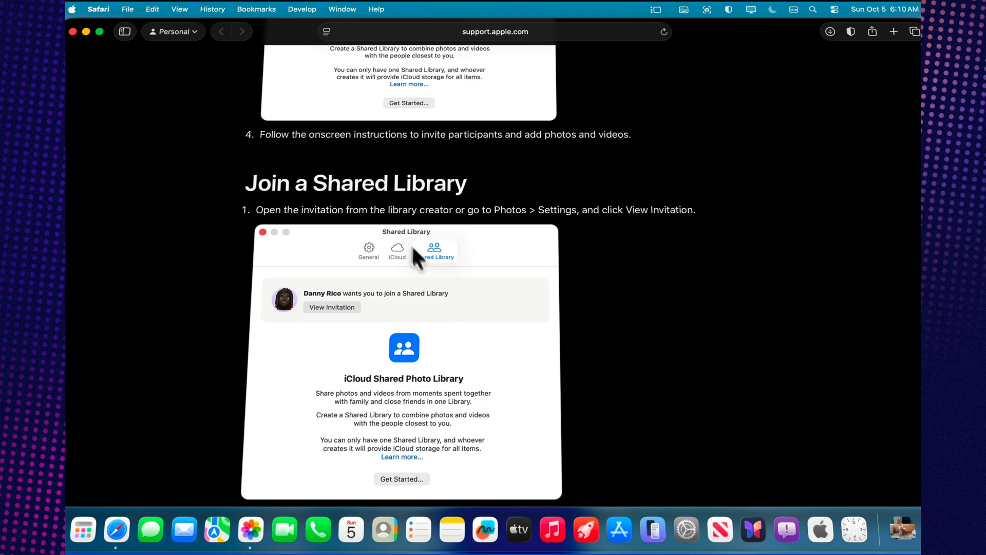
scroll(down, 3)
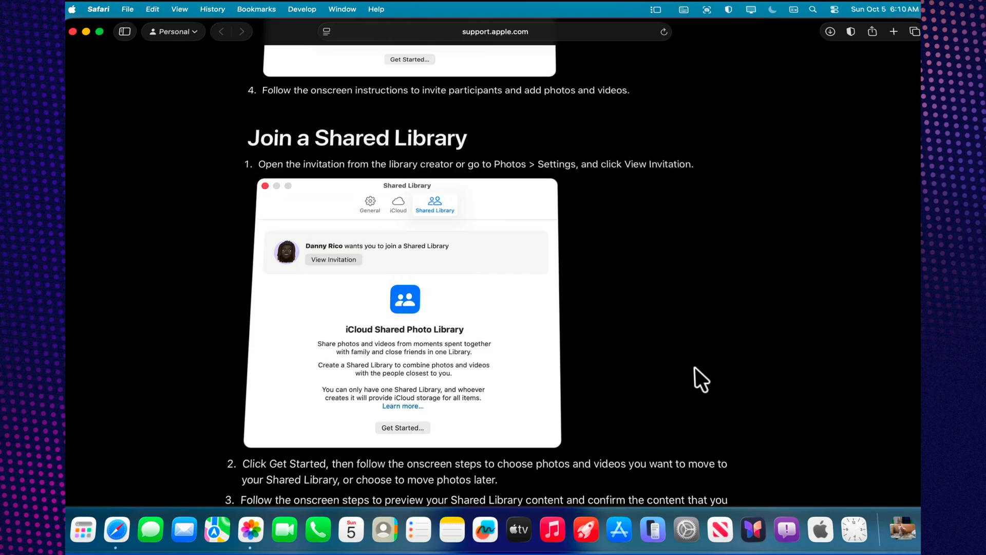
scroll(down, 3)
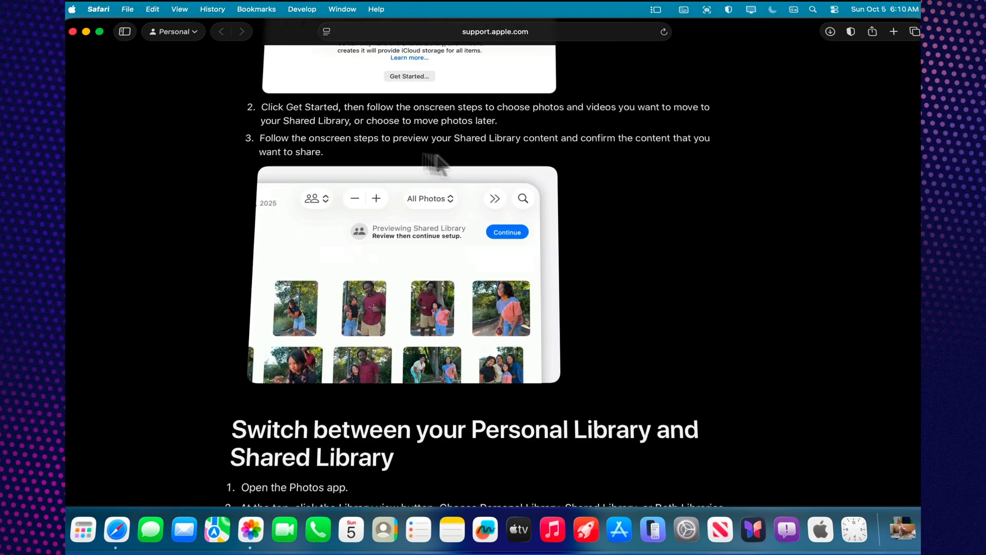
mouse_move(472, 415)
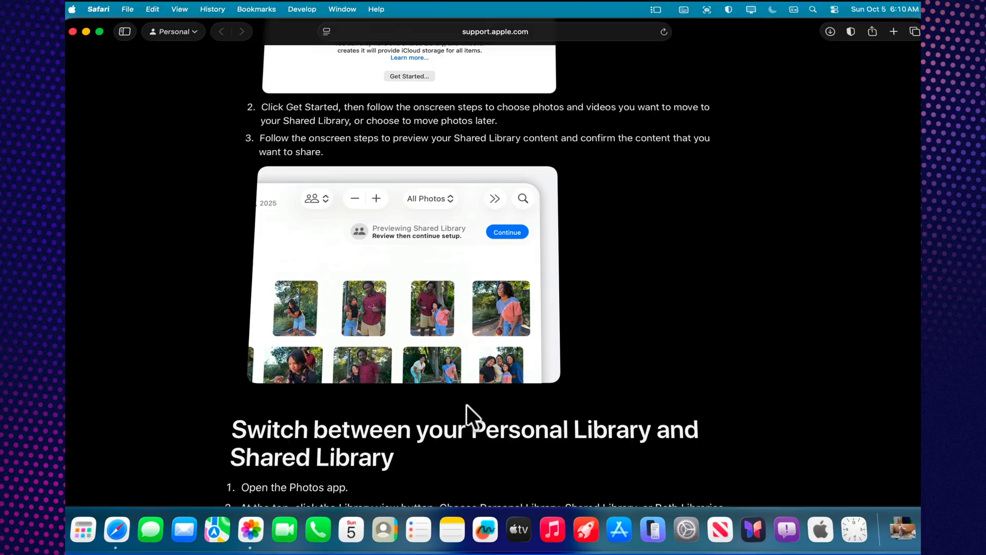
scroll(down, 3)
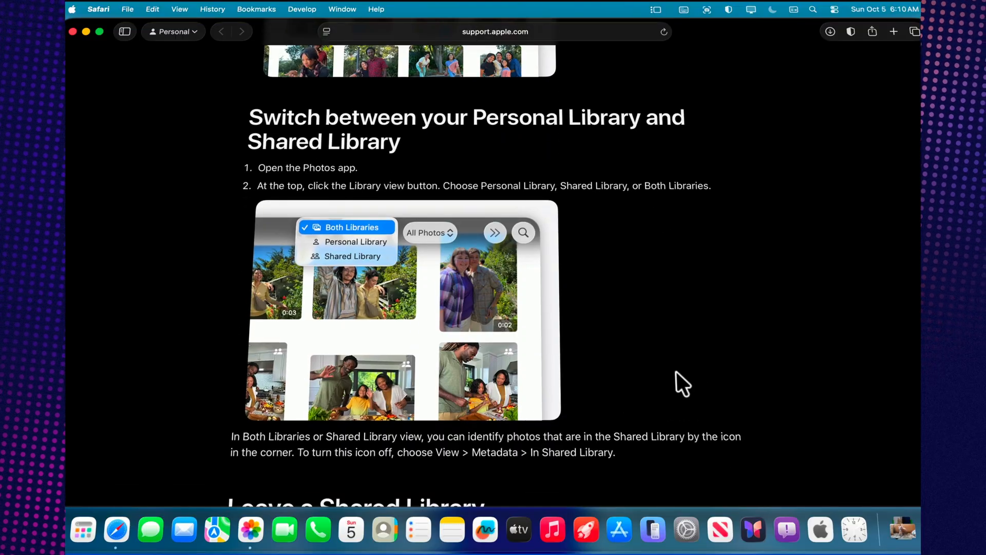
scroll(down, 3)
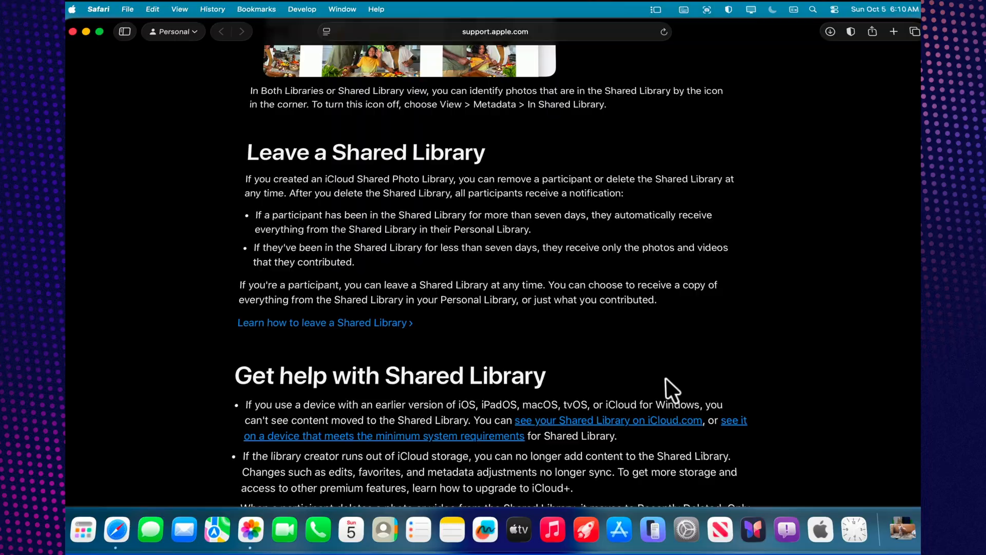
scroll(down, 3)
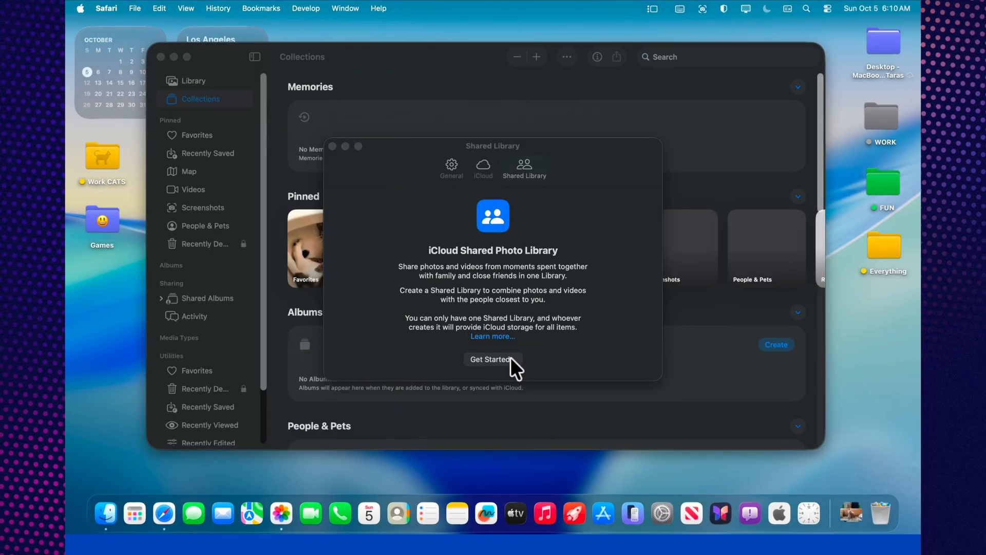
Bring Photos' Shared Library settings window, near Get Started, back to the front.
click(492, 359)
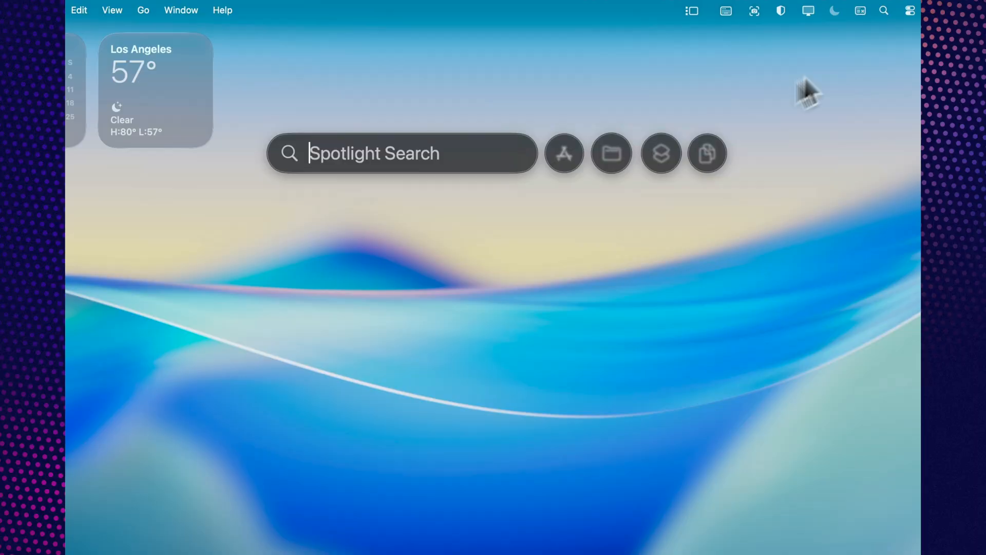
Search Spotlight for 'cats' and filter the results to Photos only.
text(cats Buy)
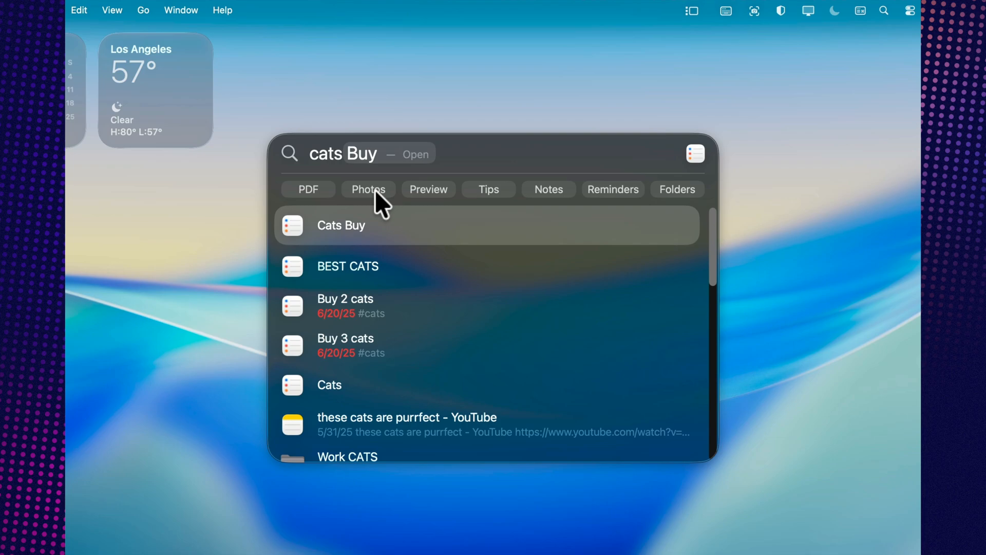
click(368, 189)
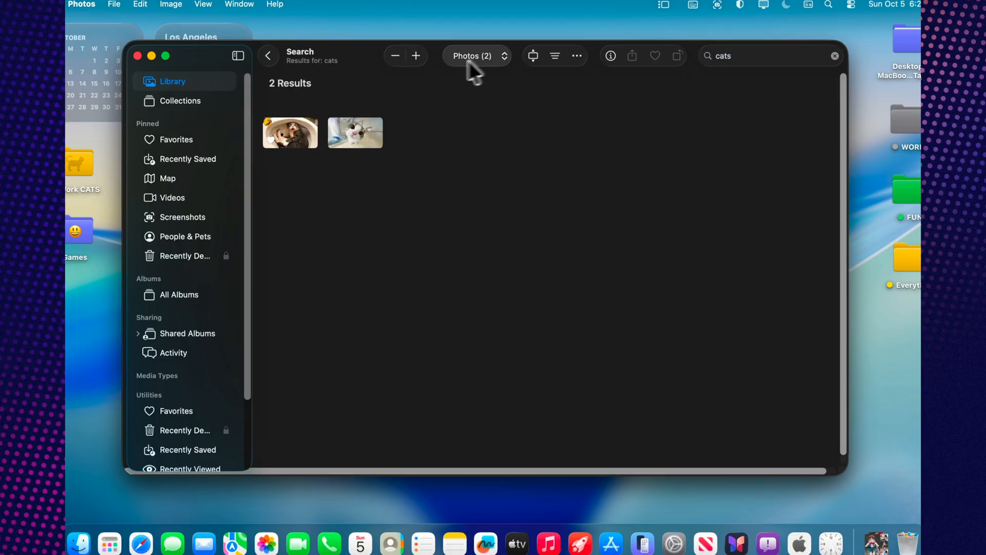
Return Photos to Collections, then search Spotlight for 'cats', 'safari', and finally 'shortcuts'.
click(476, 55)
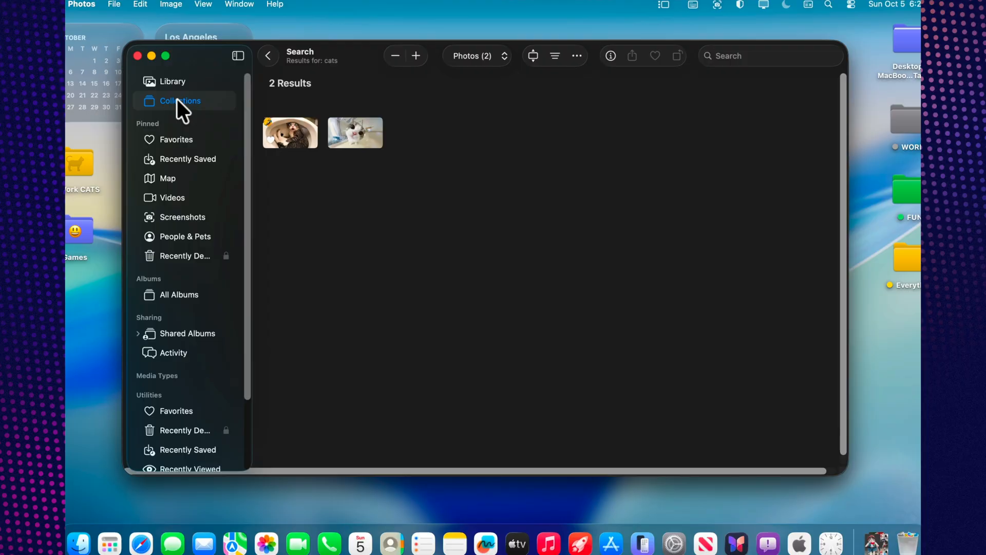
click(181, 100)
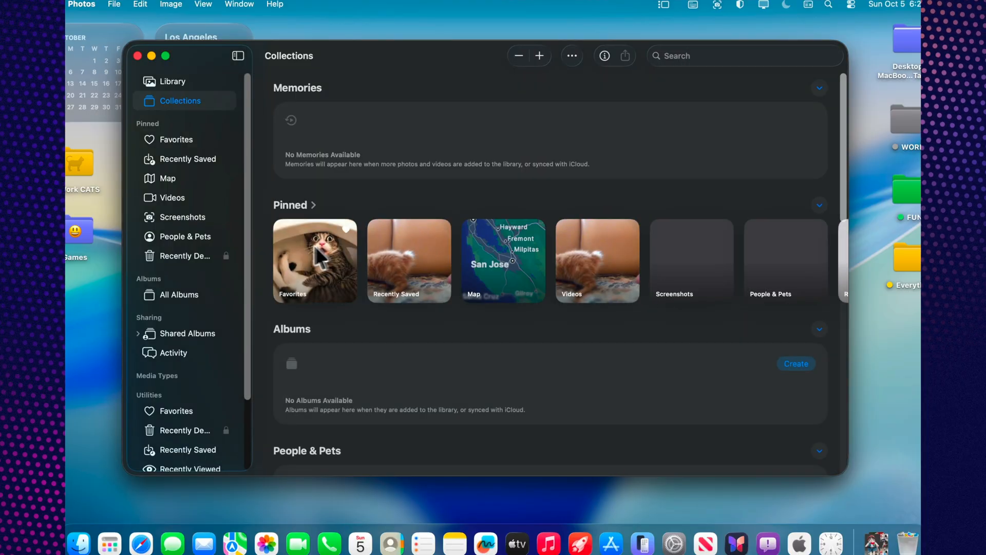
mouse_move(497, 308)
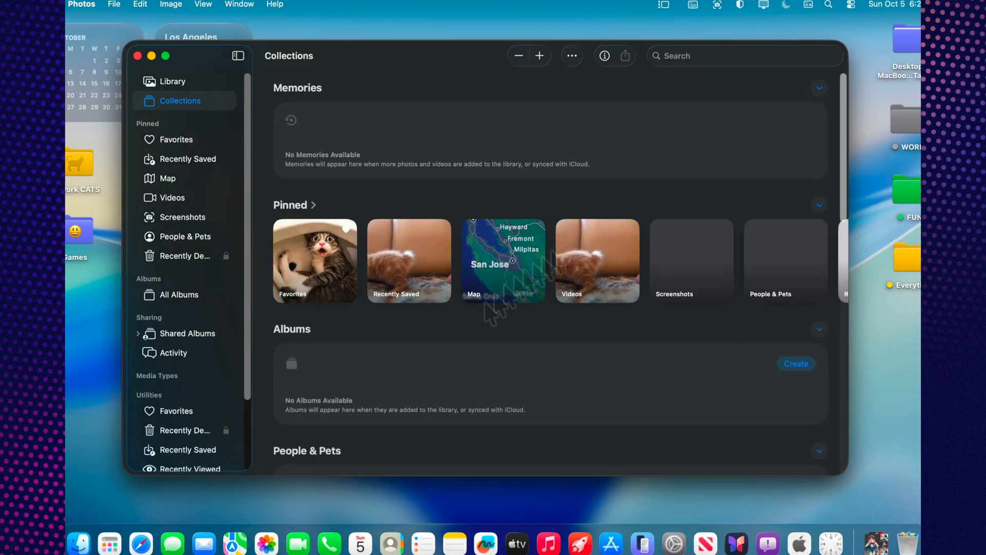
text(cats)
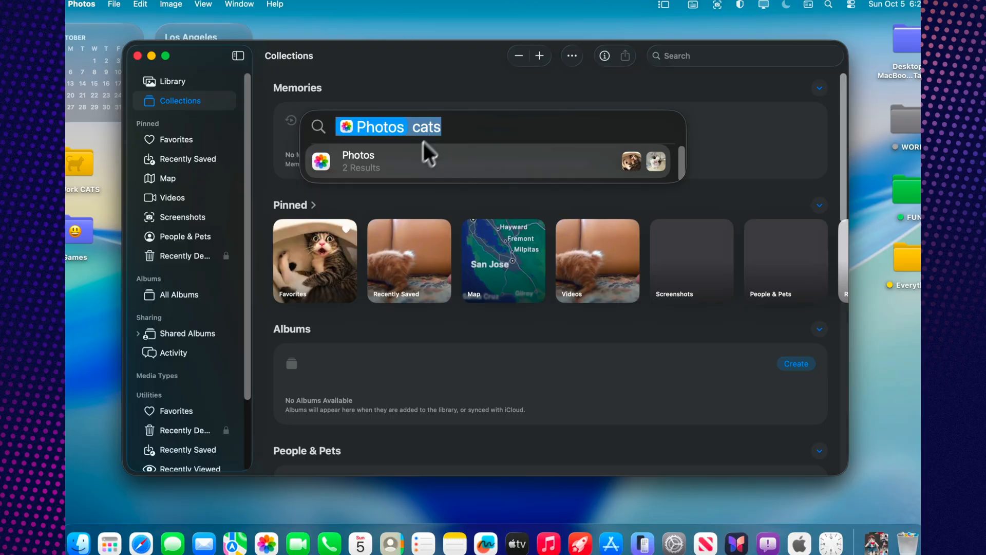
text(safari)
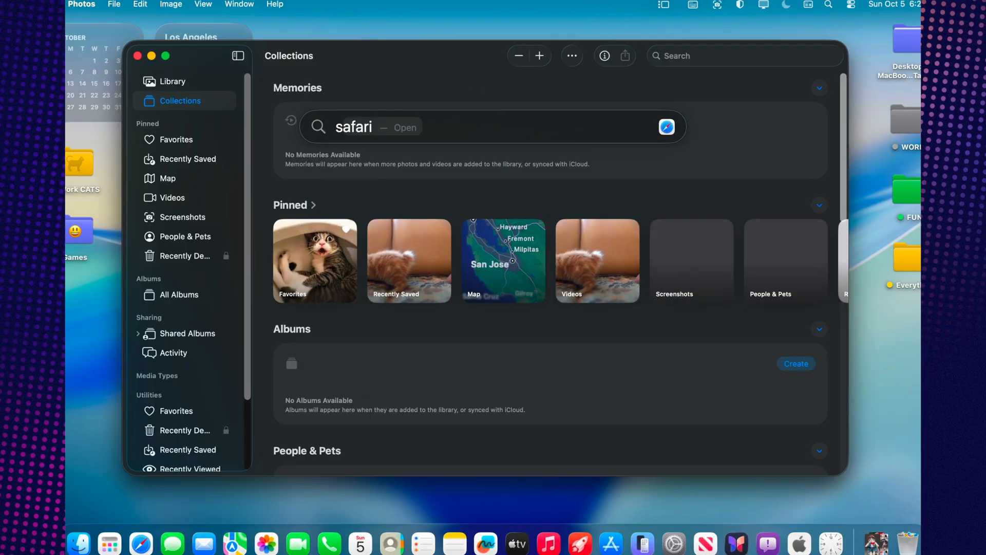
text(shortcuts)
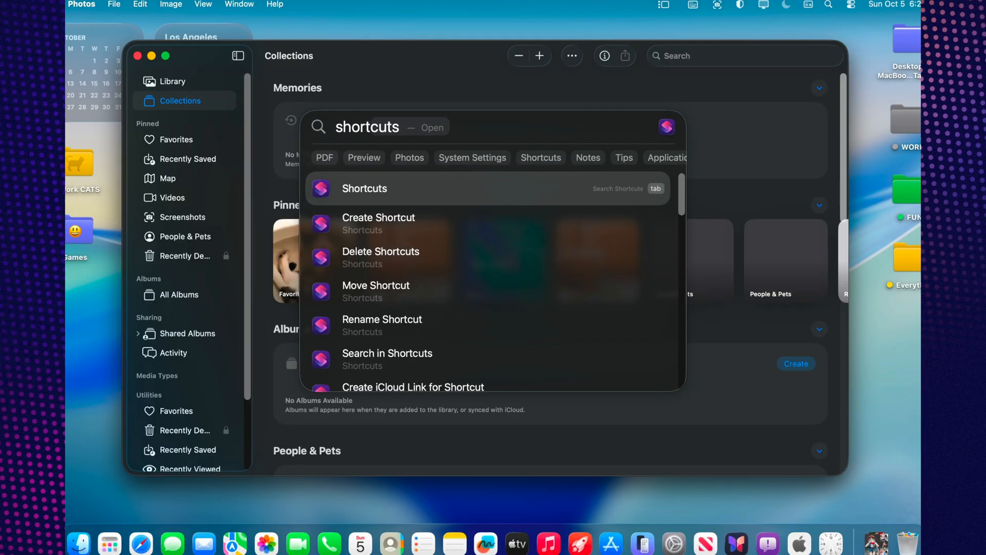
Launch Shortcuts from the results, browse its Gallery, and search for 'photo'.
click(364, 188)
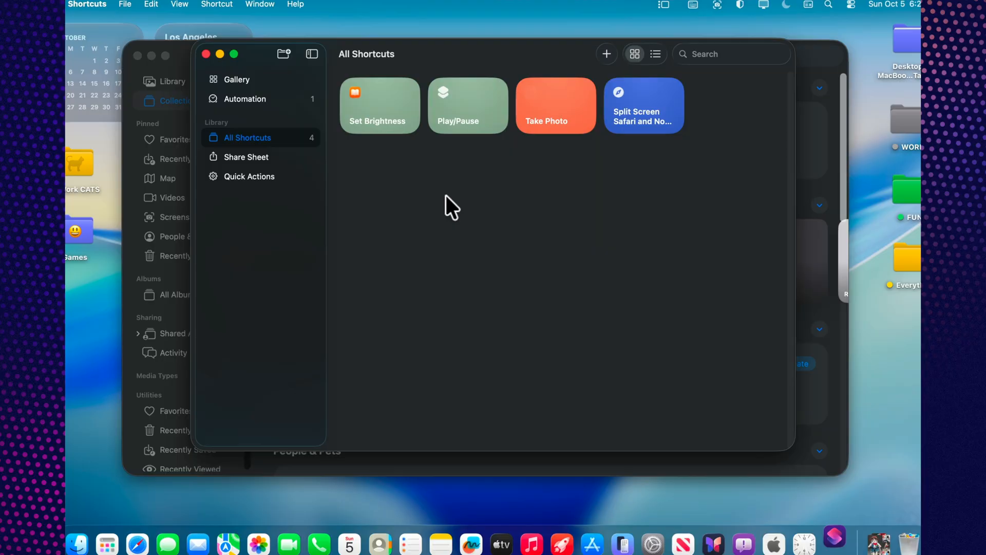
click(237, 79)
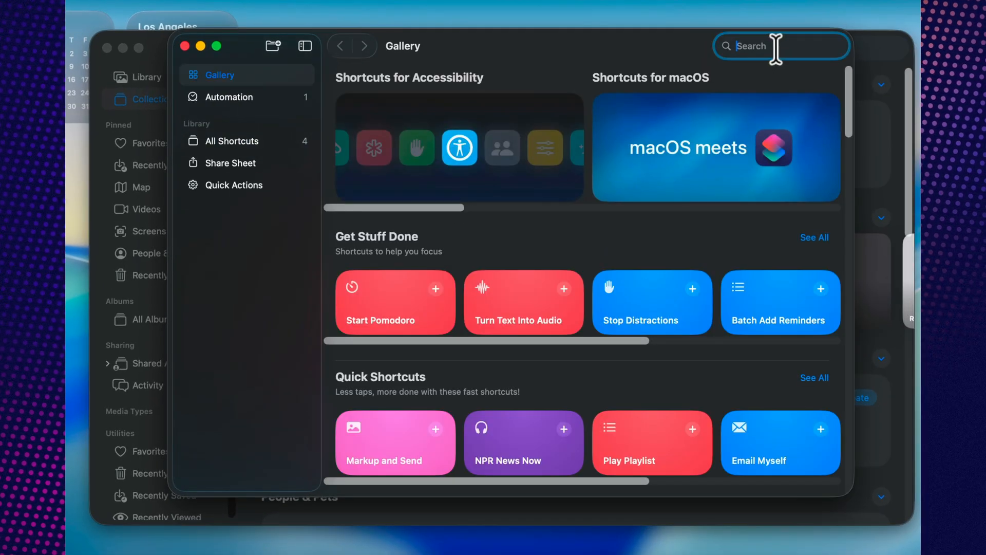
text(photo)
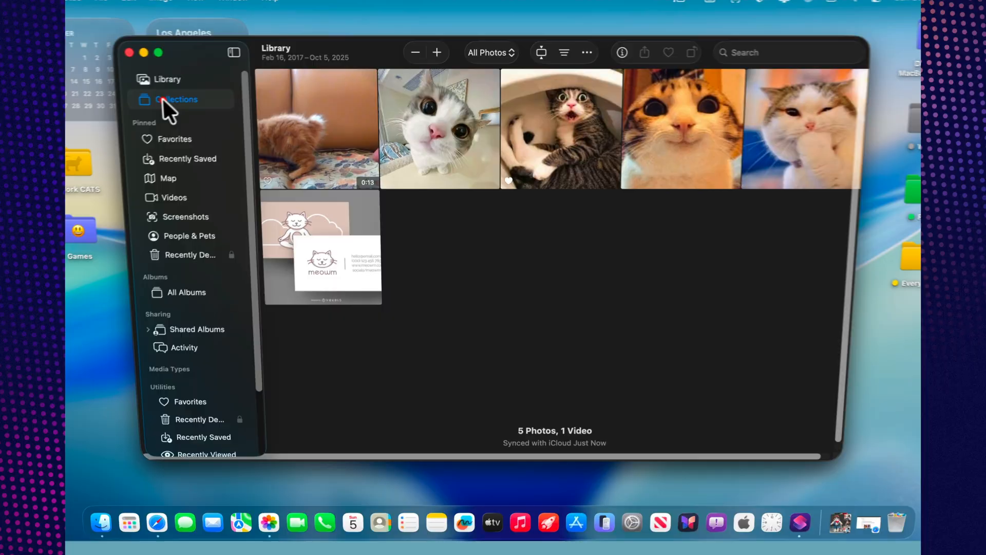
Return Photos from the Library grid to the Collections overview.
click(176, 99)
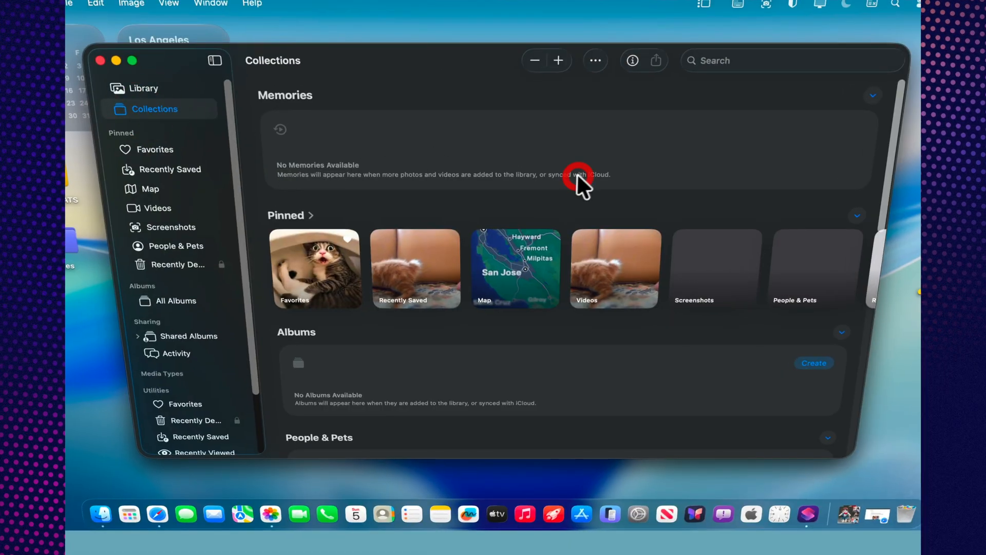
mouse_move(686, 263)
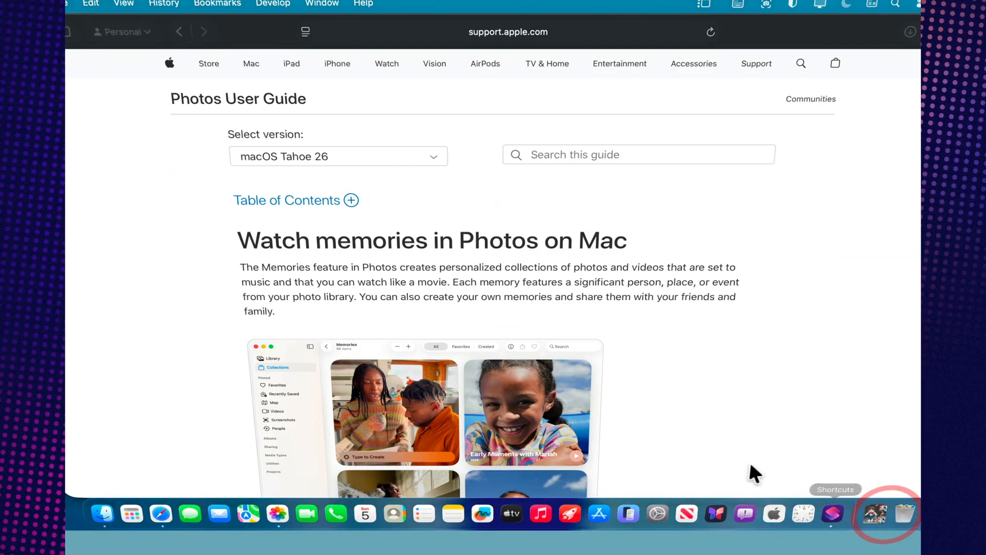
mouse_move(590, 245)
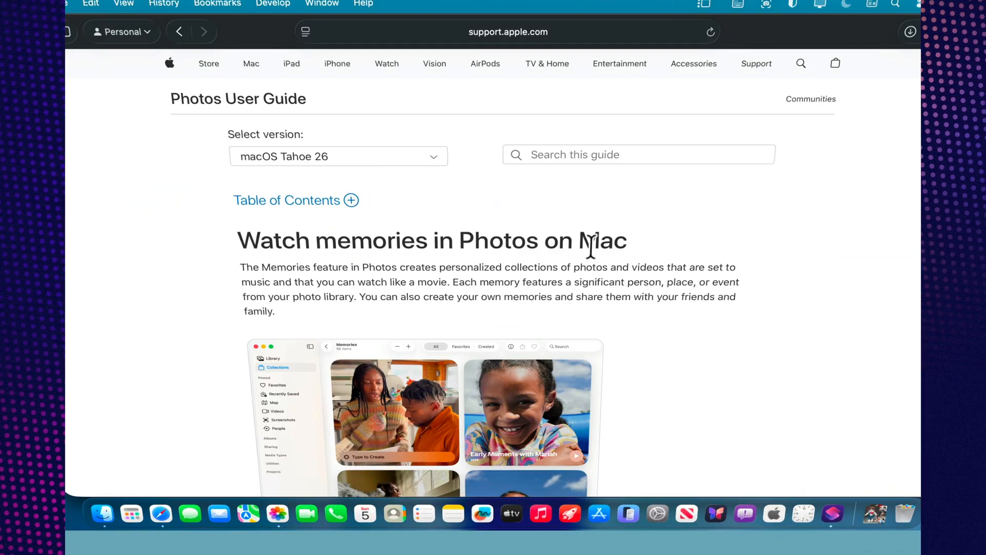
Scroll through Safari's 'Watch memories in Photos on Mac' support article.
scroll(down, 3)
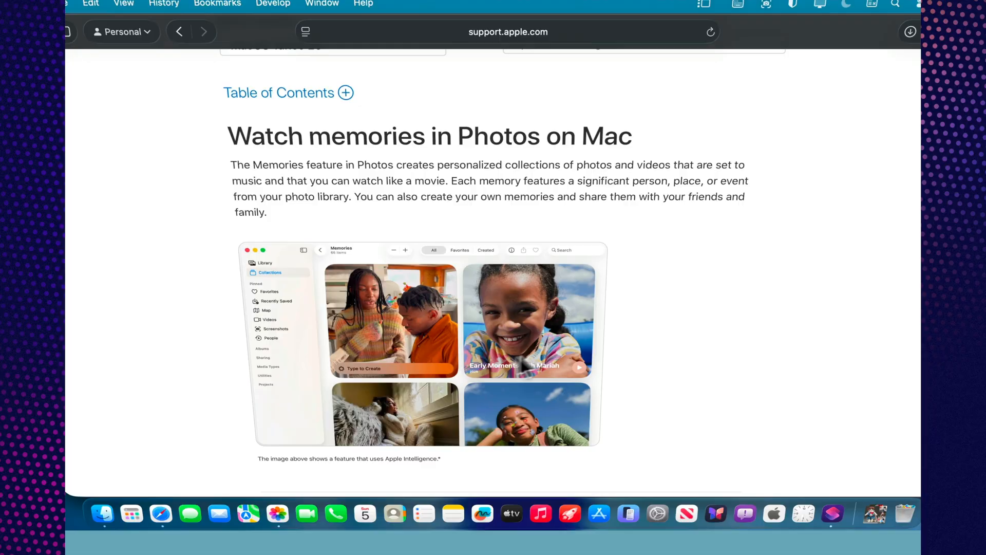
scroll(down, 3)
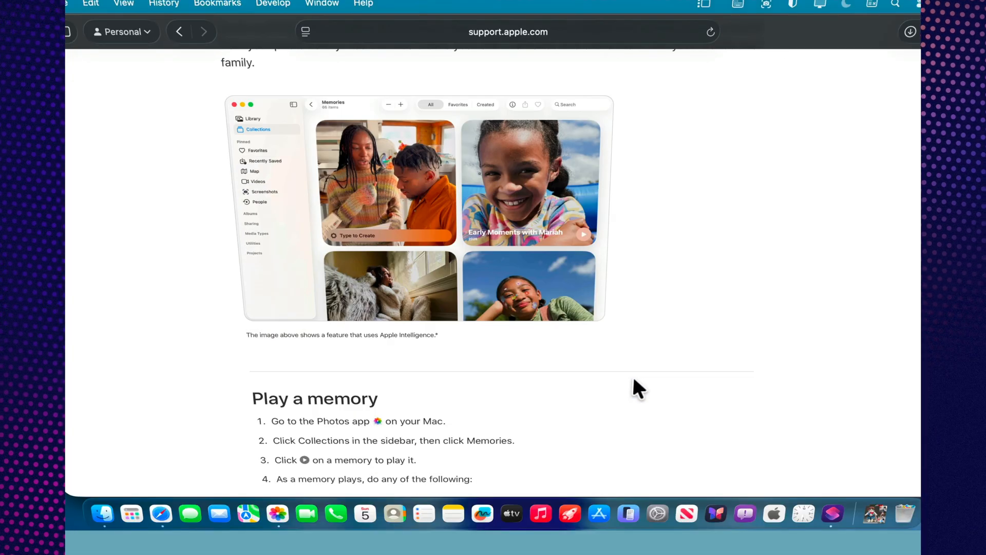
scroll(down, 3)
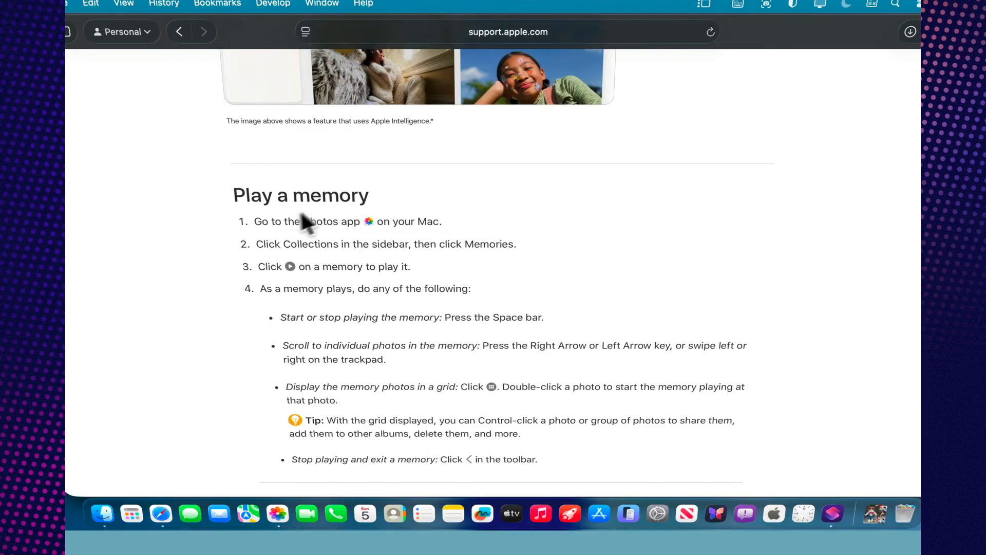
scroll(down, 3)
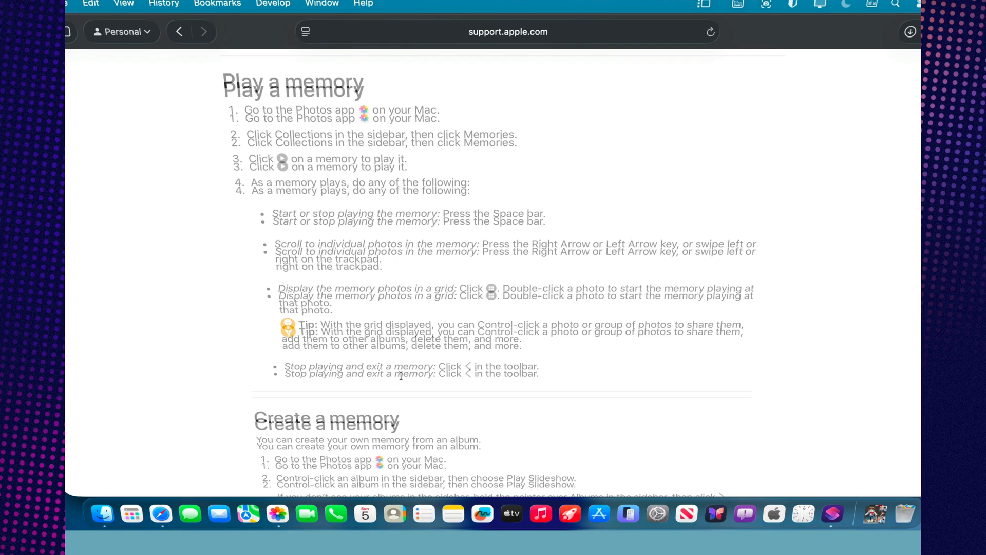
scroll(down, 3)
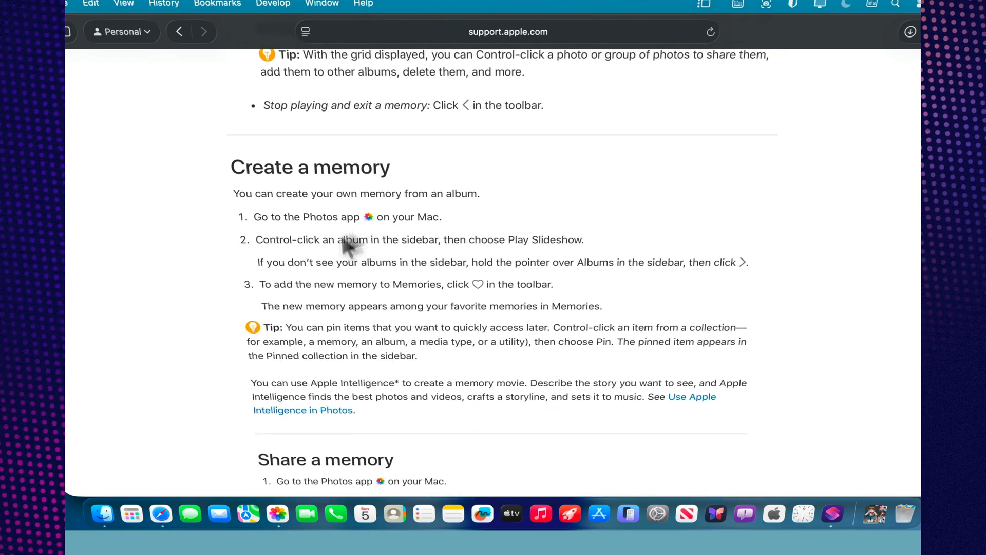
scroll(down, 3)
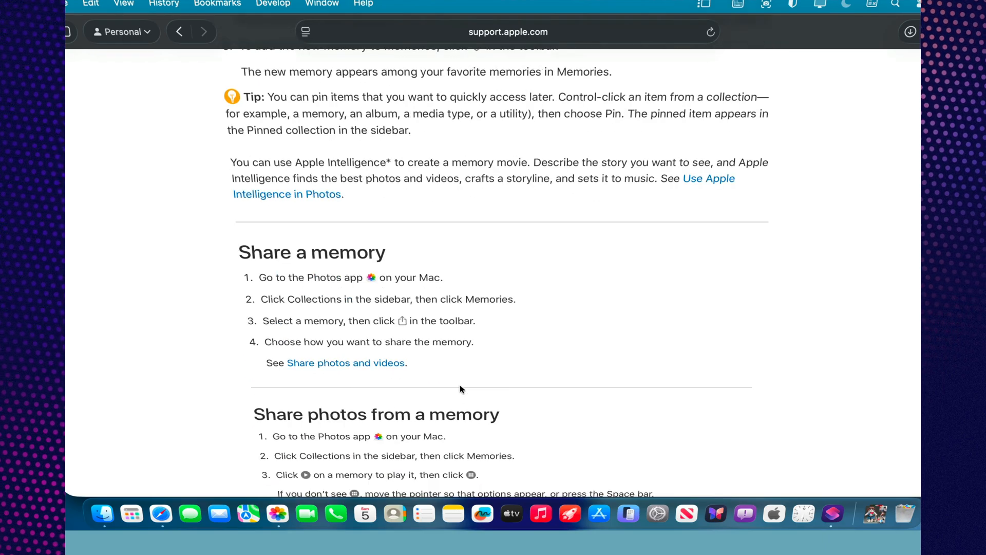
scroll(down, 3)
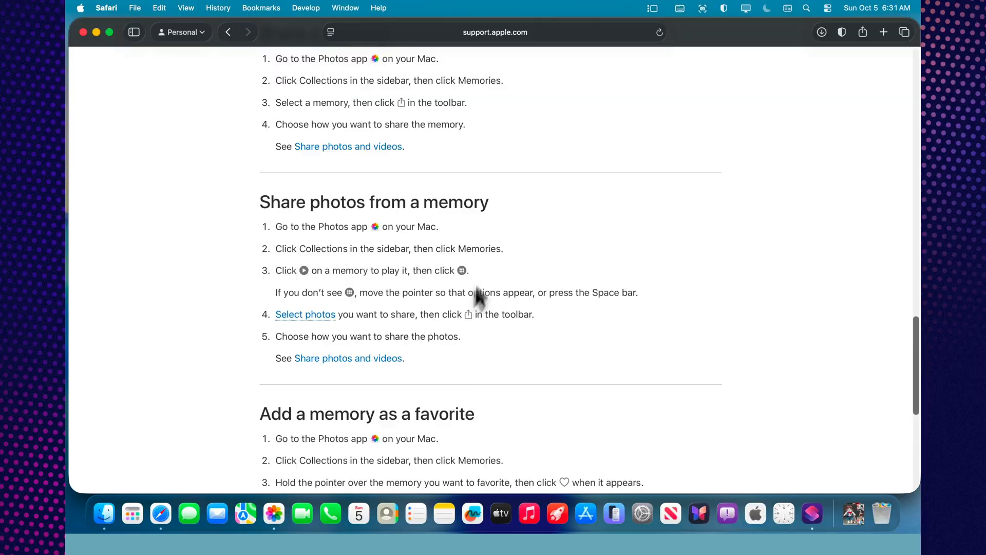
scroll(down, 3)
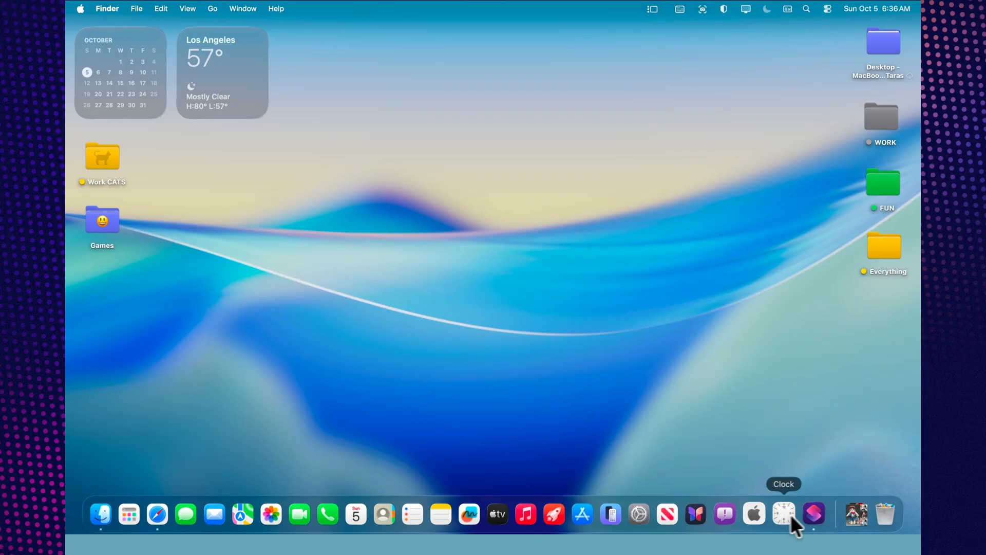
mouse_move(273, 512)
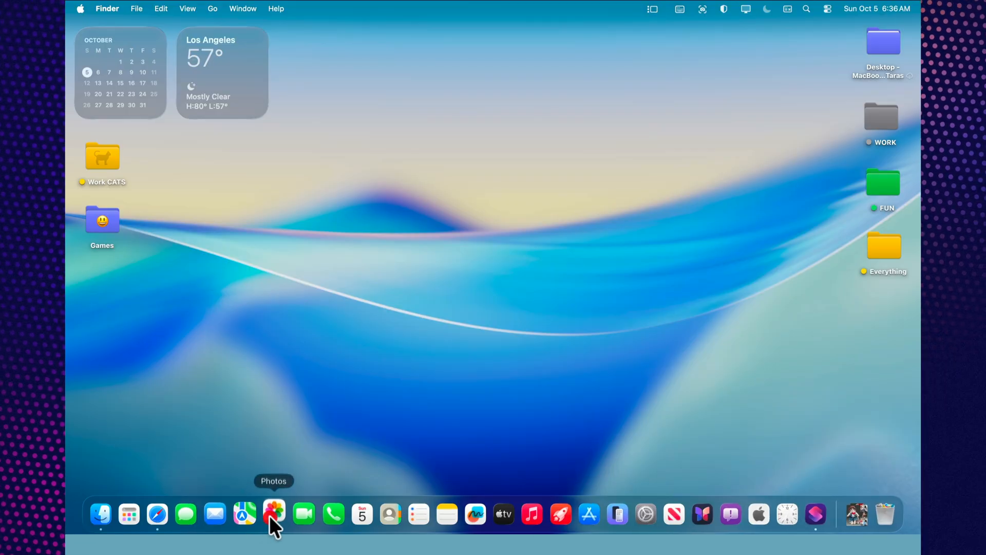
Open Photos from the Dock and bring up its File menu.
click(273, 514)
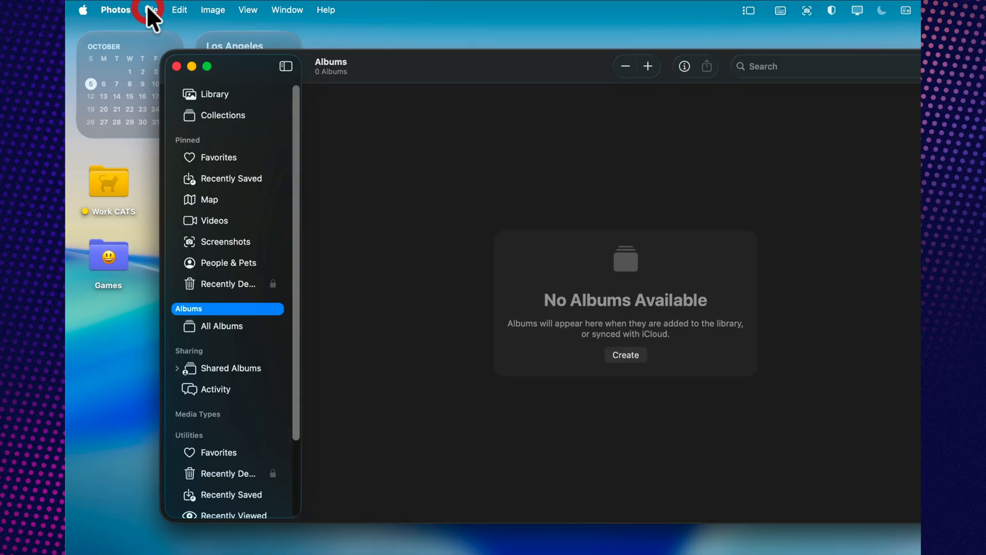
click(150, 9)
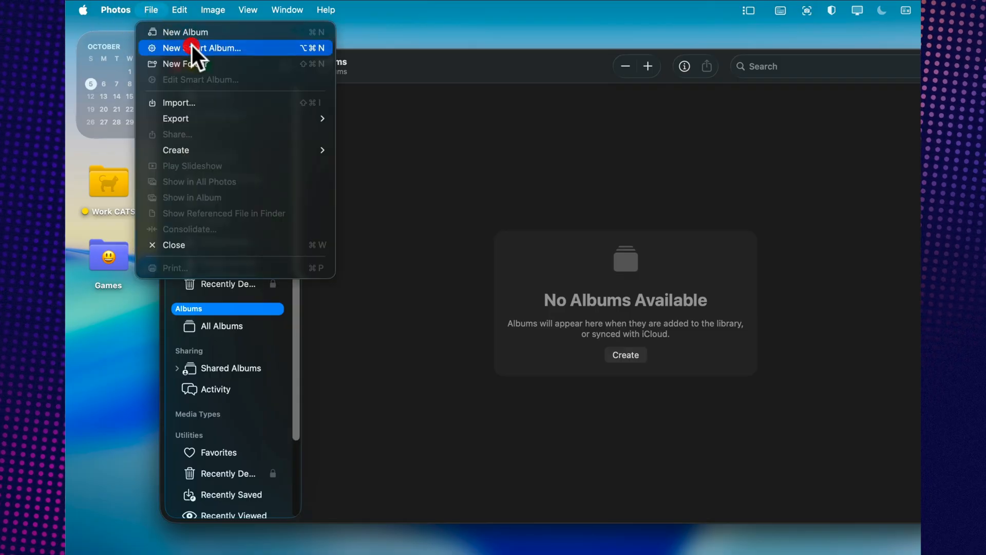
Create an Untitled Smart Album with condition 'Photo is favorite' and view it in Collections.
click(195, 48)
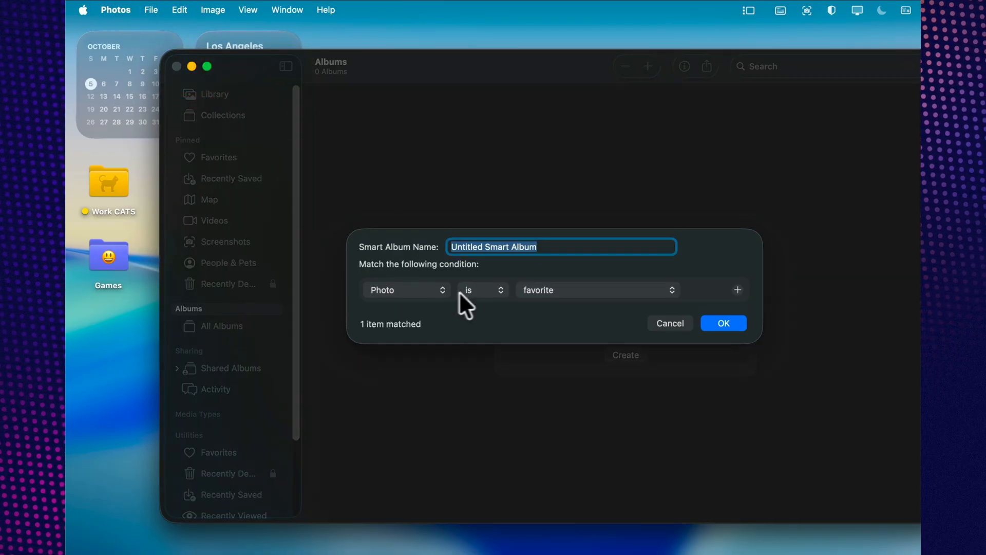
click(597, 289)
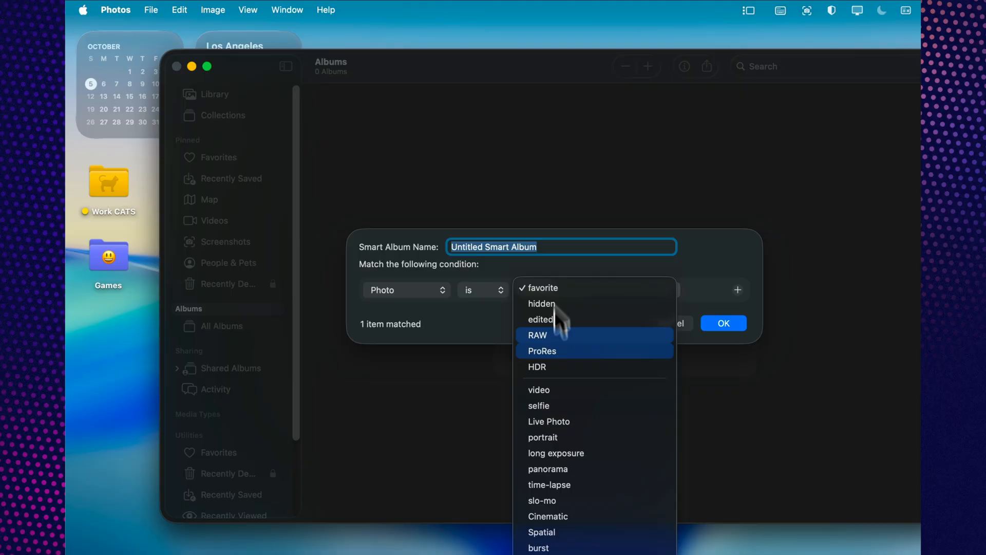
click(481, 289)
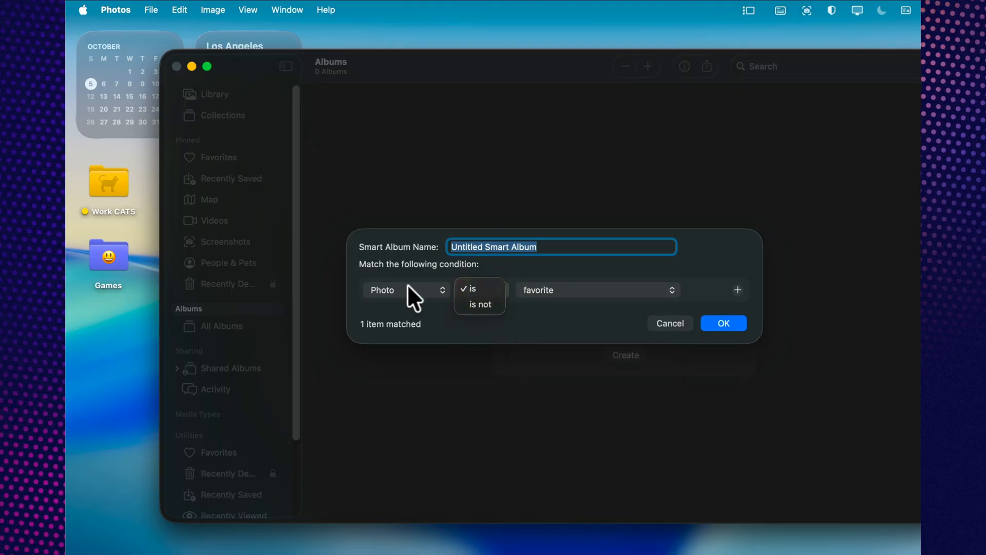
click(406, 290)
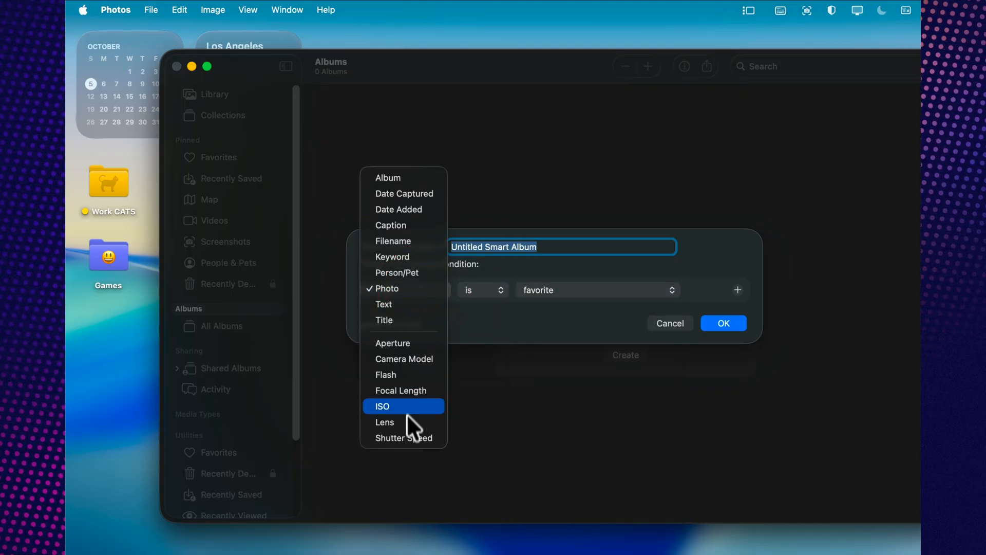
click(722, 322)
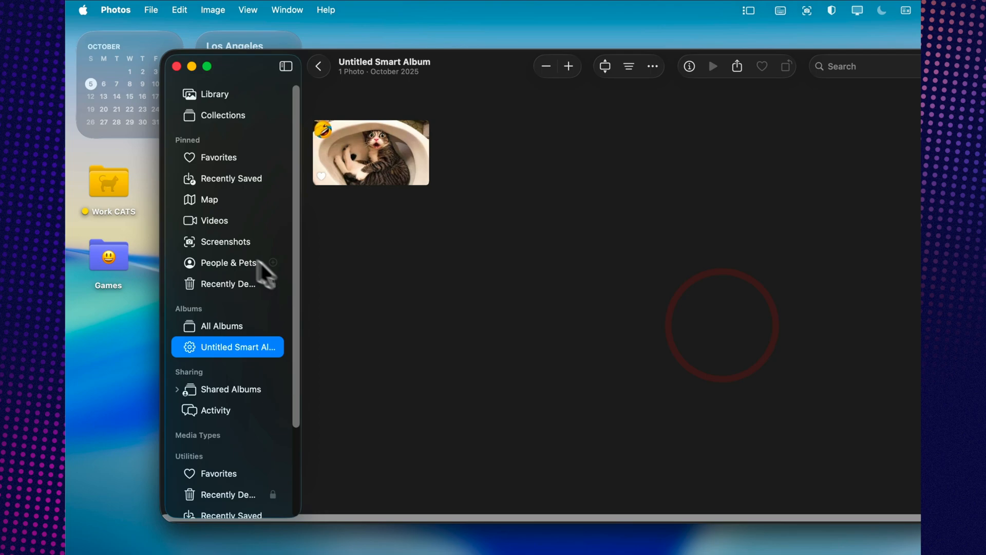
click(222, 115)
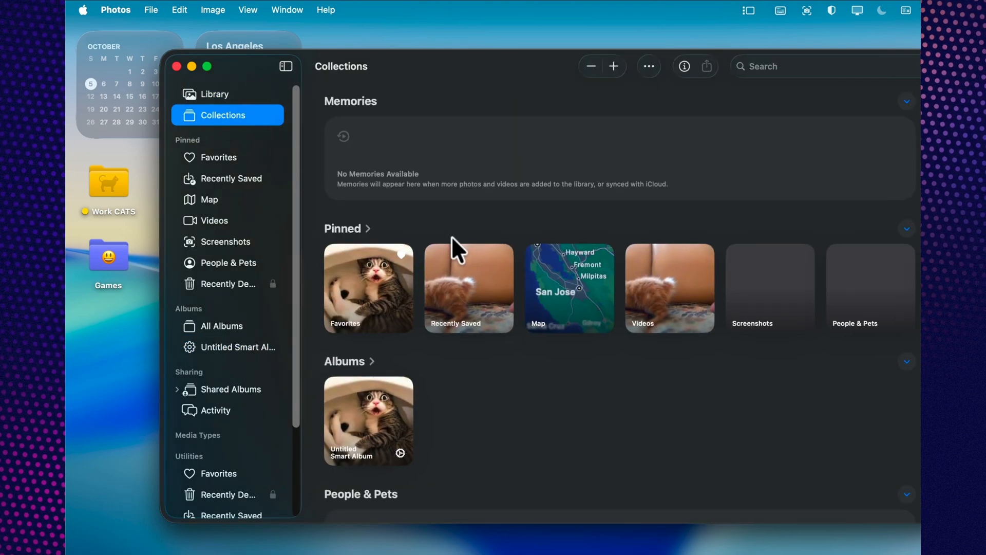
scroll(down, 3)
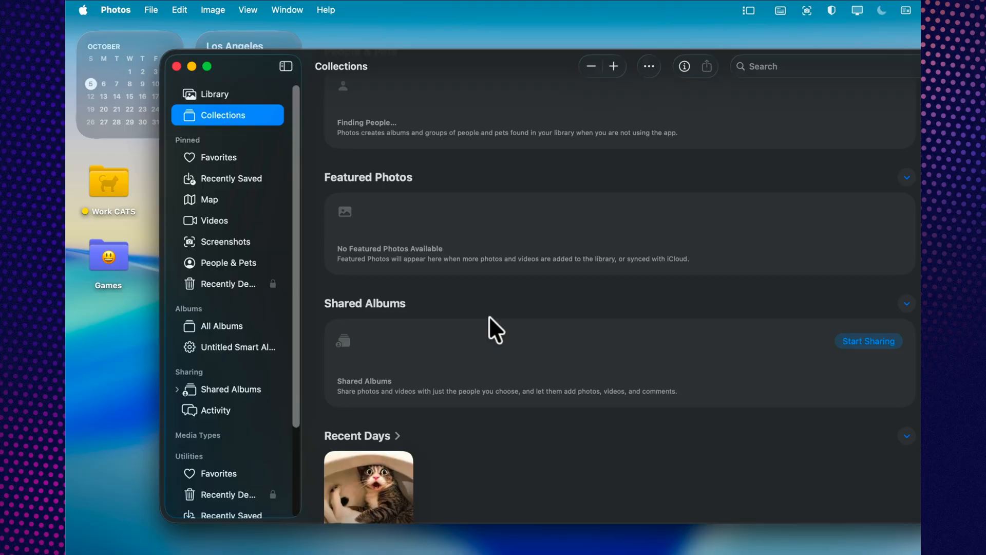
scroll(down, 3)
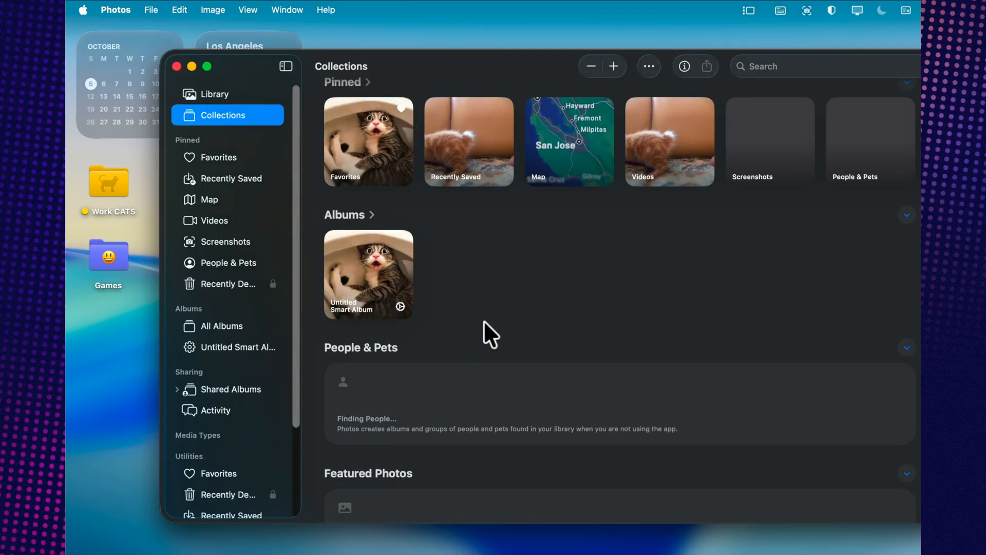
scroll(up, 3)
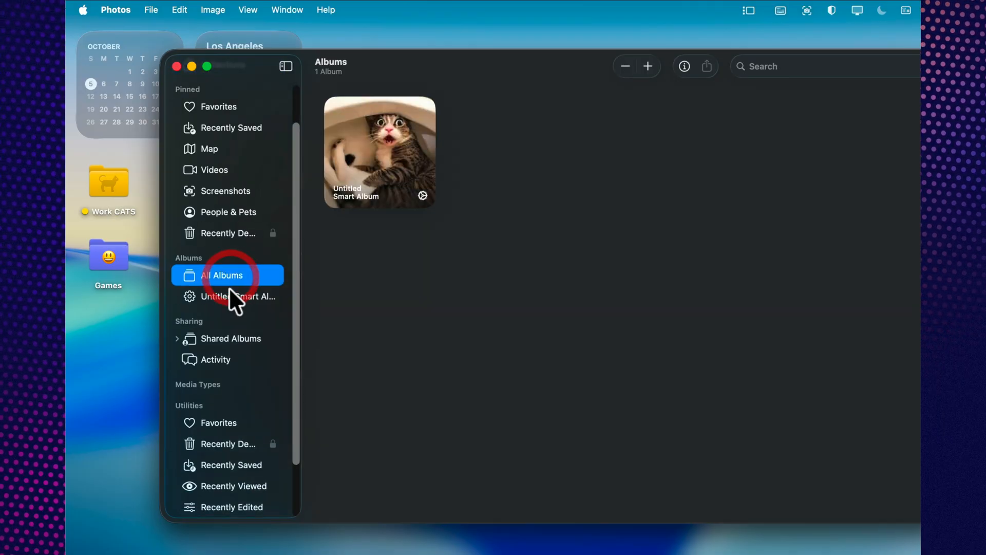
right_click(379, 151)
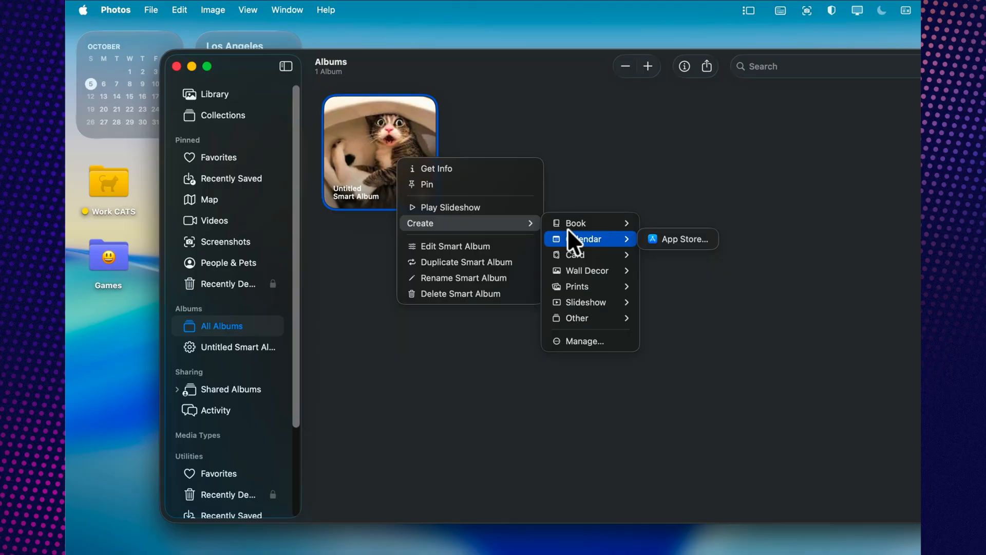
mouse_move(577, 258)
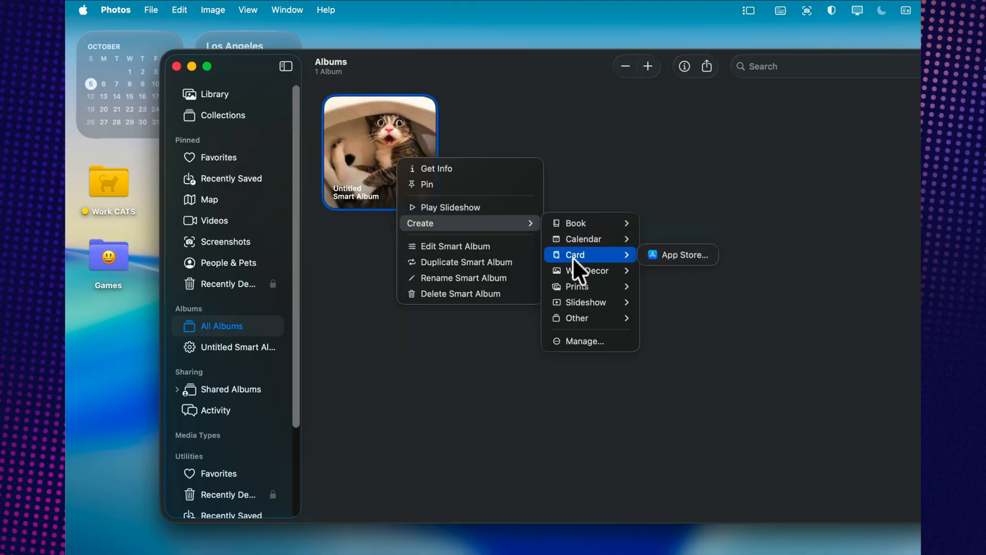
mouse_move(481, 355)
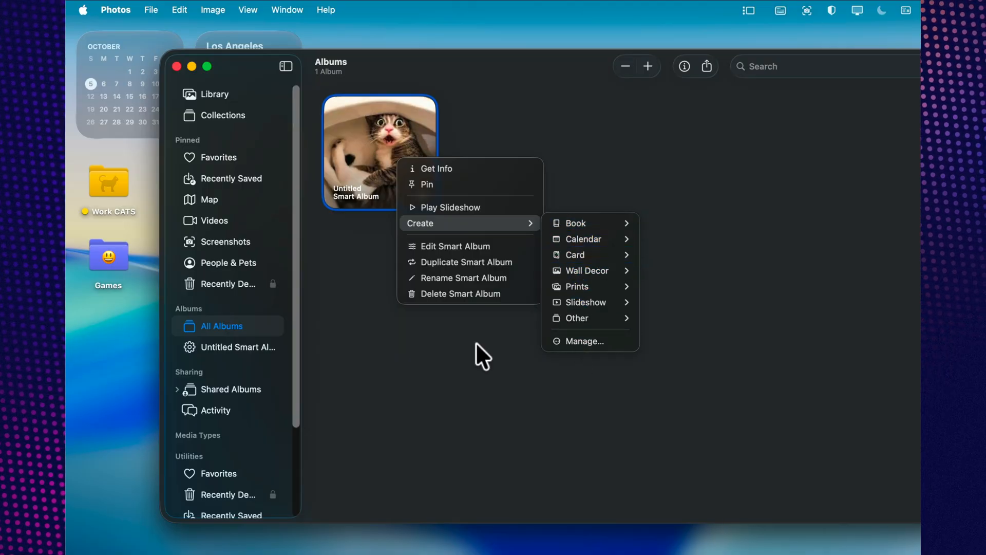
click(151, 10)
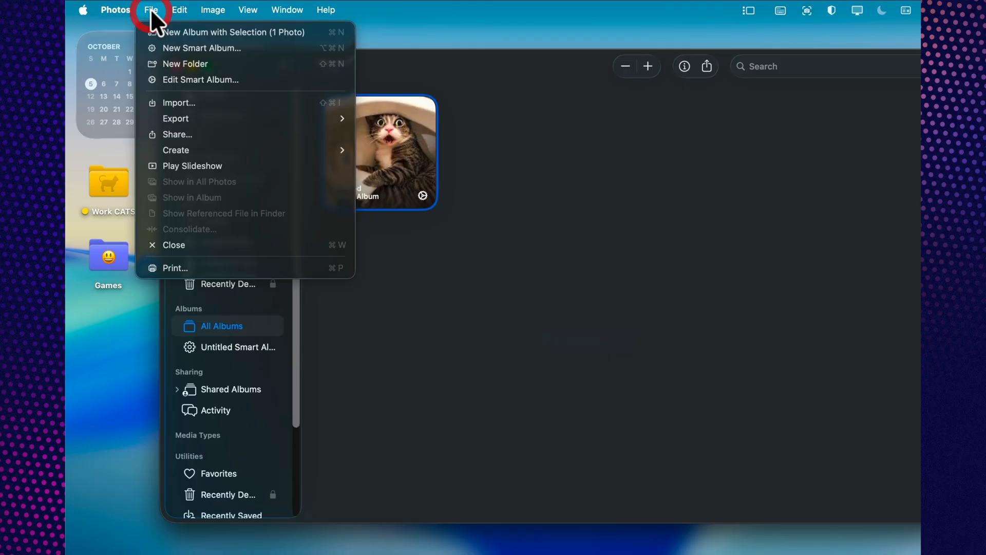
mouse_move(245, 32)
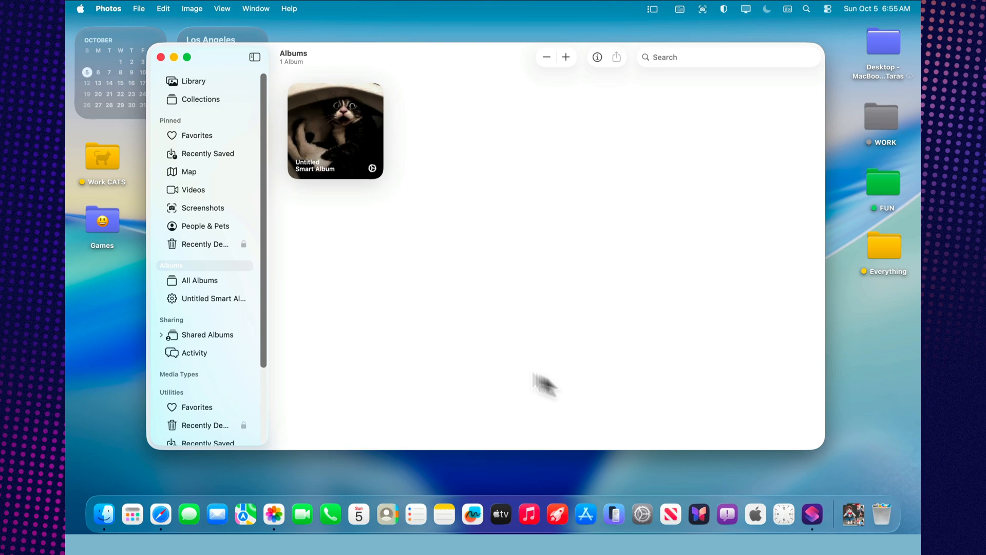
mouse_move(242, 92)
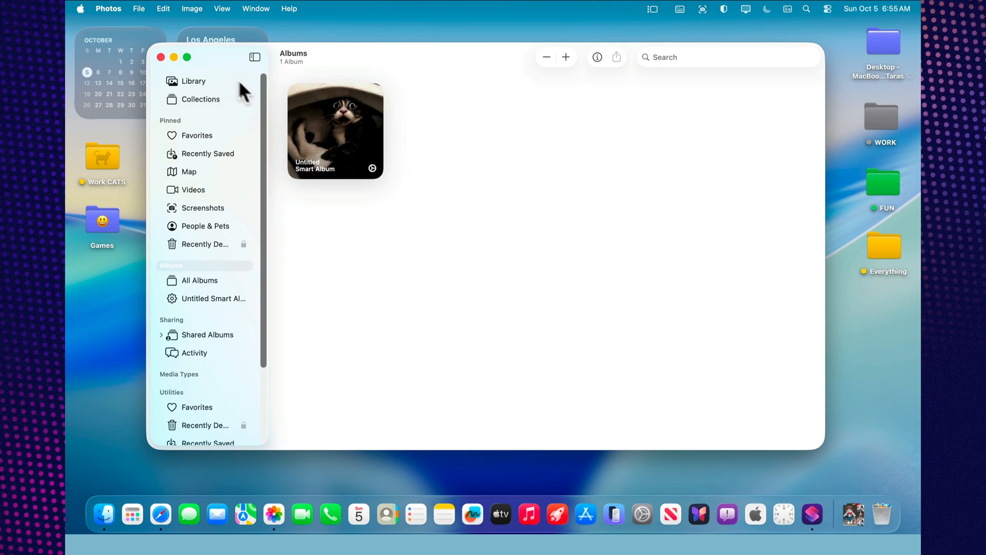
Create a new Untitled Folder and nest the Untitled Smart Album inside it.
click(138, 8)
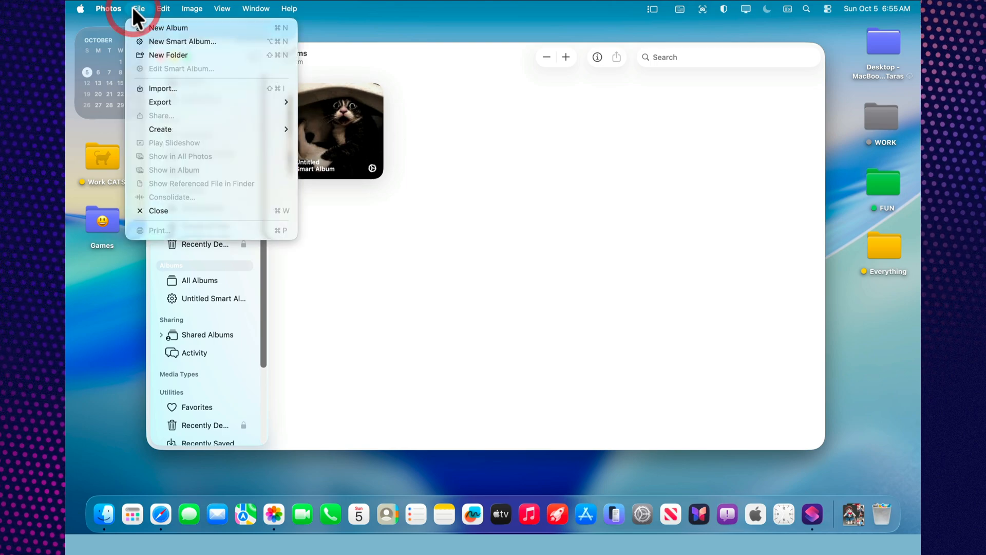
click(168, 55)
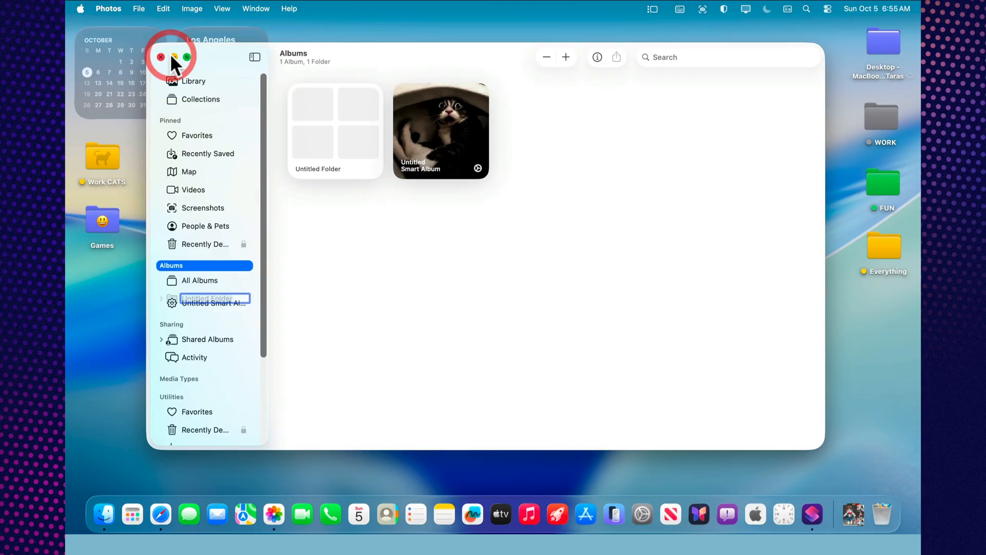
click(208, 298)
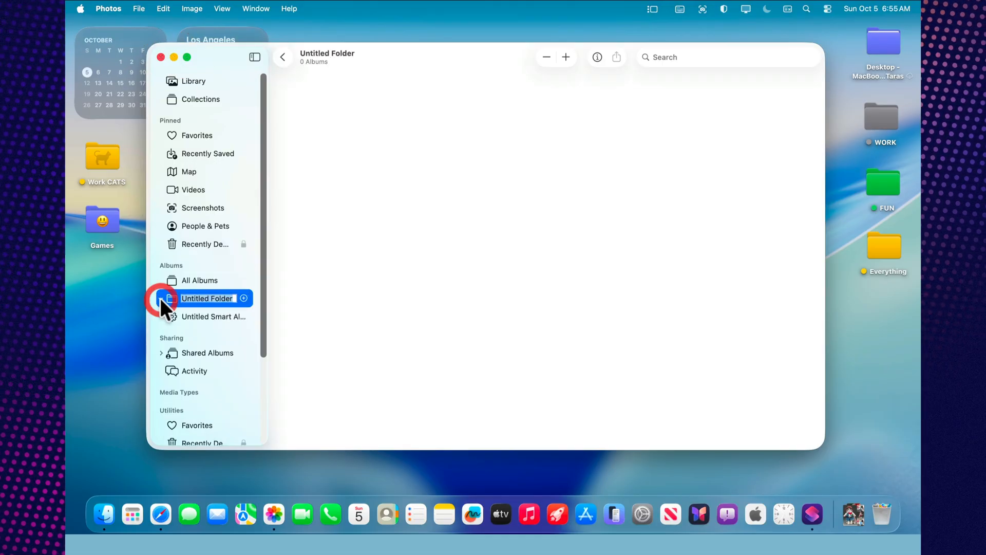
click(244, 297)
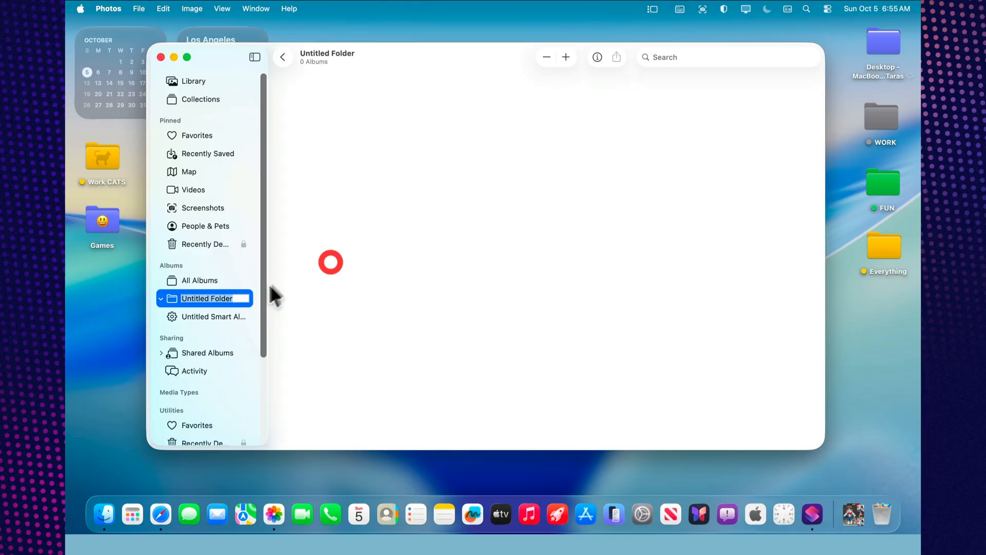
Open the smart album in the folder, return to the folder, and show its context menu.
click(214, 316)
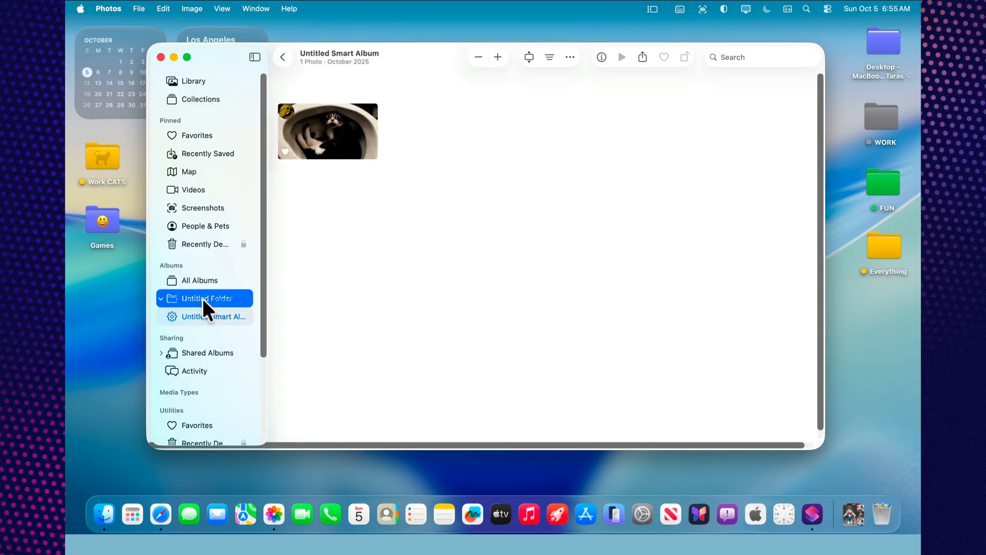
click(217, 316)
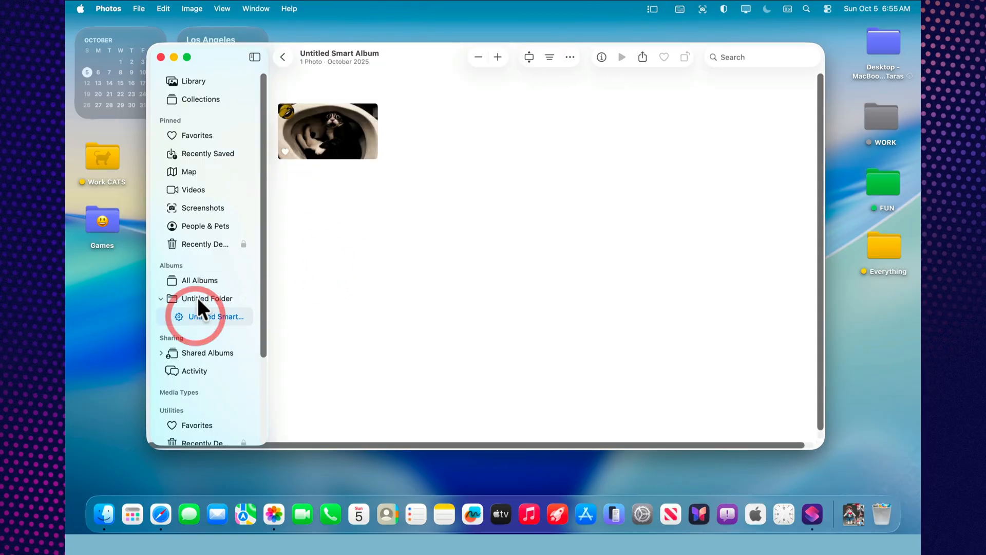
right_click(204, 298)
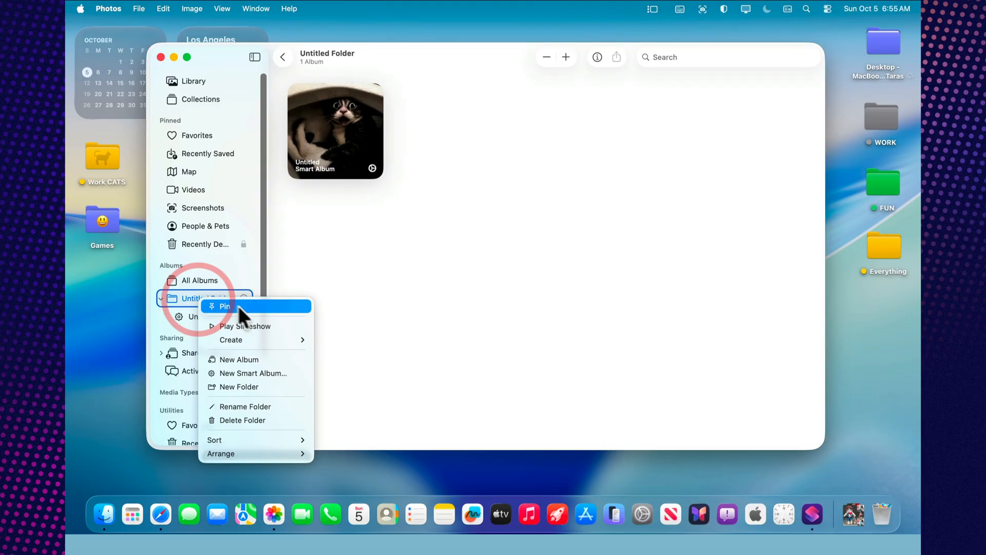
mouse_move(249, 420)
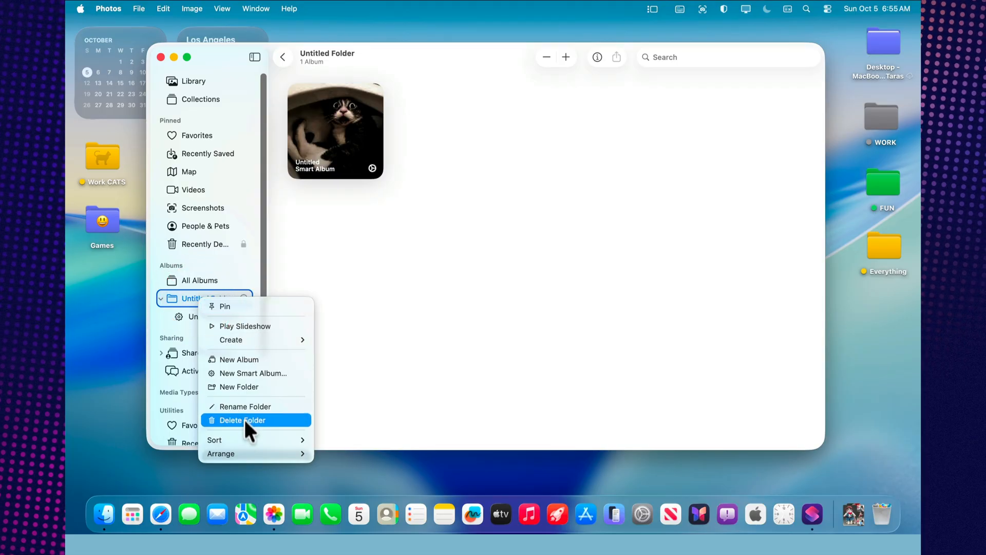
mouse_move(251, 439)
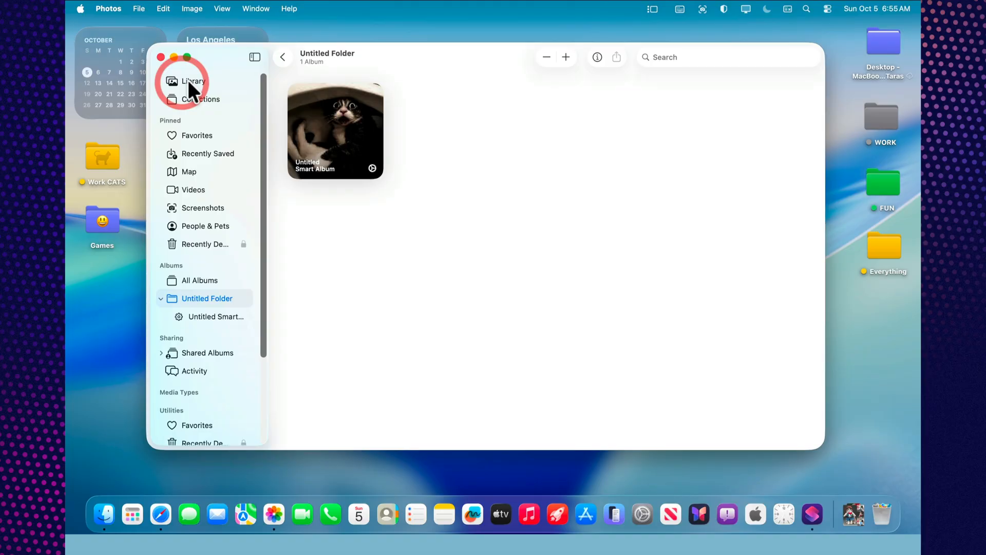
Show the full Library and view sharing options for the selected cat photo.
click(194, 81)
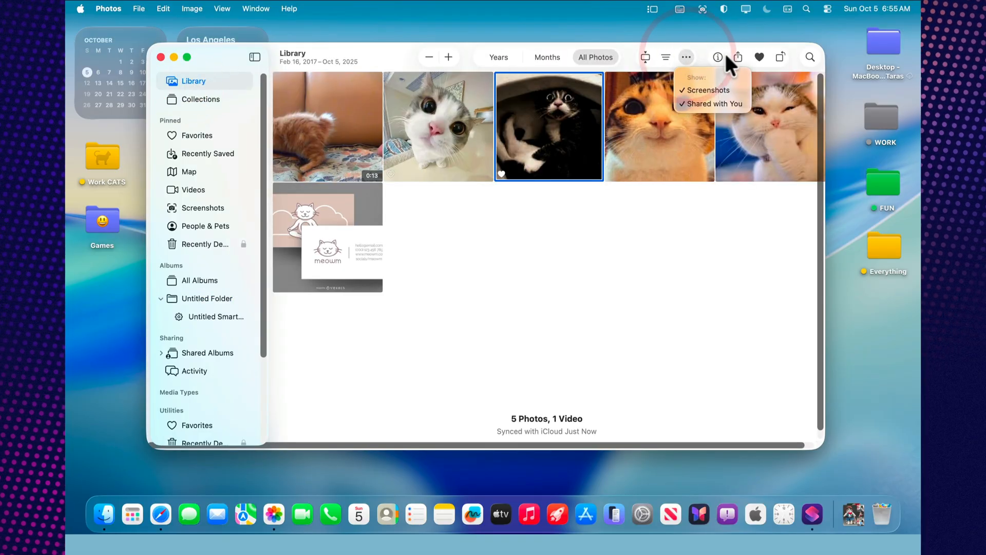
click(737, 57)
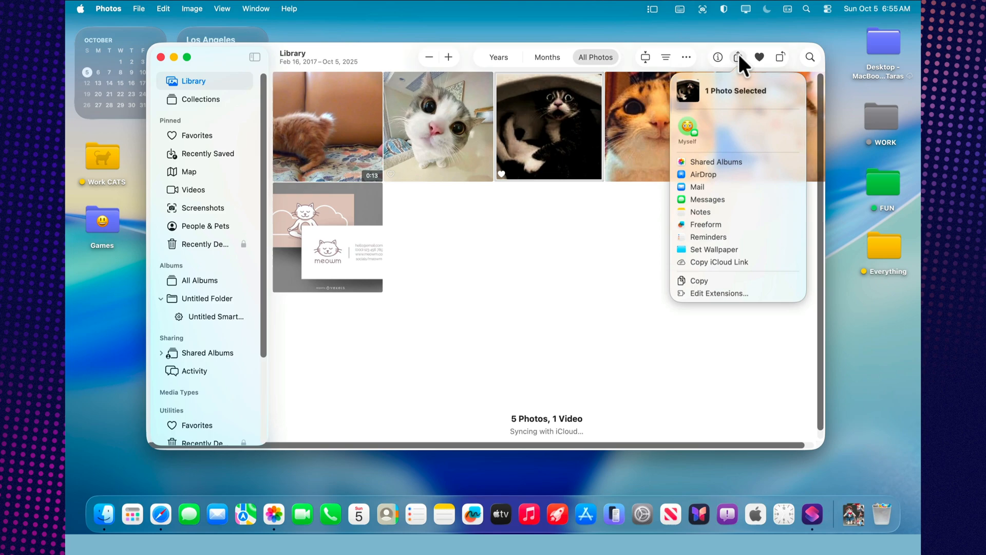
mouse_move(619, 326)
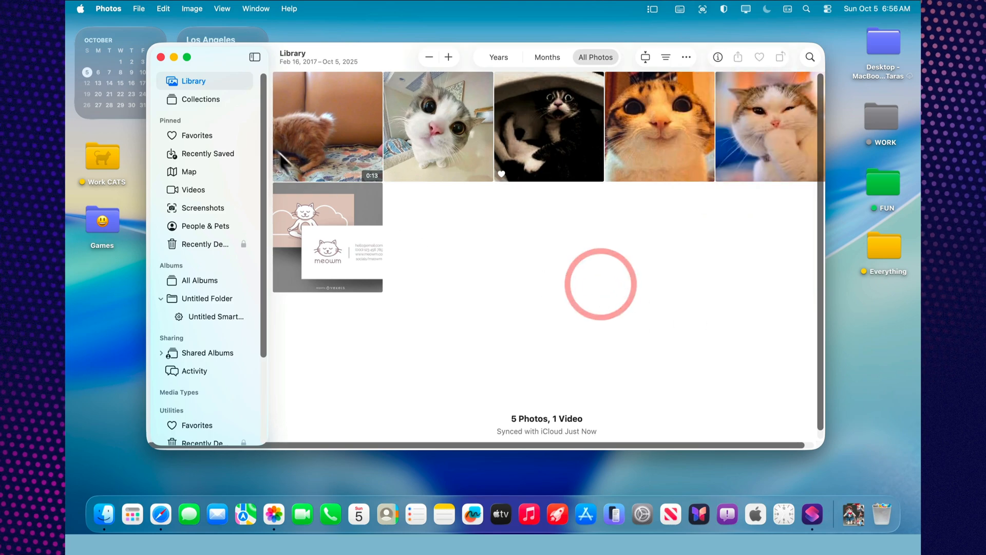
Show the Collections overview and scroll through its sections, back to the top.
click(201, 98)
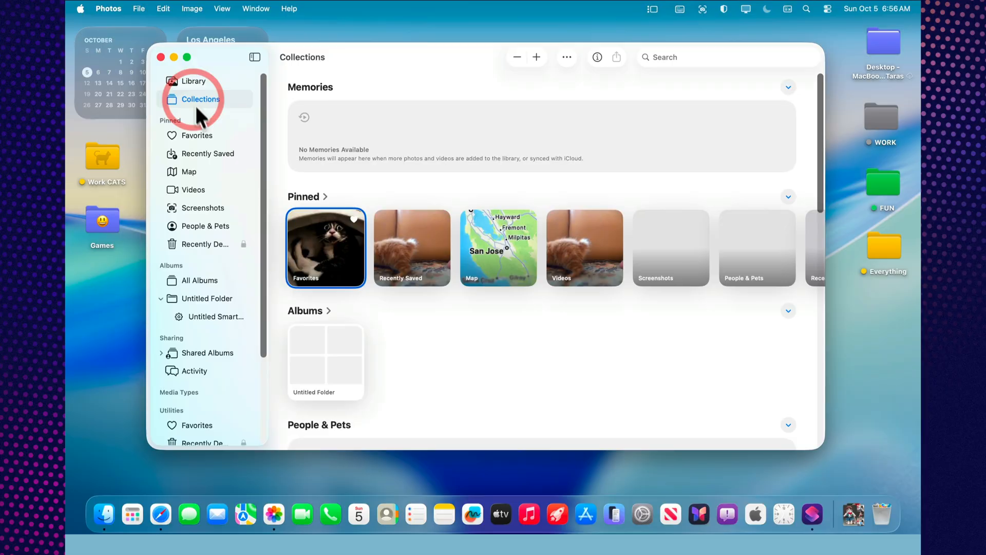
scroll(down, 3)
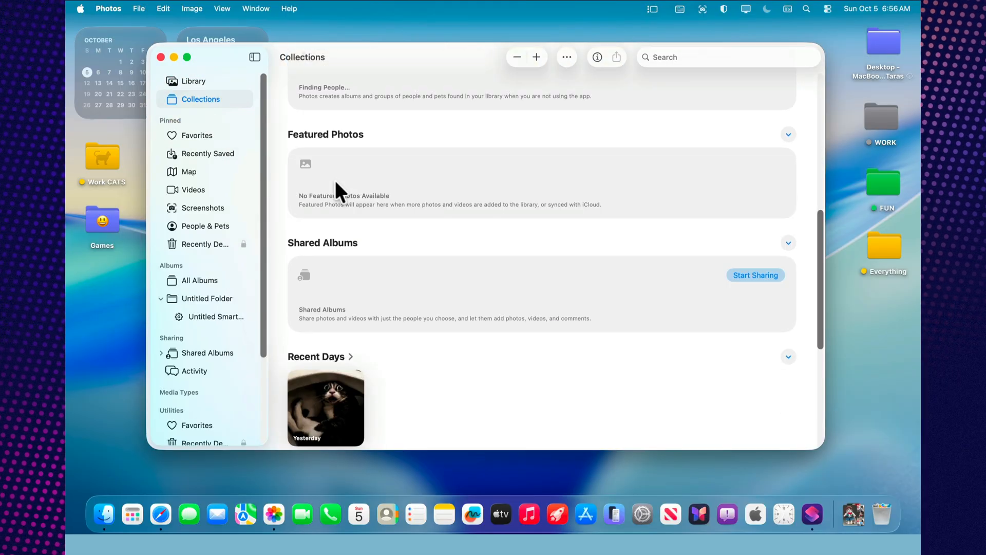
scroll(up, 3)
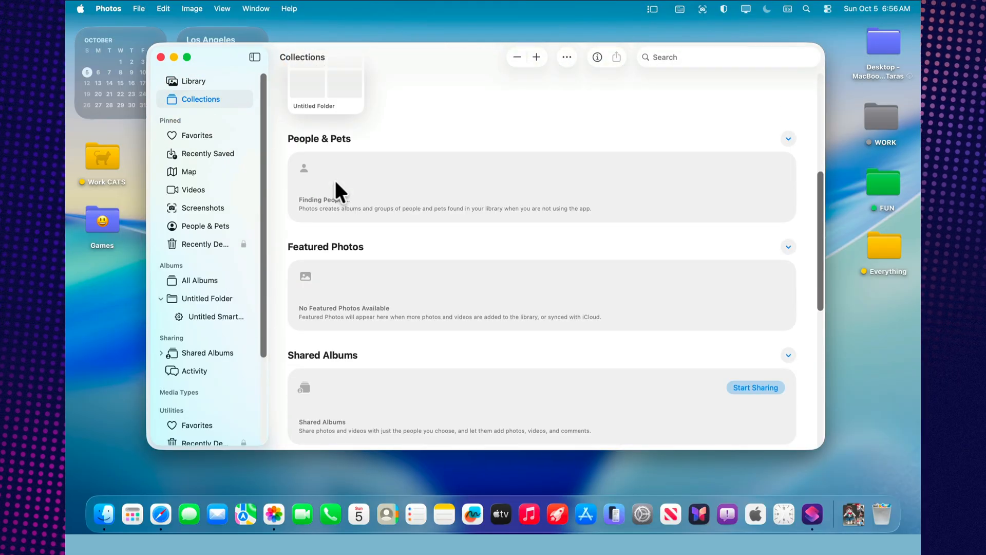
scroll(up, 3)
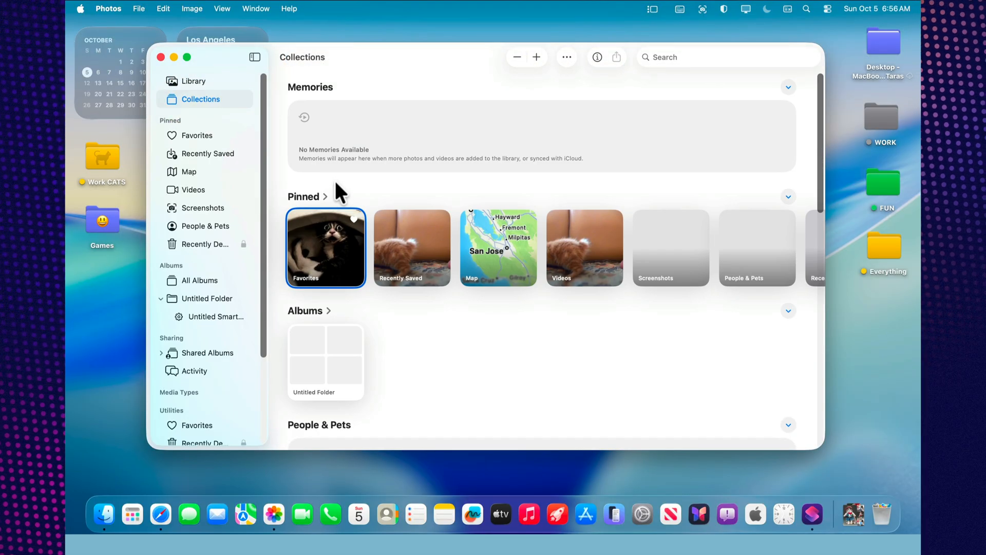